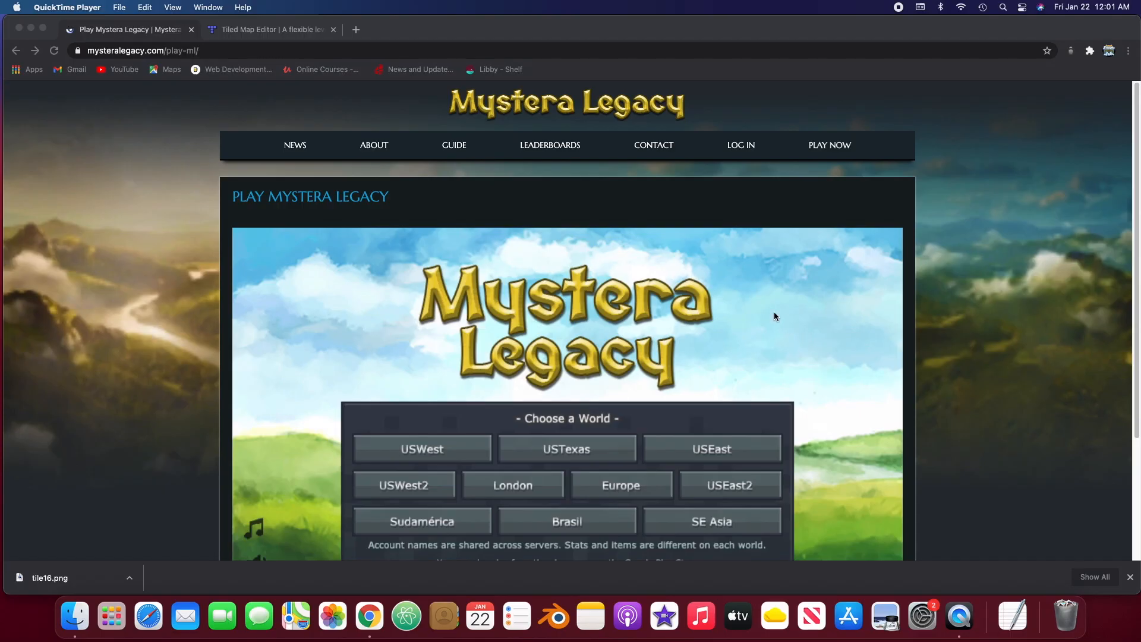
mouse_move(697, 143)
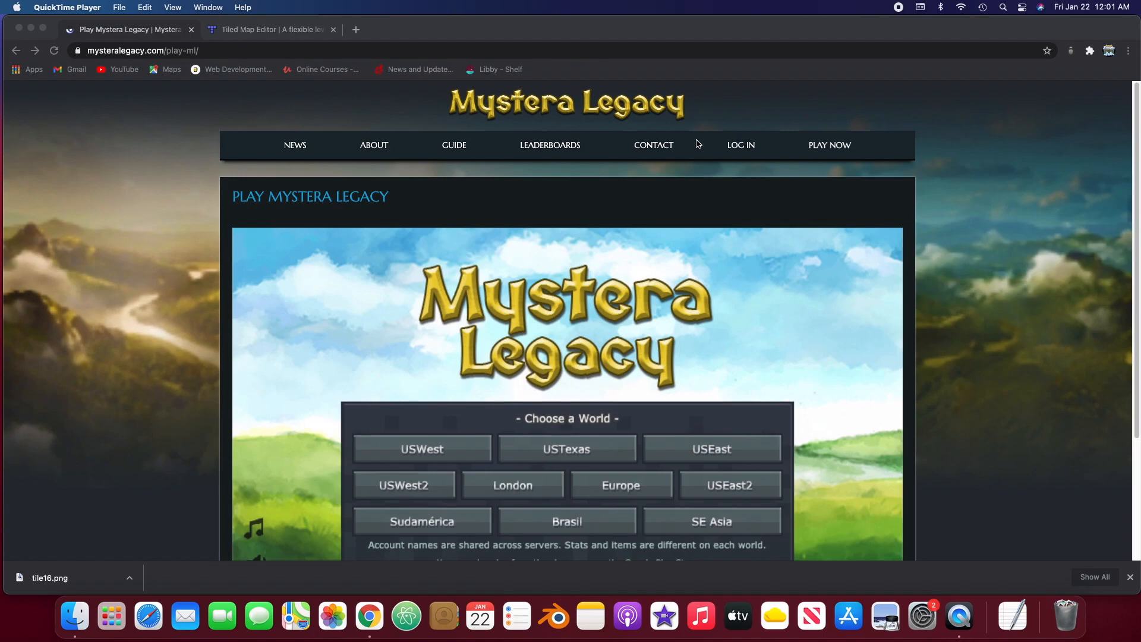
mouse_move(738, 150)
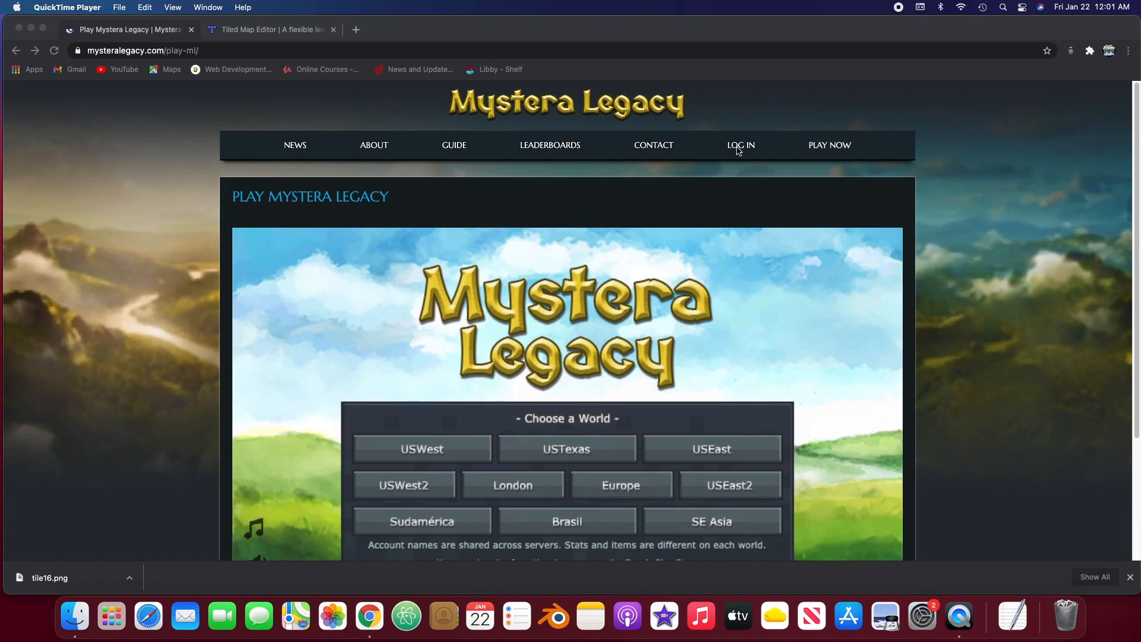
mouse_move(737, 156)
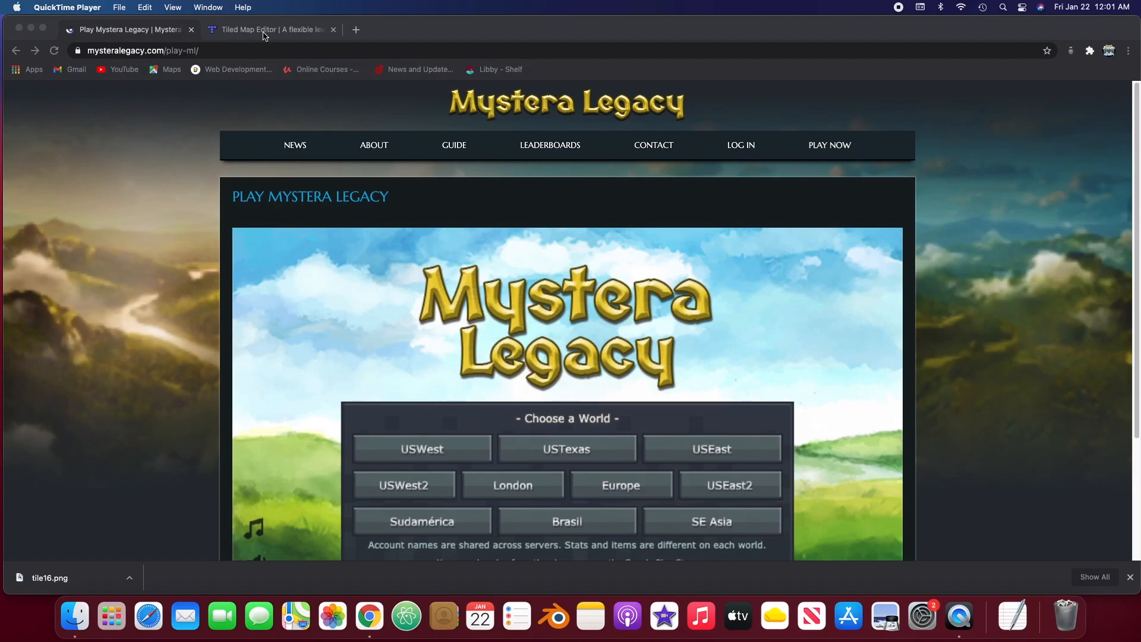
- Return to the Mystera Legacy play page and inspect its loaded resources in the DevTools Sources panel
left_click(271, 29)
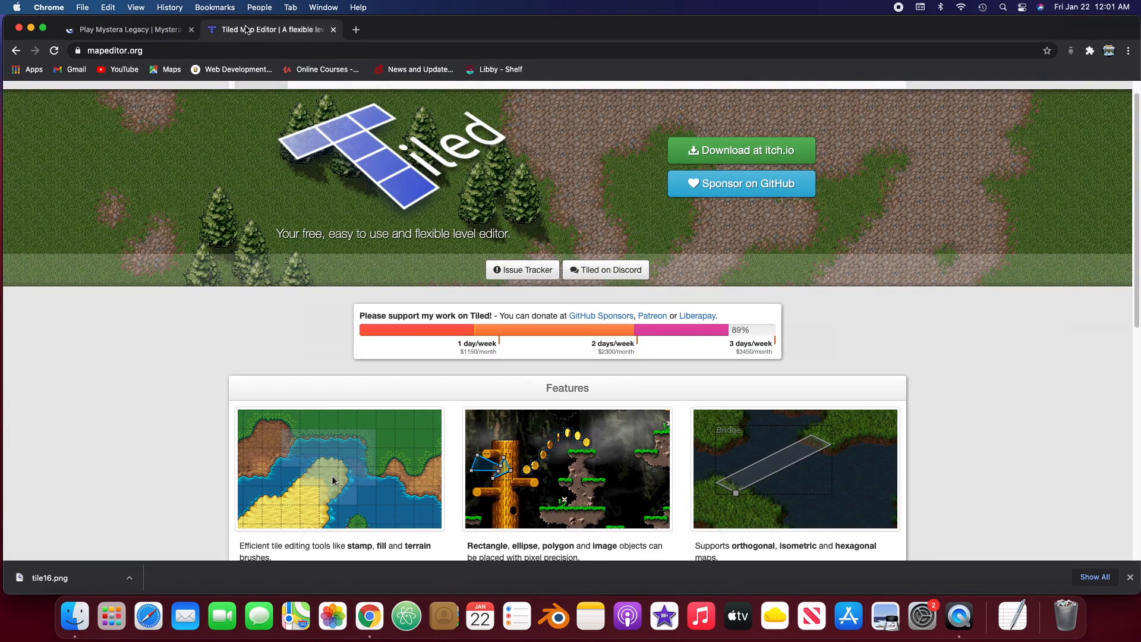
left_click(123, 29)
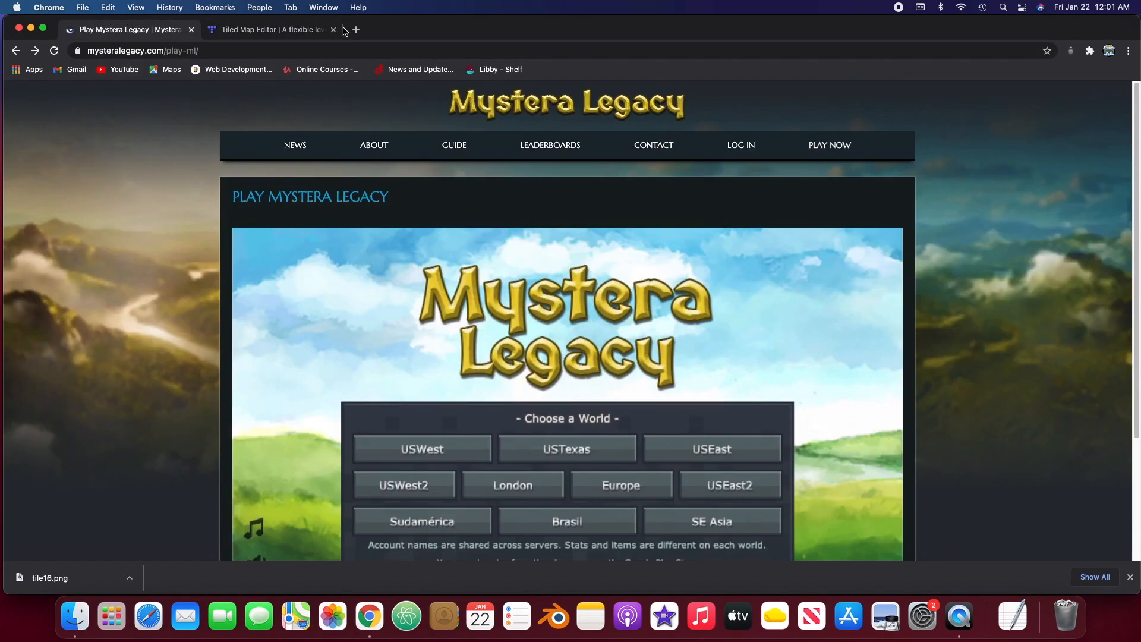
left_click(269, 30)
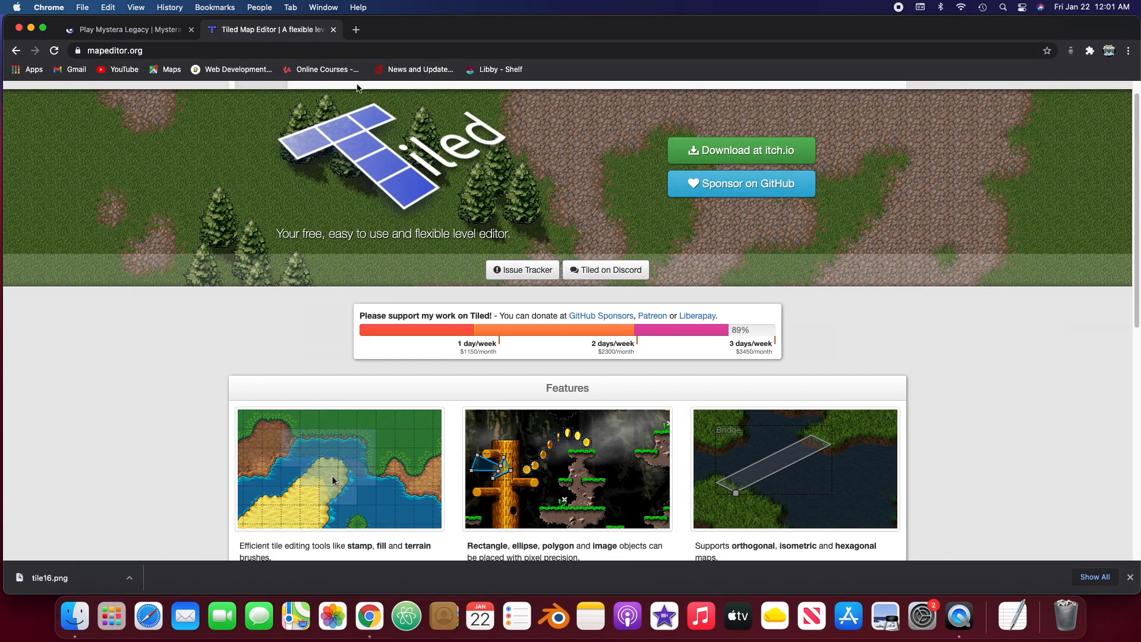
mouse_move(373, 151)
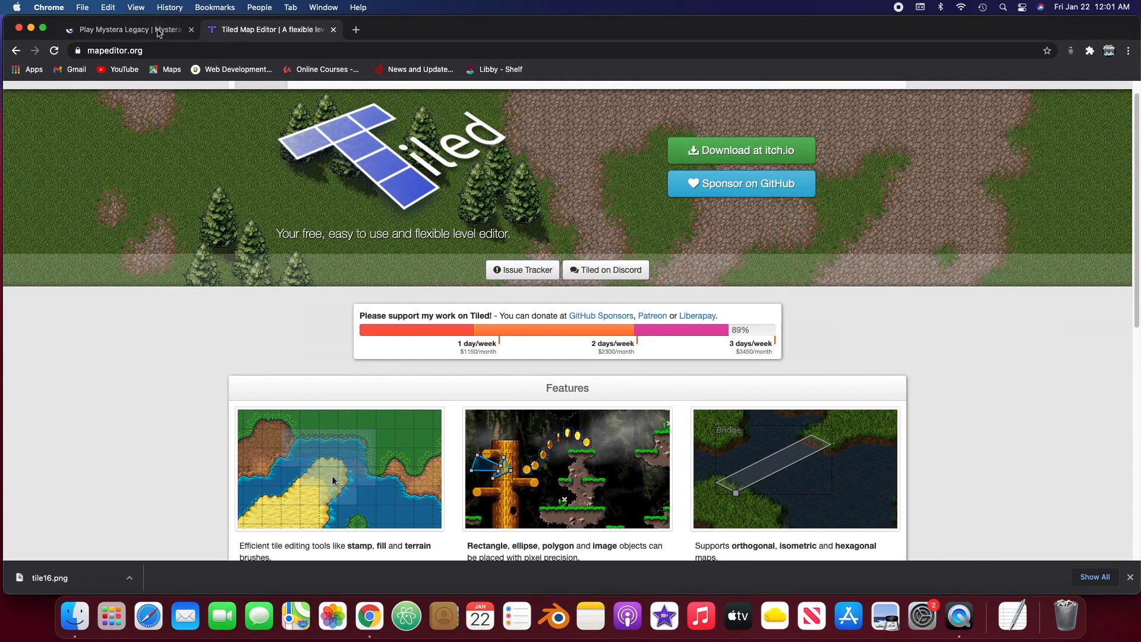
left_click(124, 29)
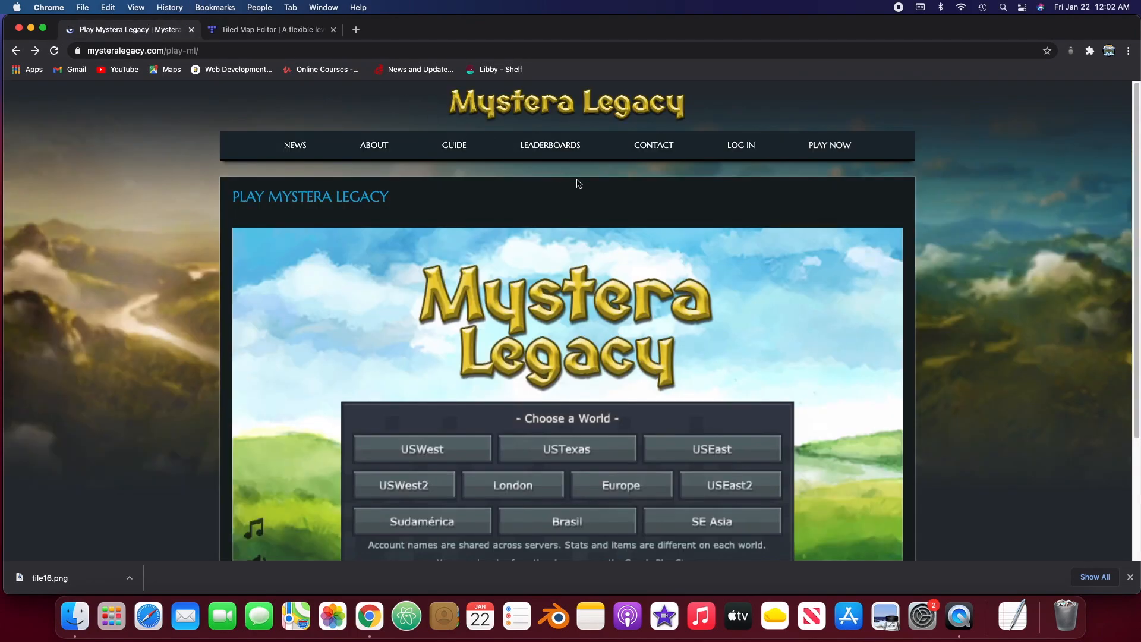
mouse_move(943, 208)
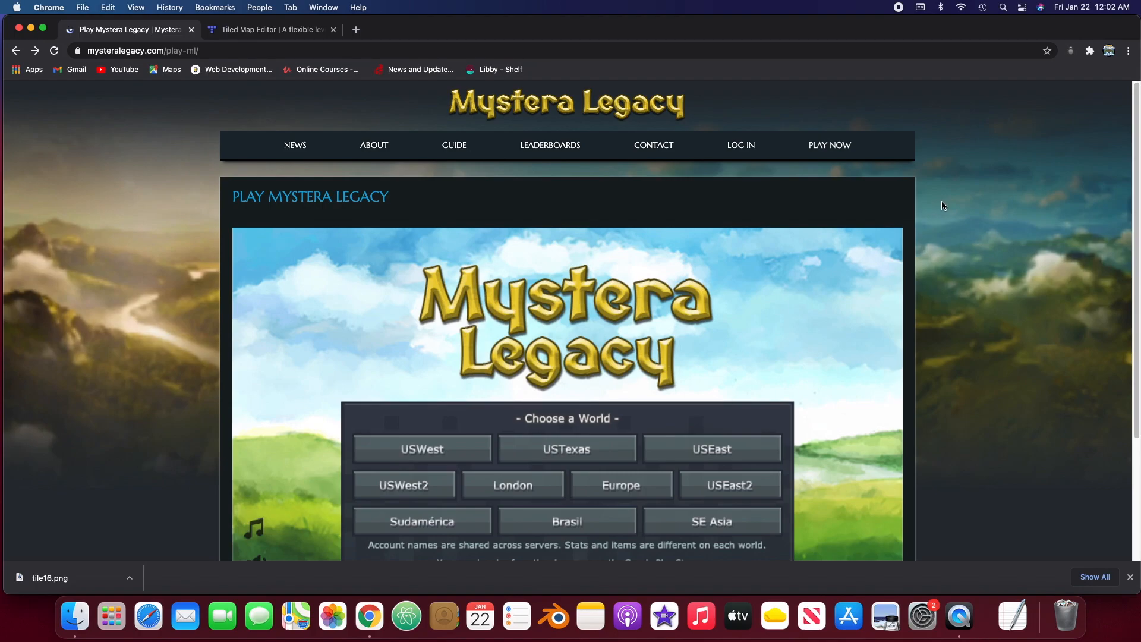
mouse_move(945, 168)
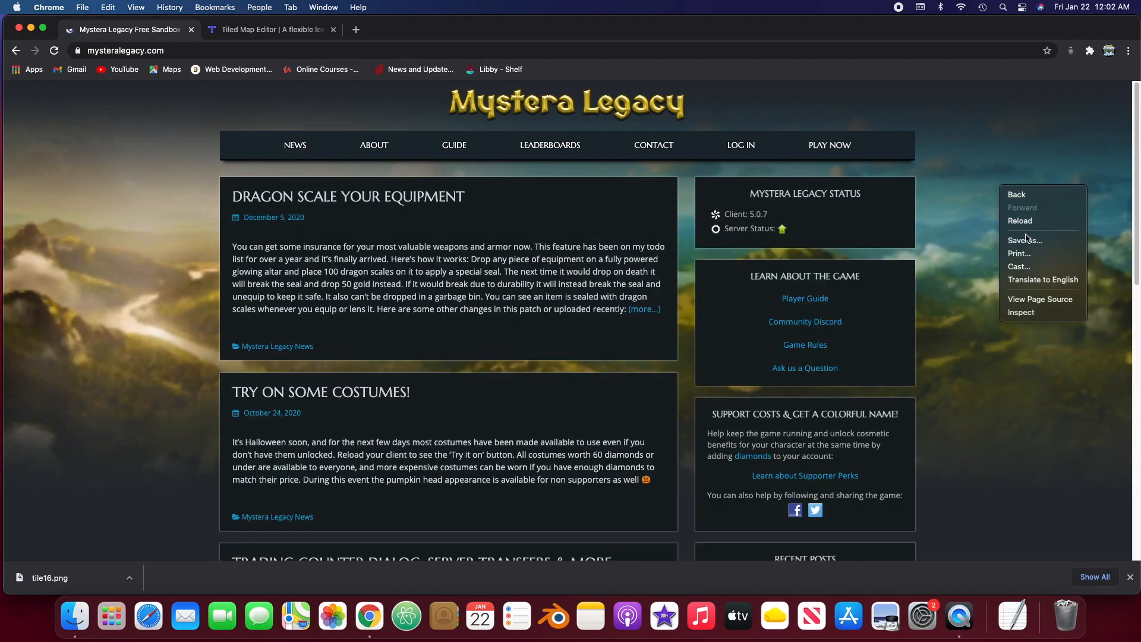
mouse_move(1021, 311)
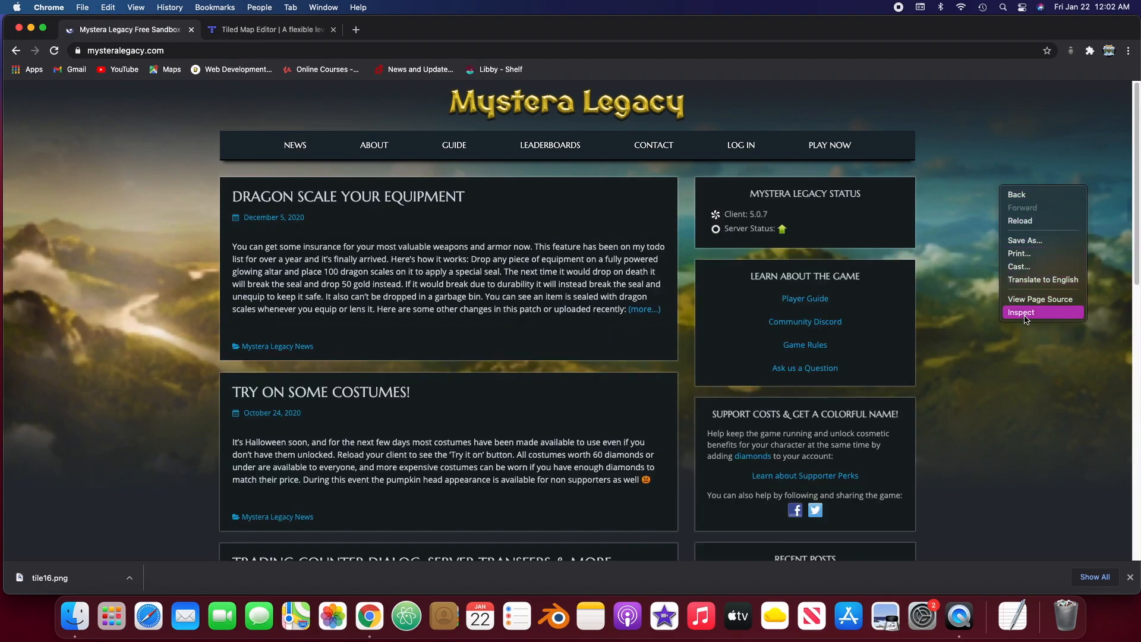
left_click(1021, 311)
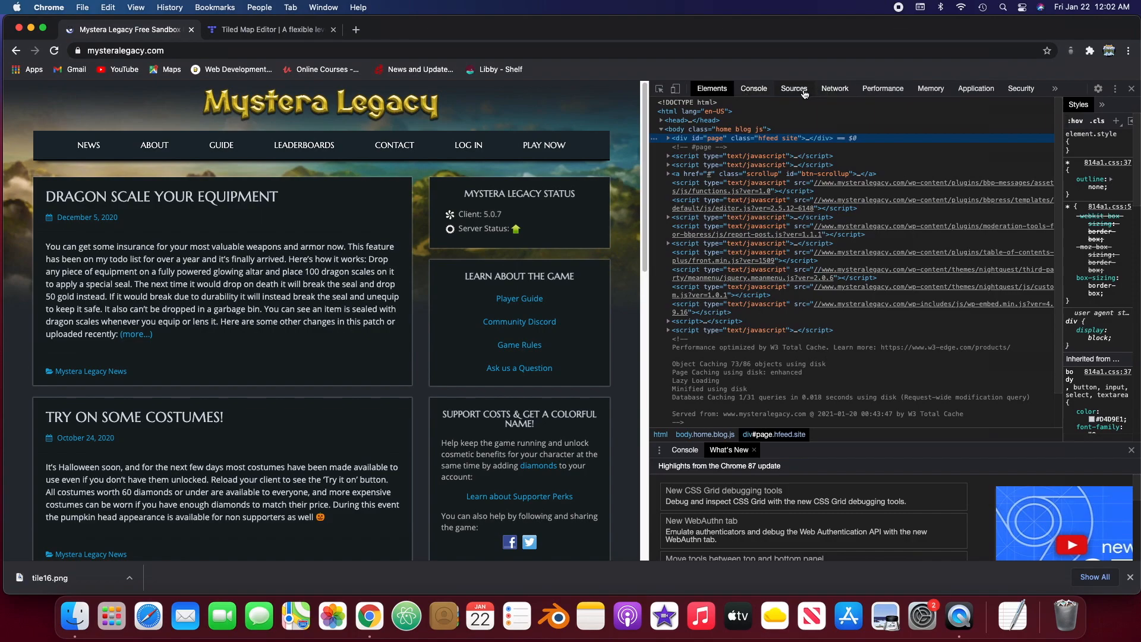
left_click(793, 88)
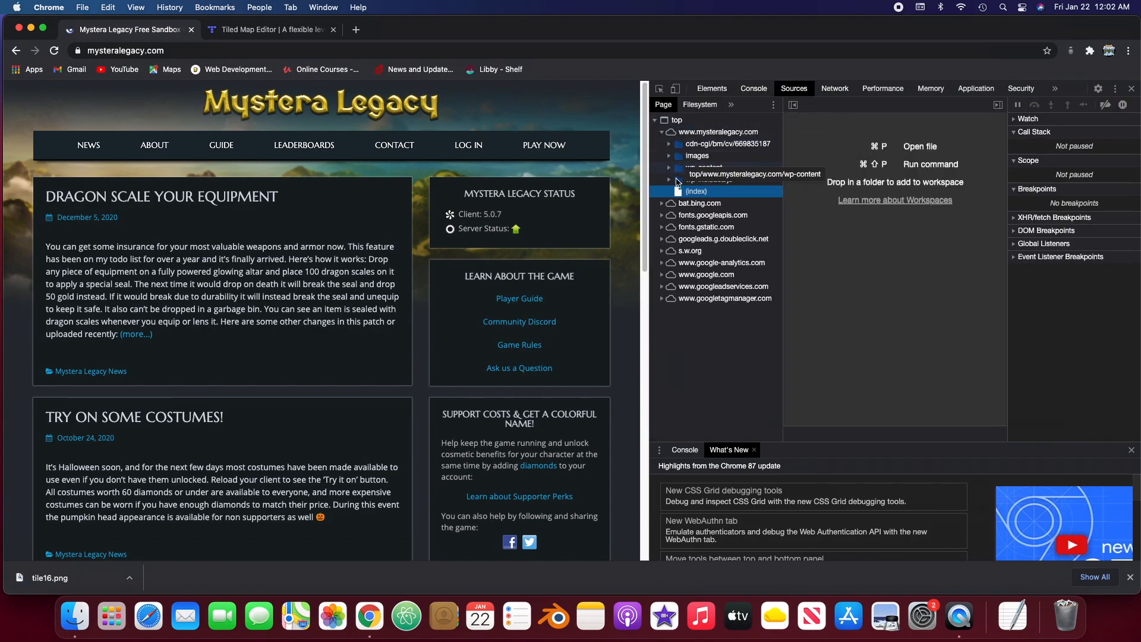
- Browse the site's images folder and the cdn-cgi folder in the Page tree
left_click(668, 156)
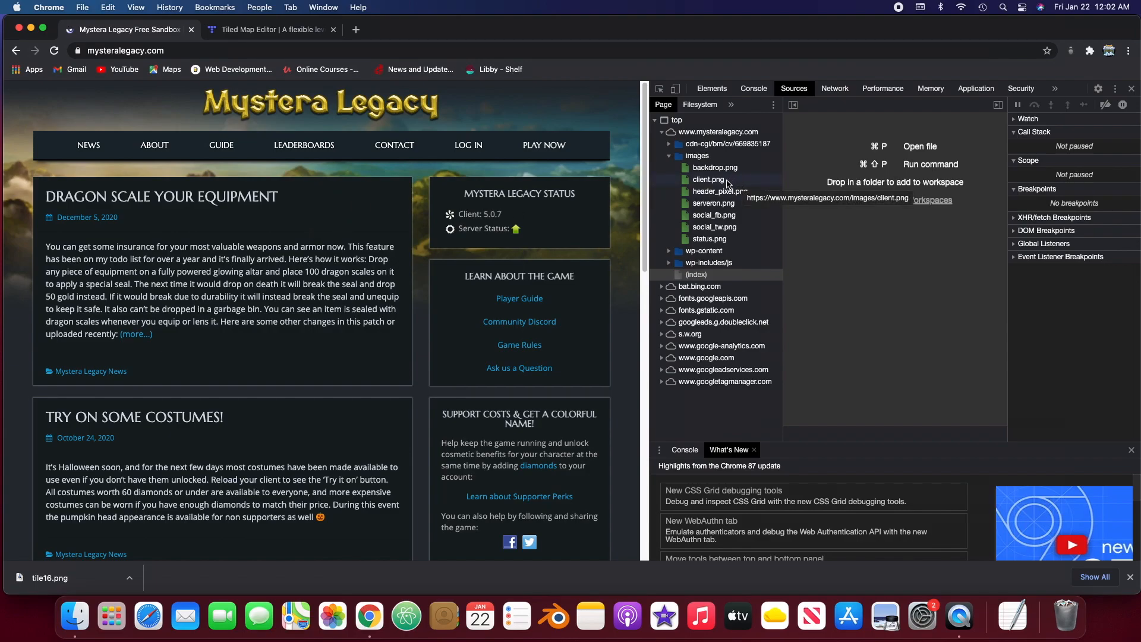
mouse_move(725, 182)
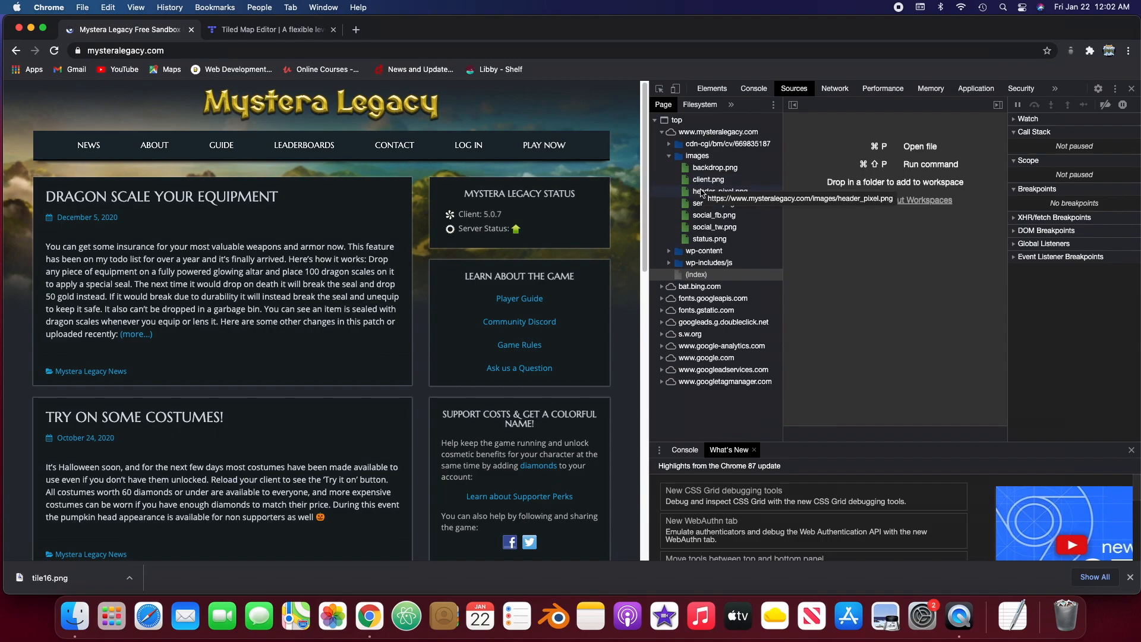
mouse_move(714, 167)
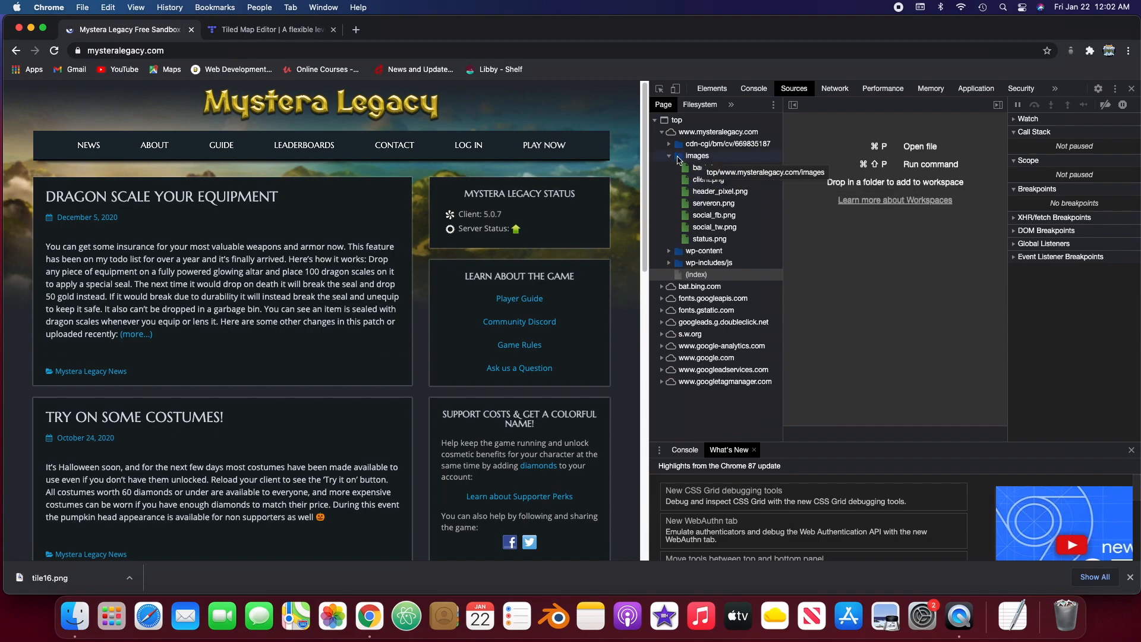
left_click(668, 155)
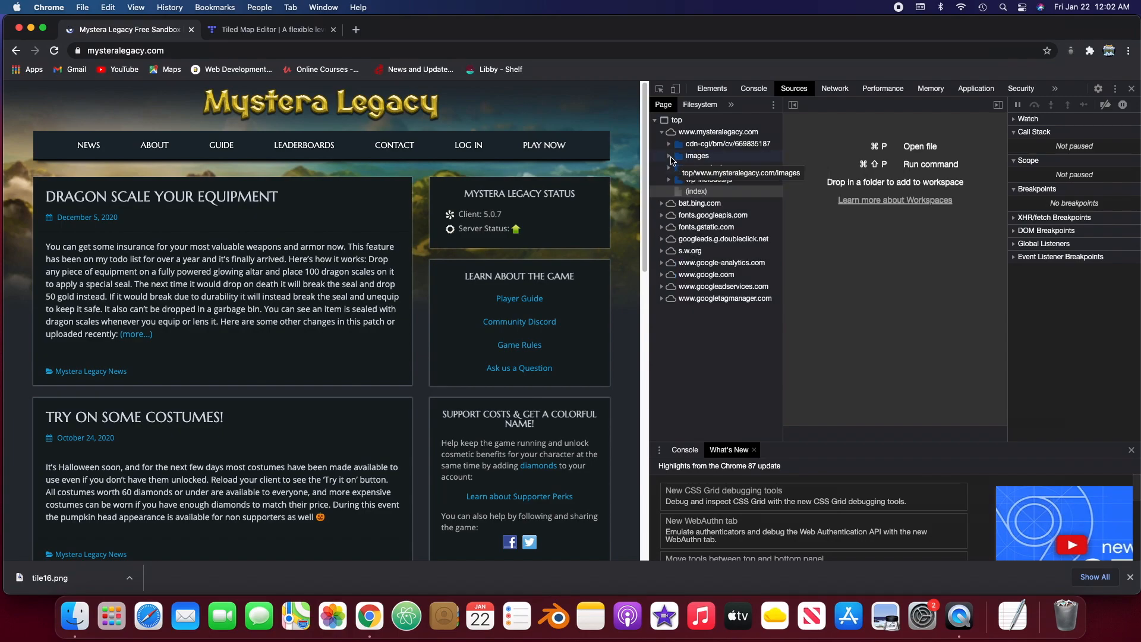
left_click(668, 155)
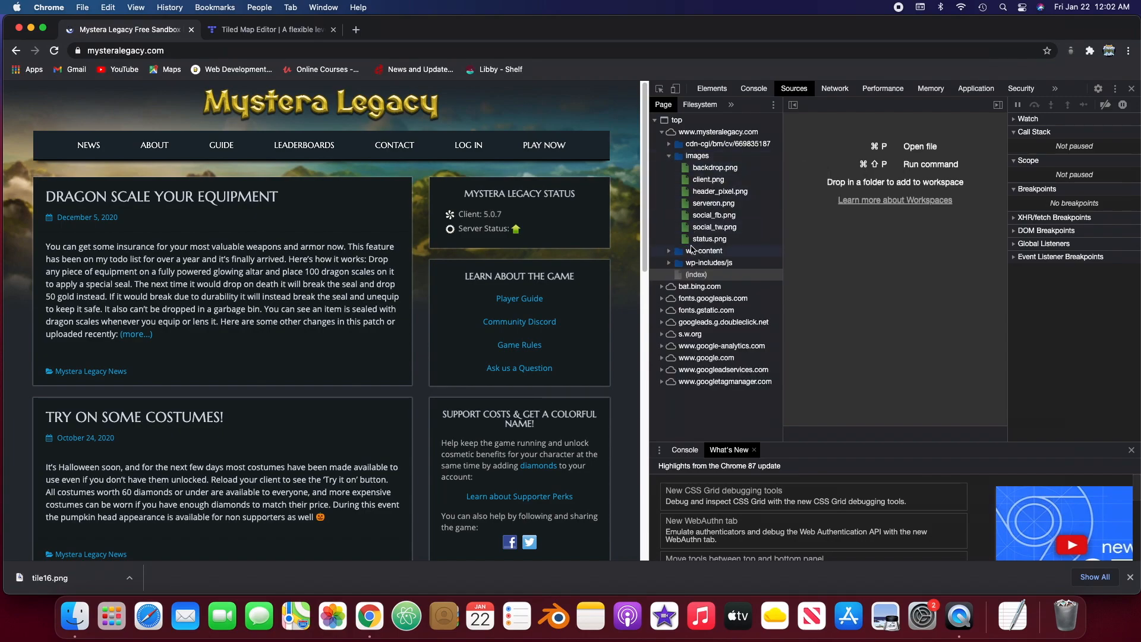
left_click(714, 168)
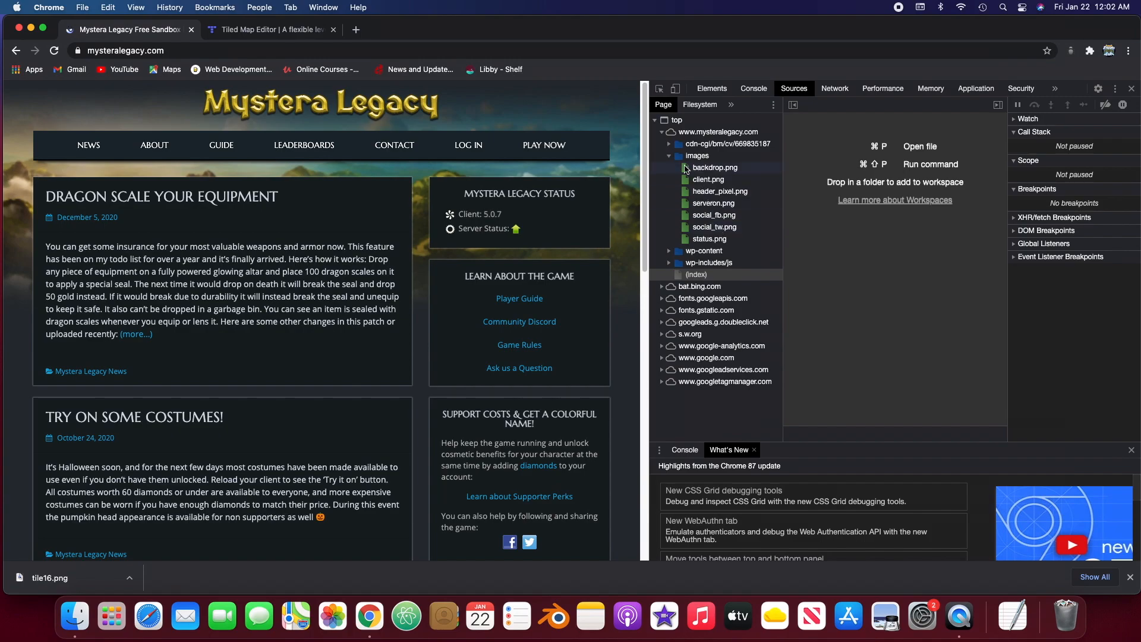
left_click(669, 156)
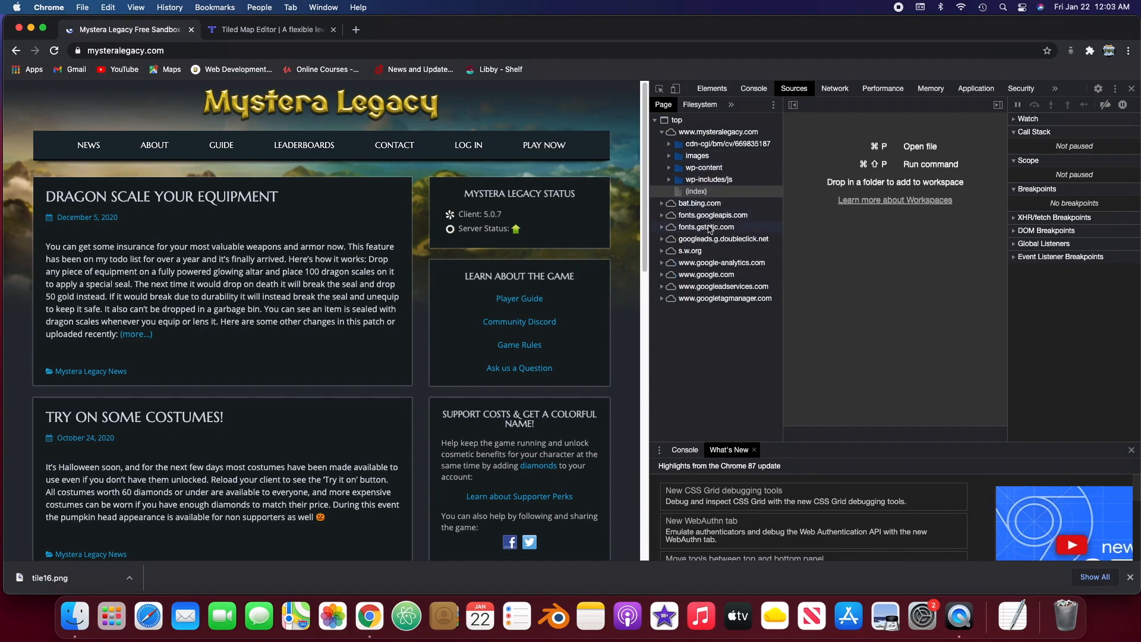
left_click(668, 143)
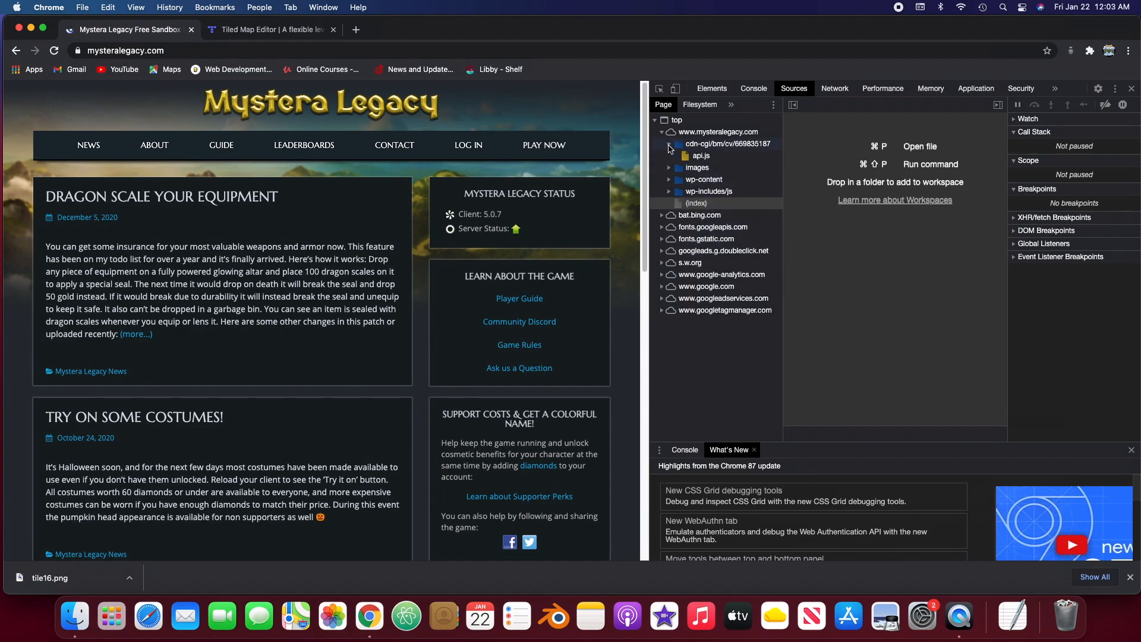
left_click(544, 145)
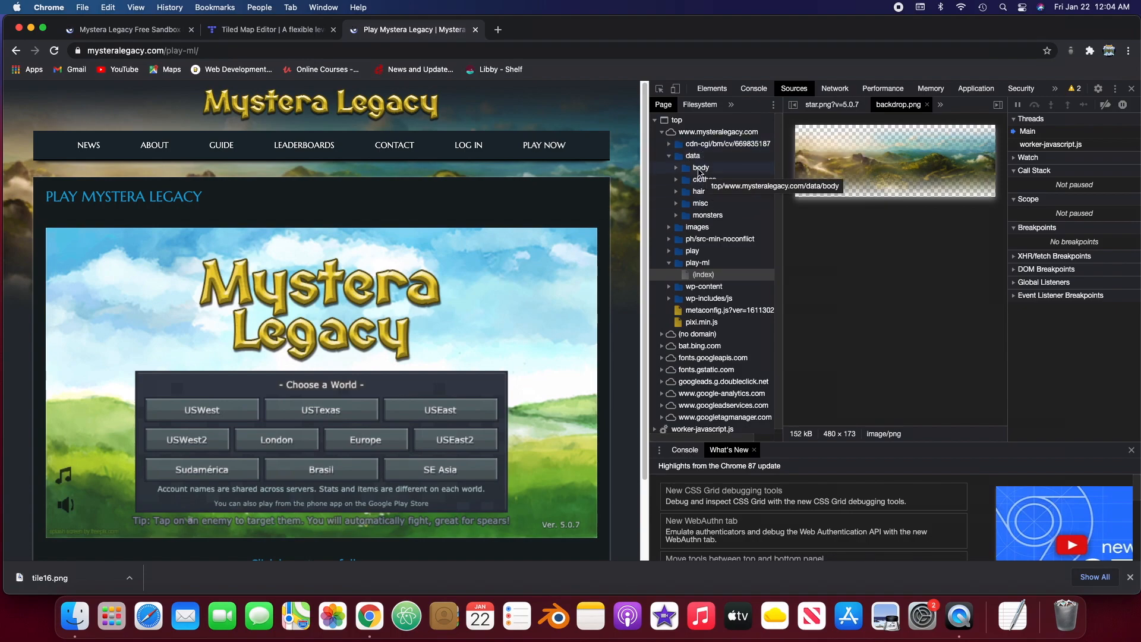
- Look through the body and clothes sprite folders in the game's data directory
left_click(700, 167)
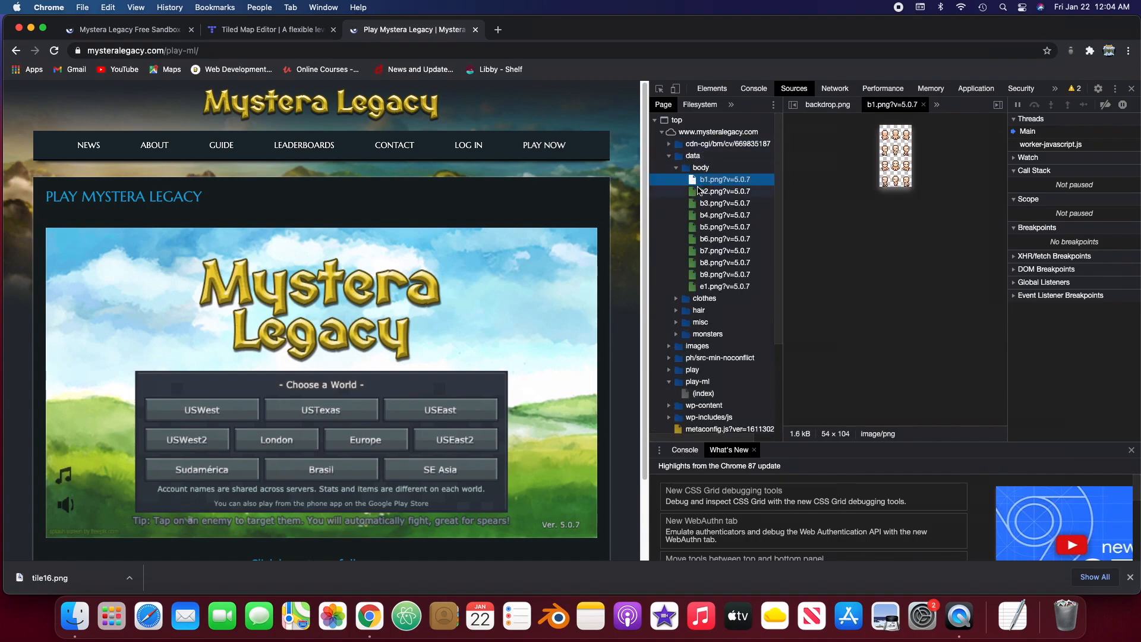
left_click(675, 167)
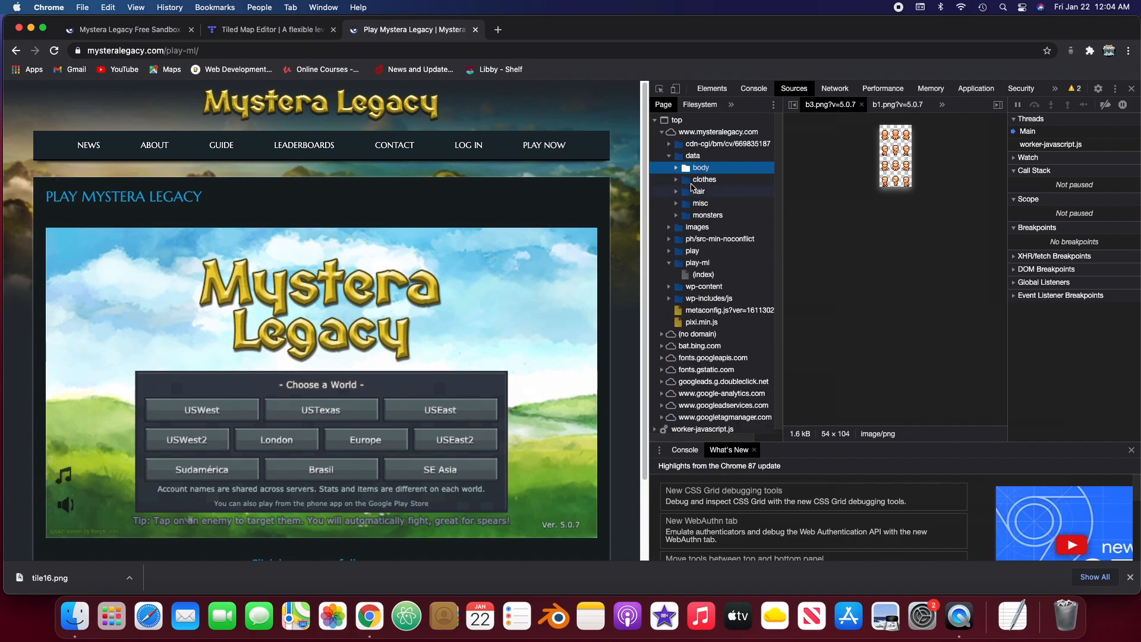
left_click(704, 179)
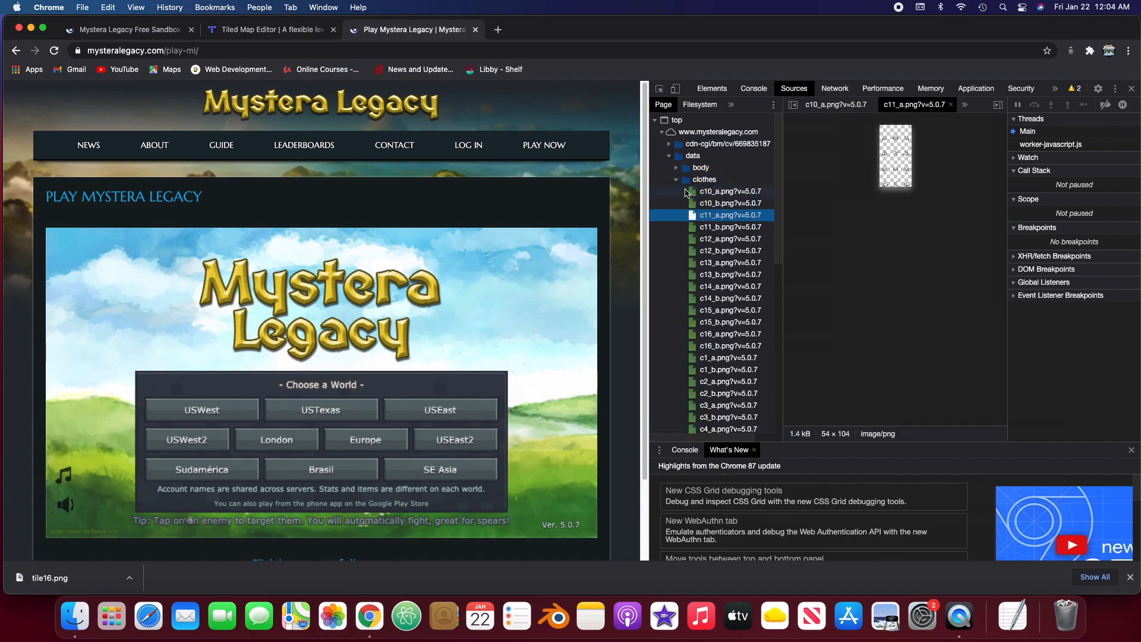
left_click(689, 179)
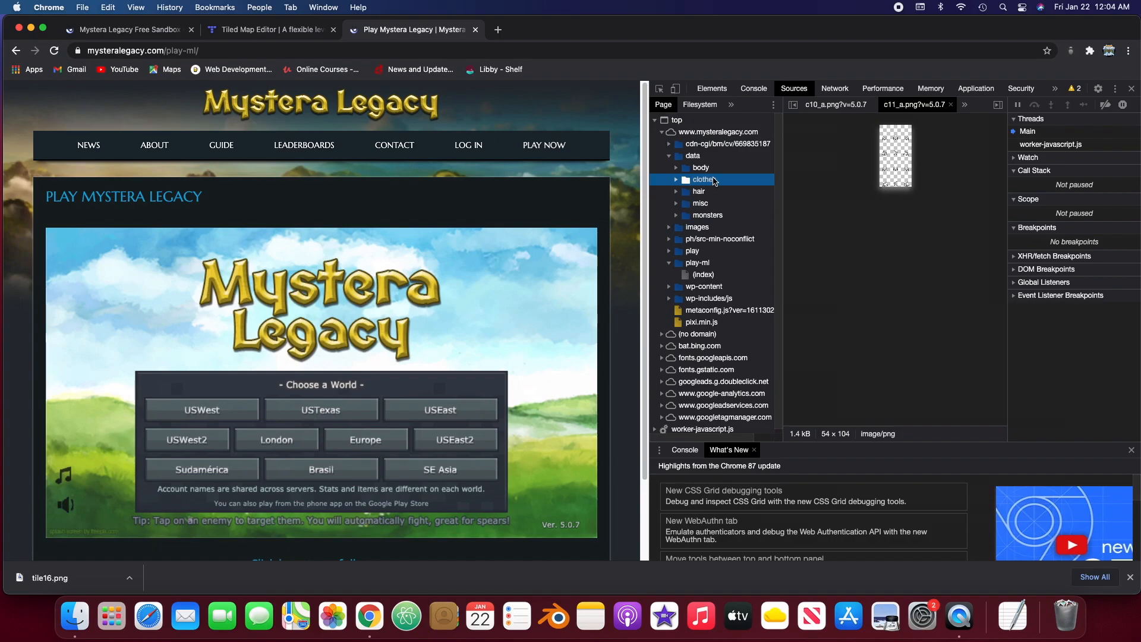
mouse_move(698, 191)
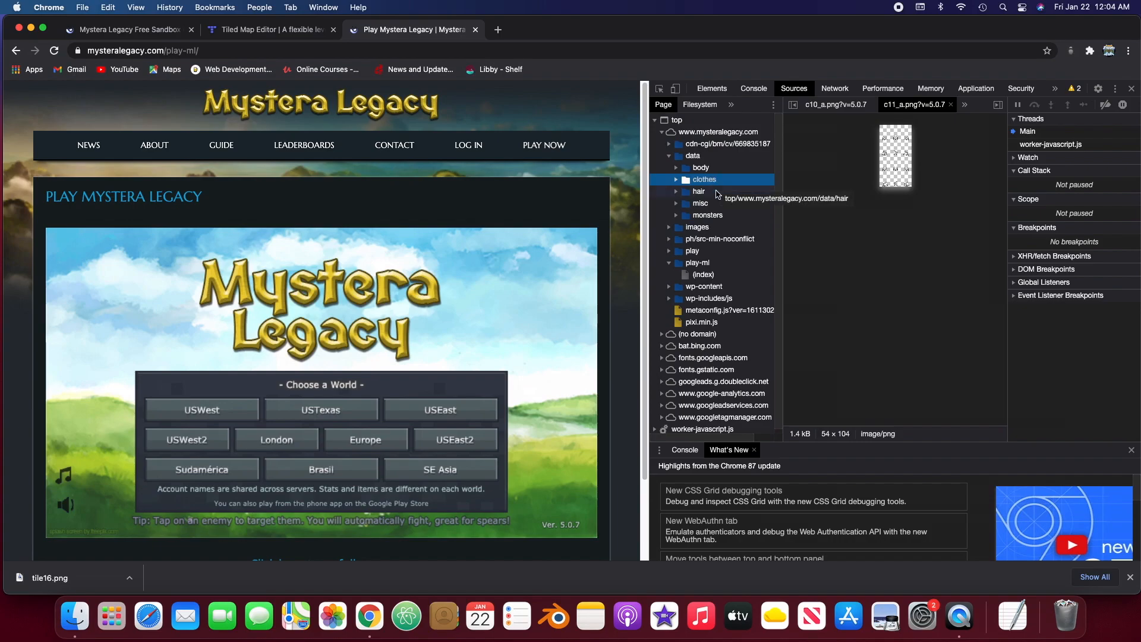
mouse_move(706, 215)
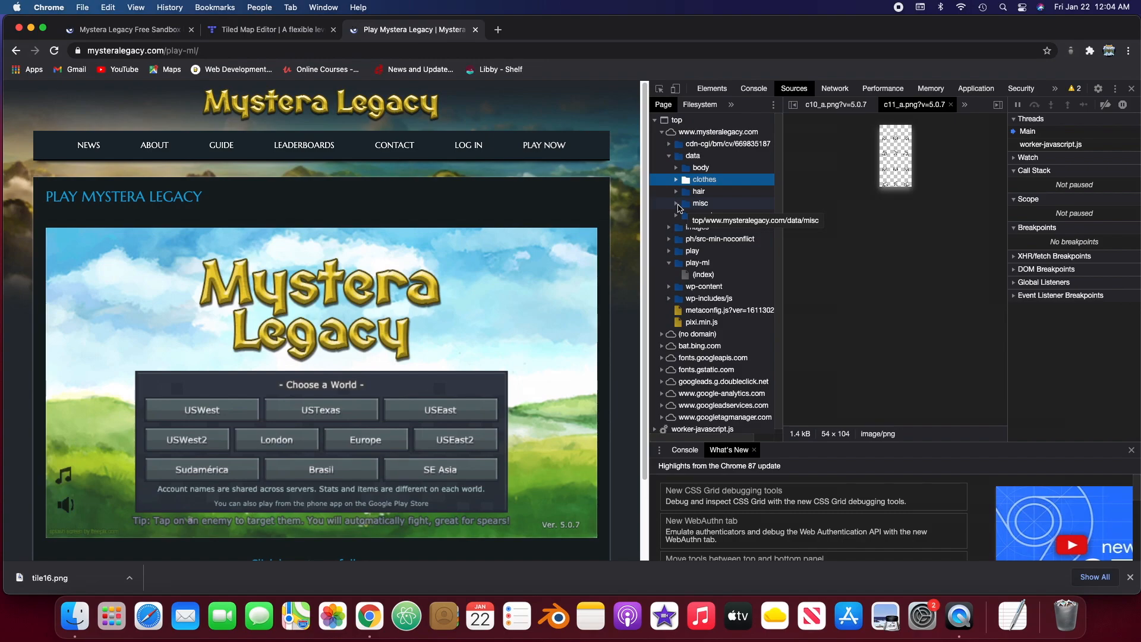
- Preview the item16.png sprite sheet from the misc data folder
left_click(676, 204)
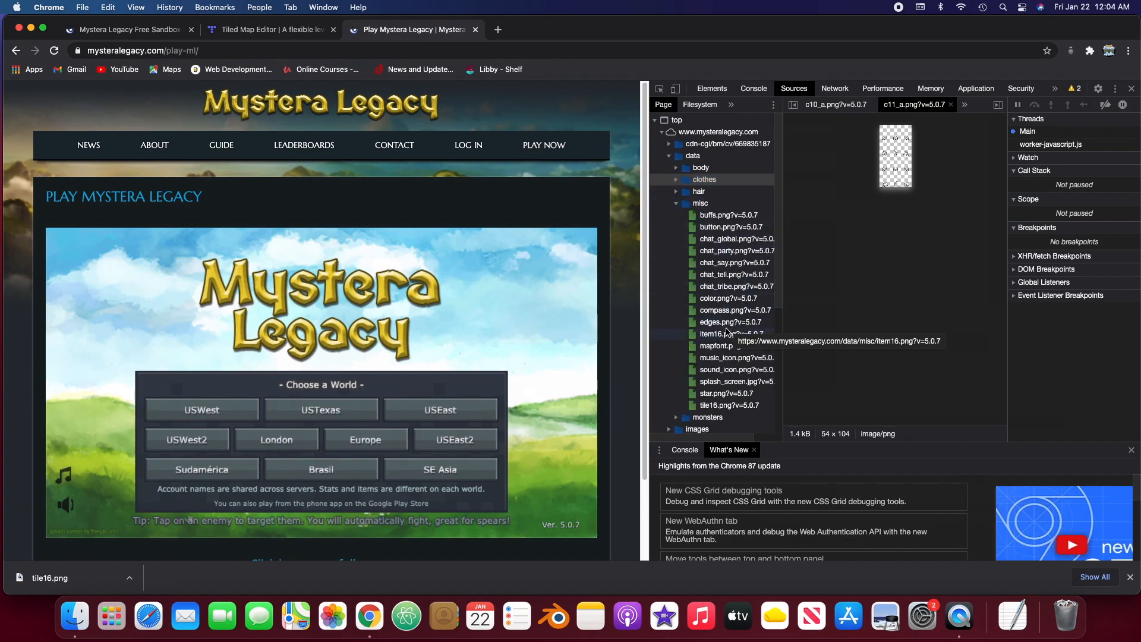
left_click(732, 333)
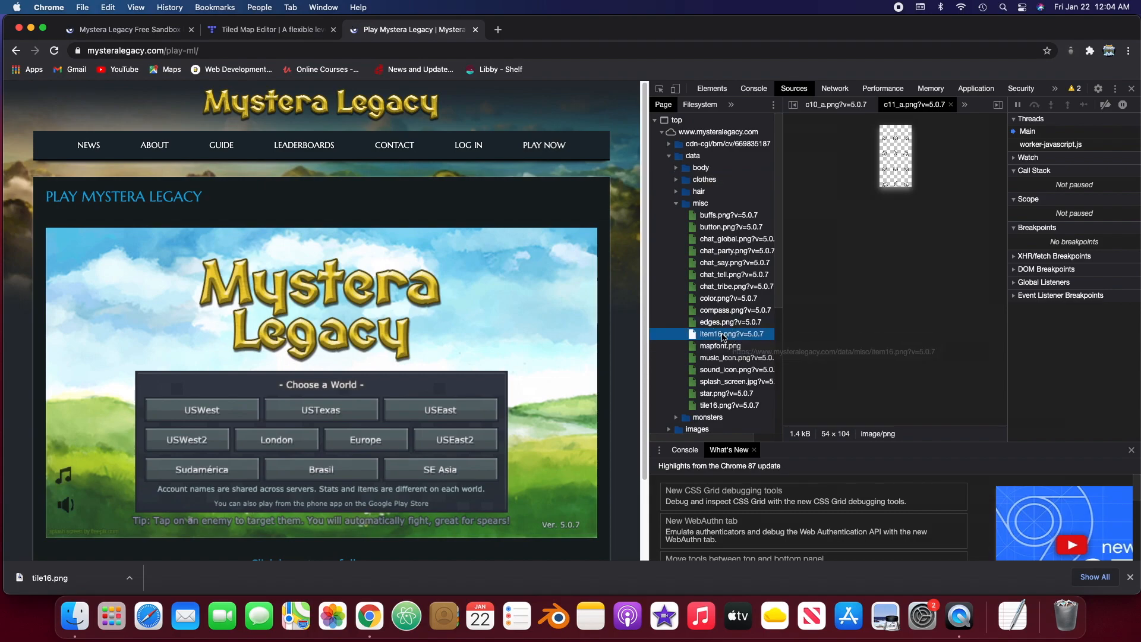
left_click(731, 333)
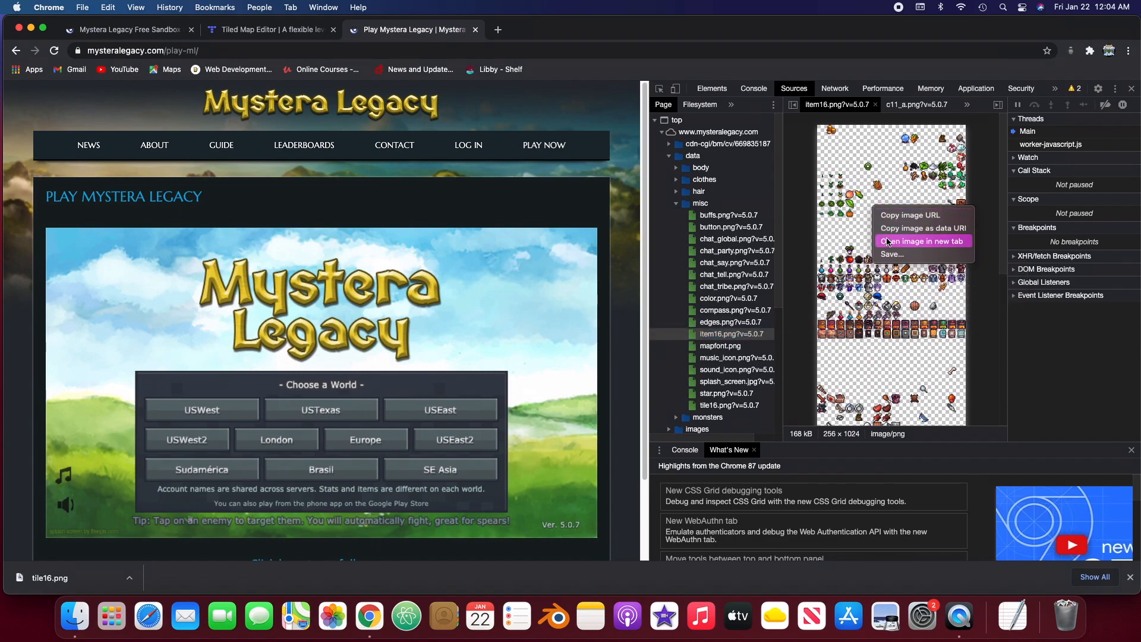
- Save item16.png from its own tab into Desktop > Mystera Legacy Art
left_click(921, 241)
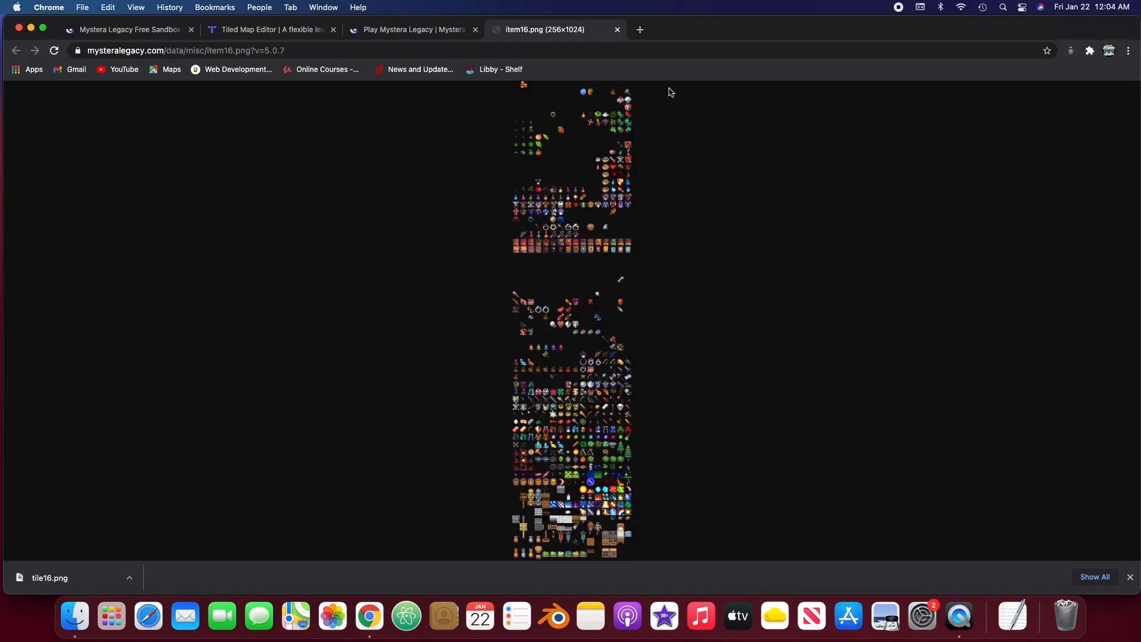
right_click(566, 156)
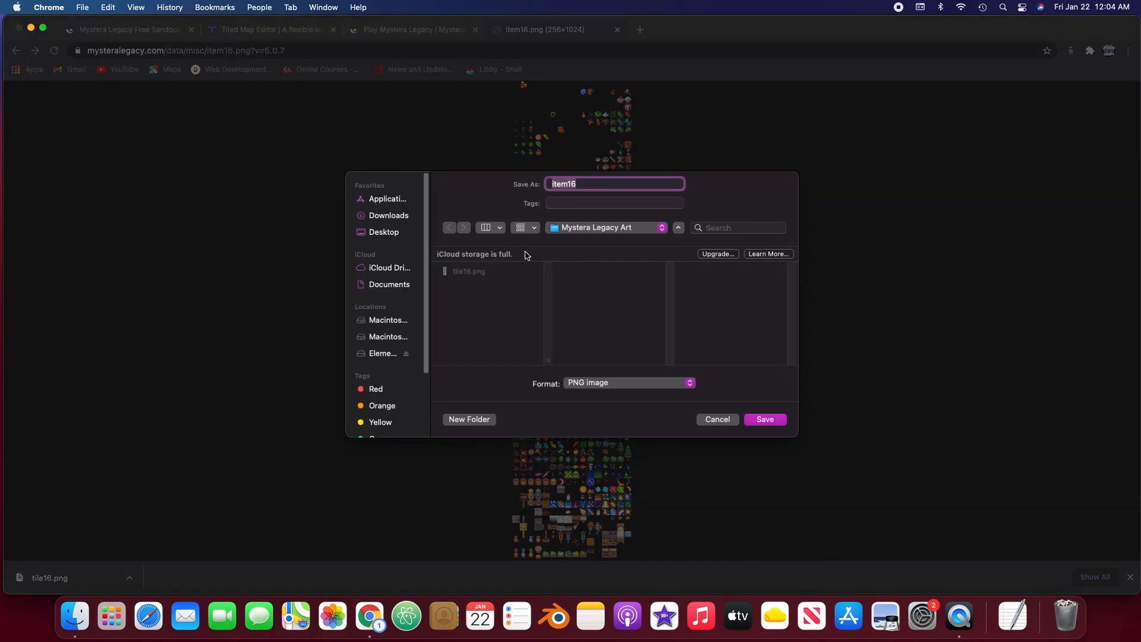
mouse_move(390, 215)
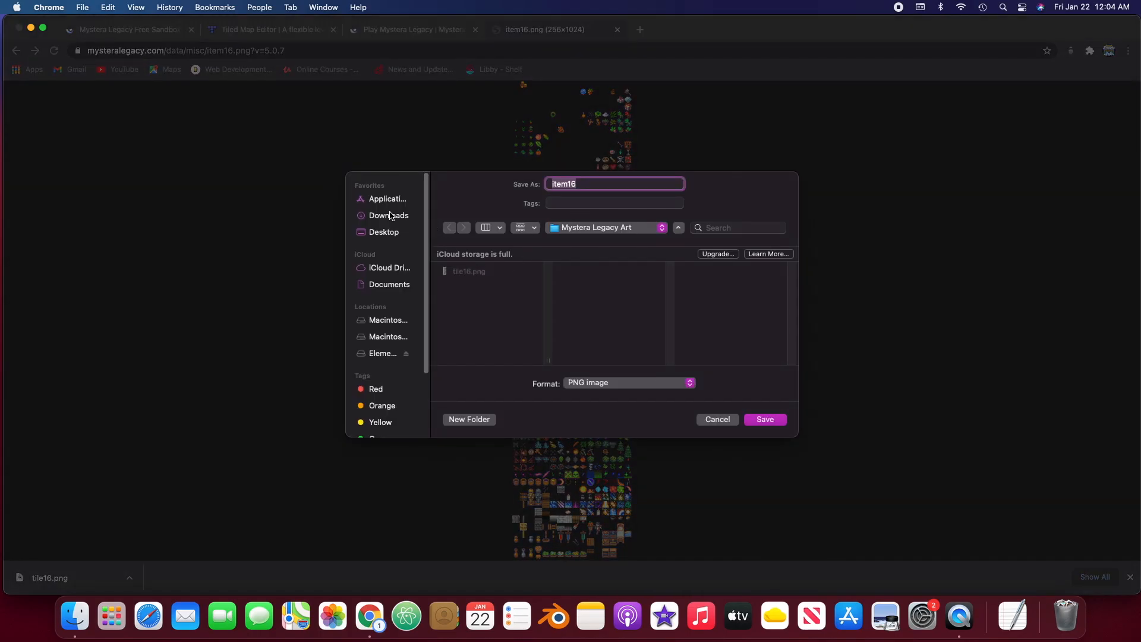
left_click(383, 231)
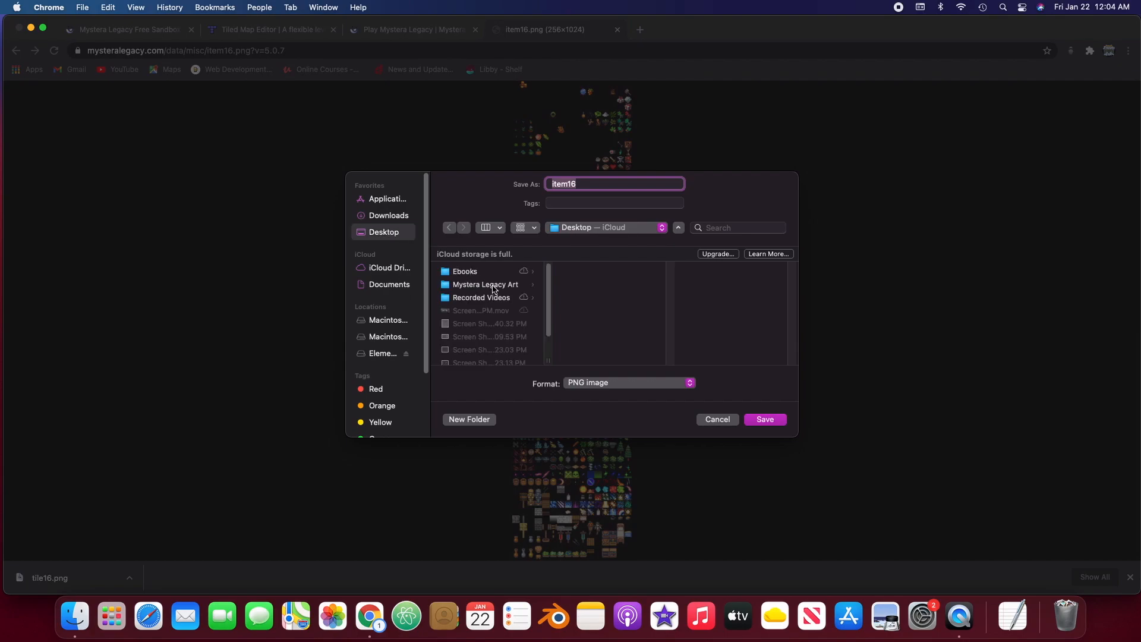
left_click(485, 284)
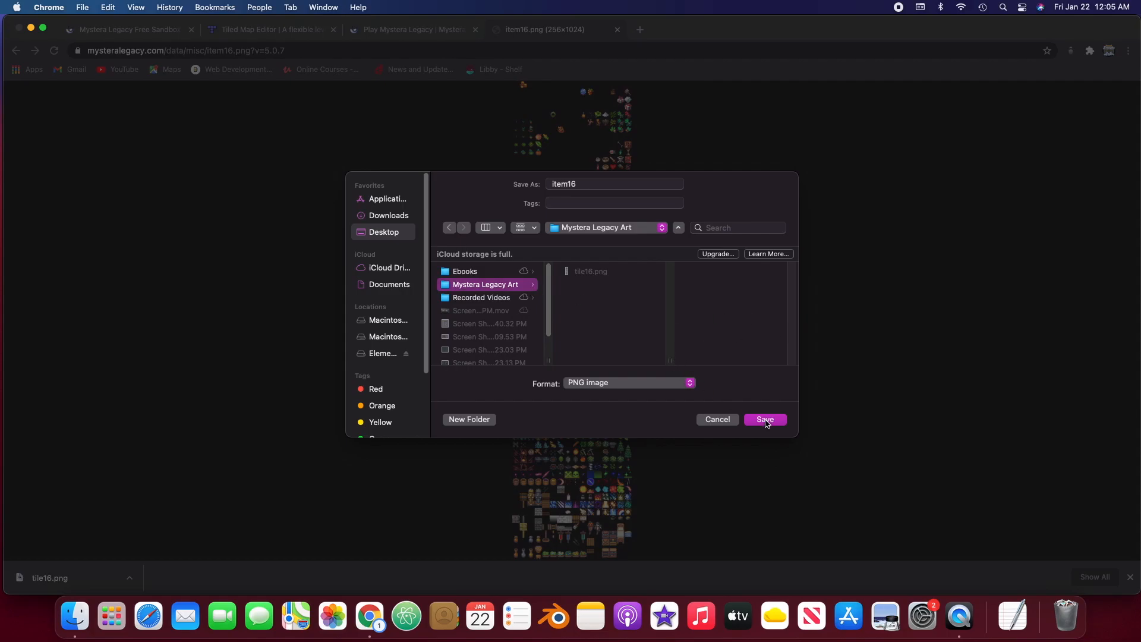
left_click(765, 419)
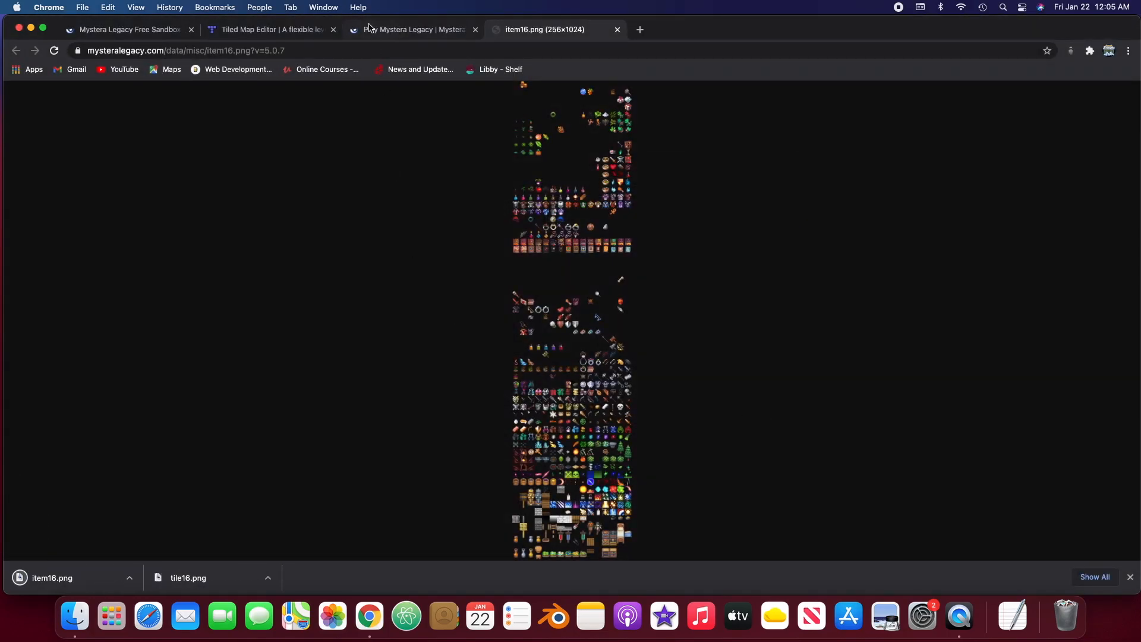
- Close the game tab and reload mysteralegacy.com/play-ml/ in a fresh tab
left_click(411, 30)
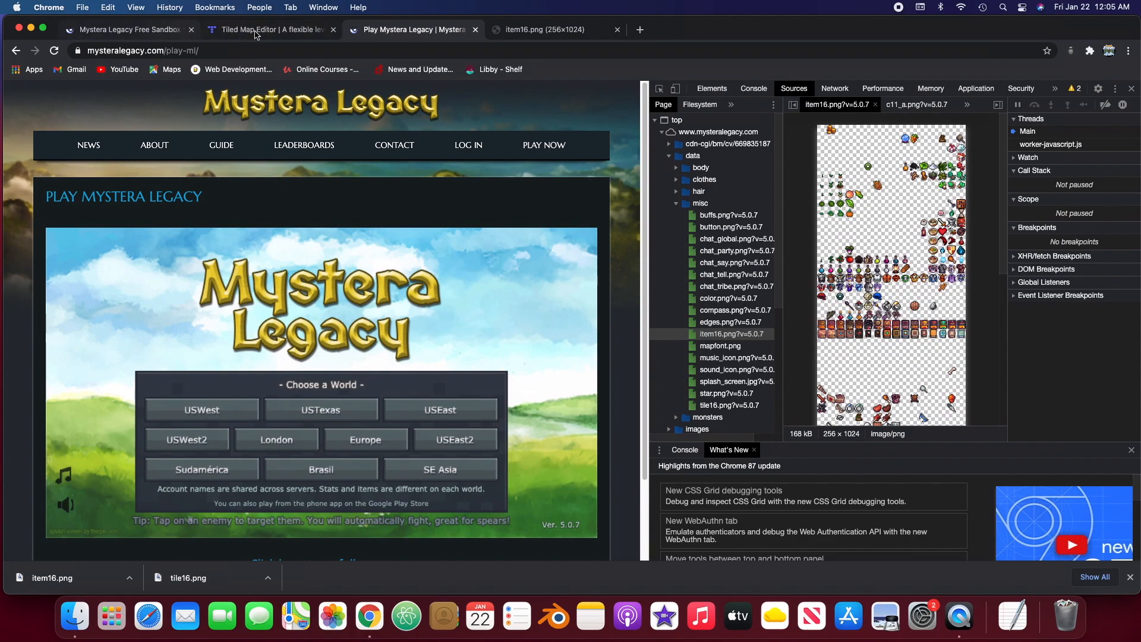
left_click(123, 29)
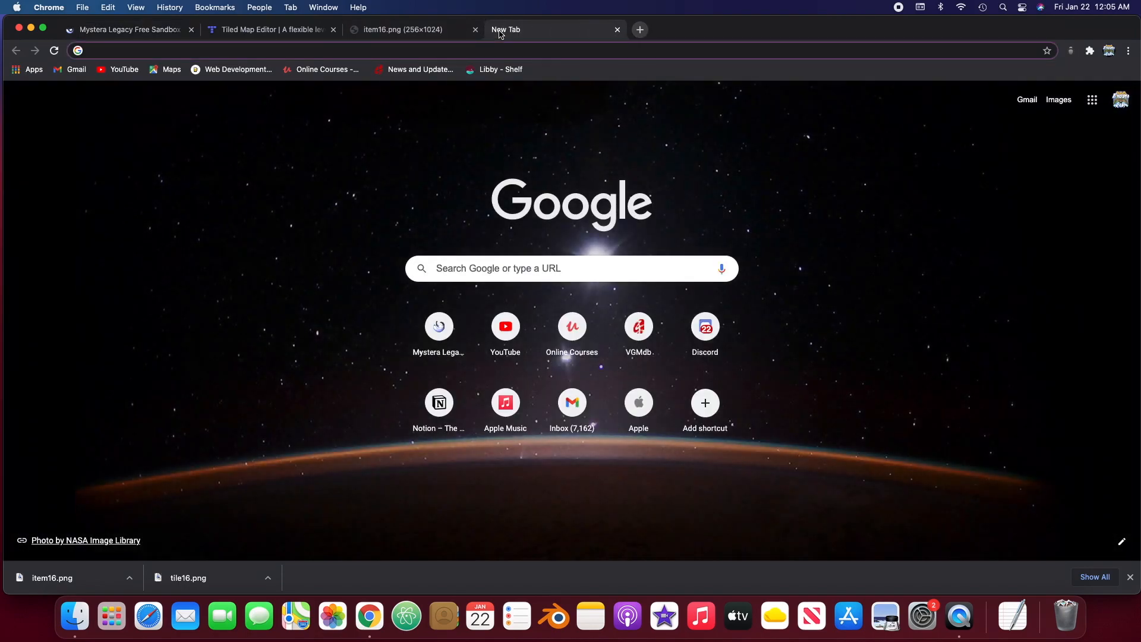
type("mysteralegacy.com/play-ml/")
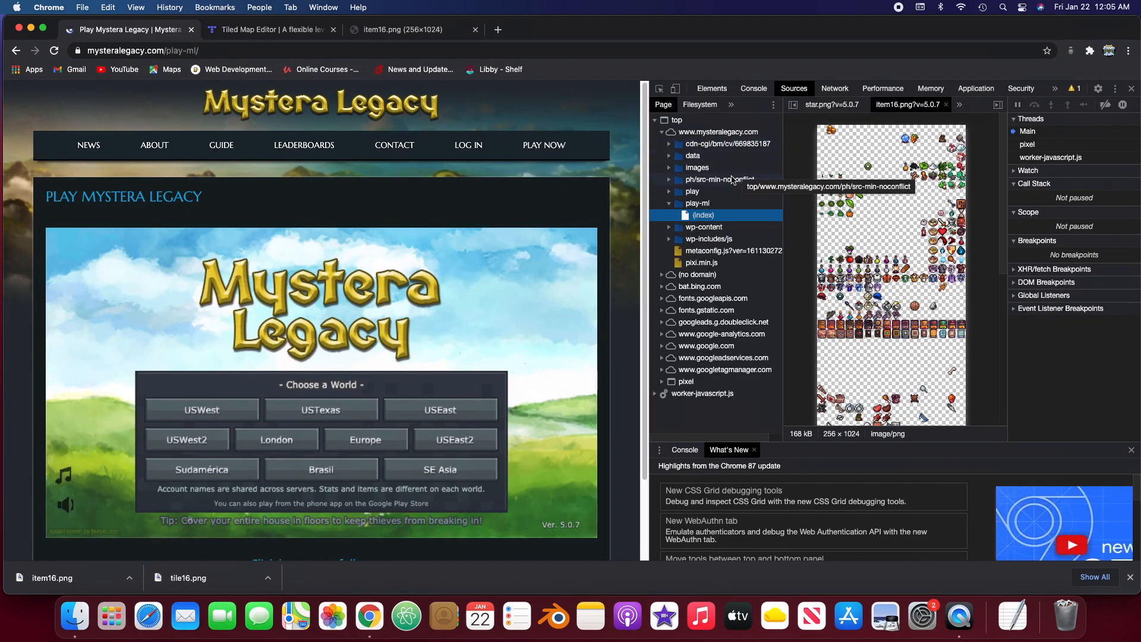
- Locate tile16.png in data > misc and view it in its own tab
left_click(669, 155)
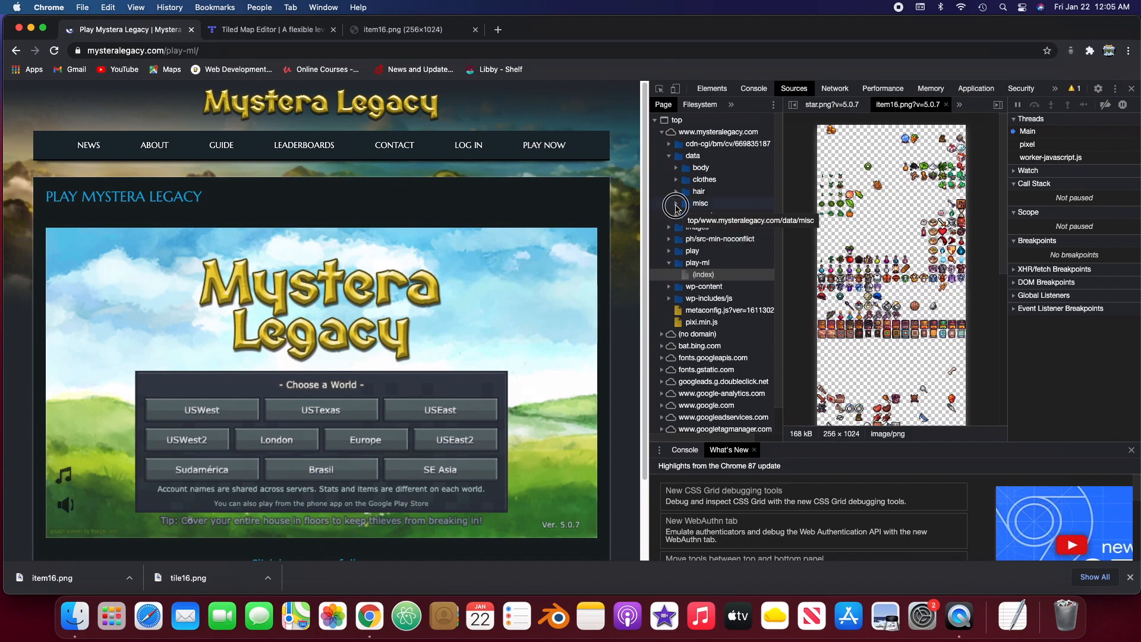
left_click(700, 204)
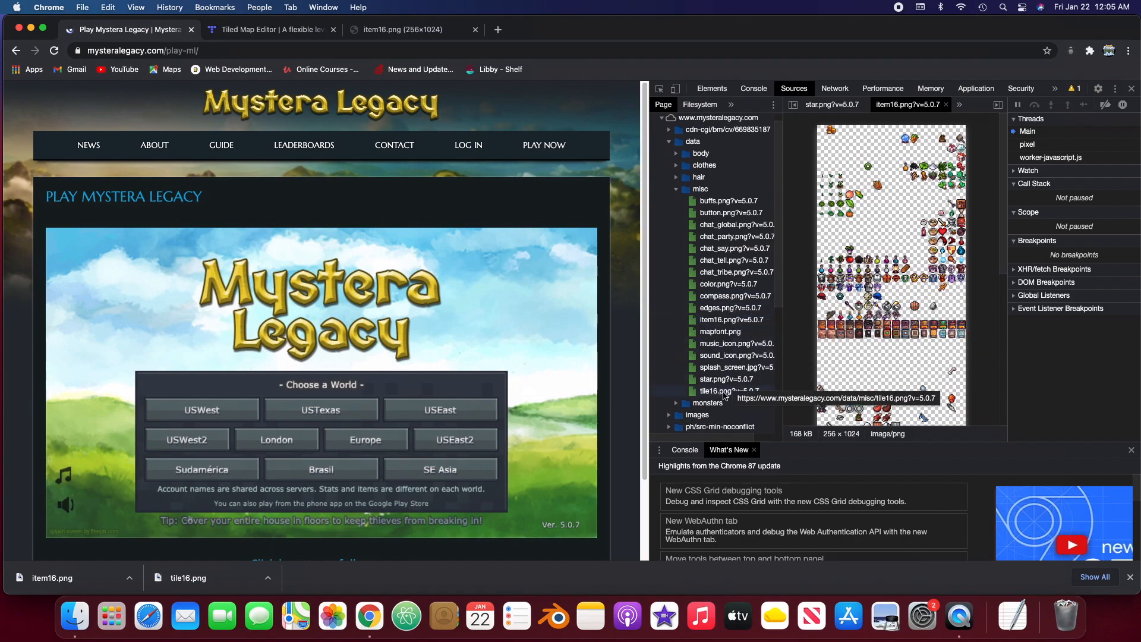
left_click(720, 392)
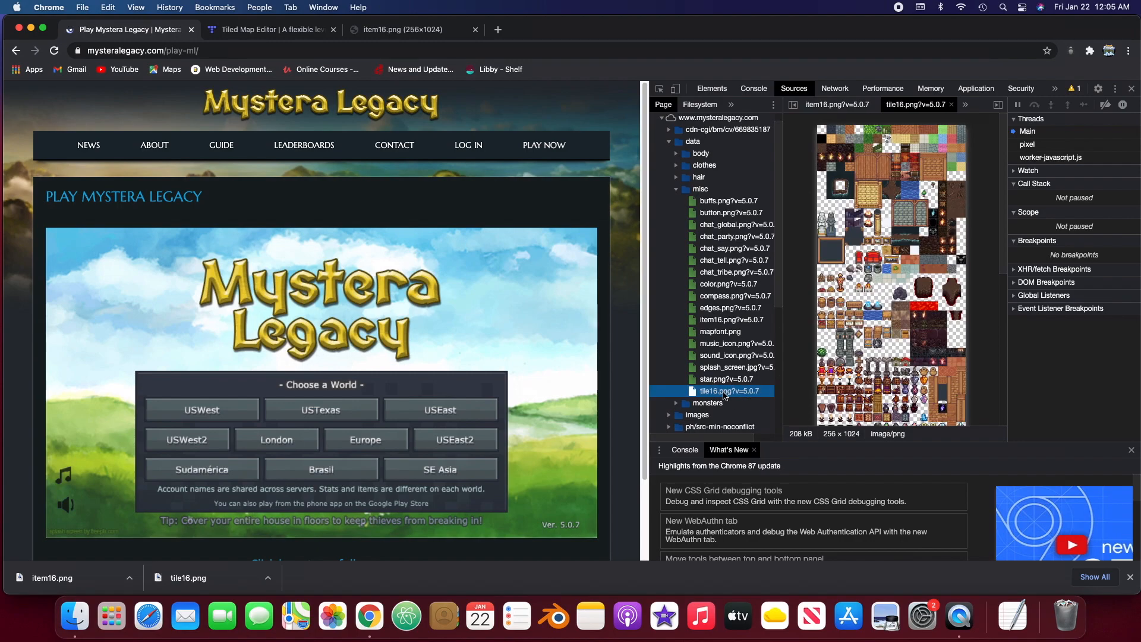
right_click(888, 218)
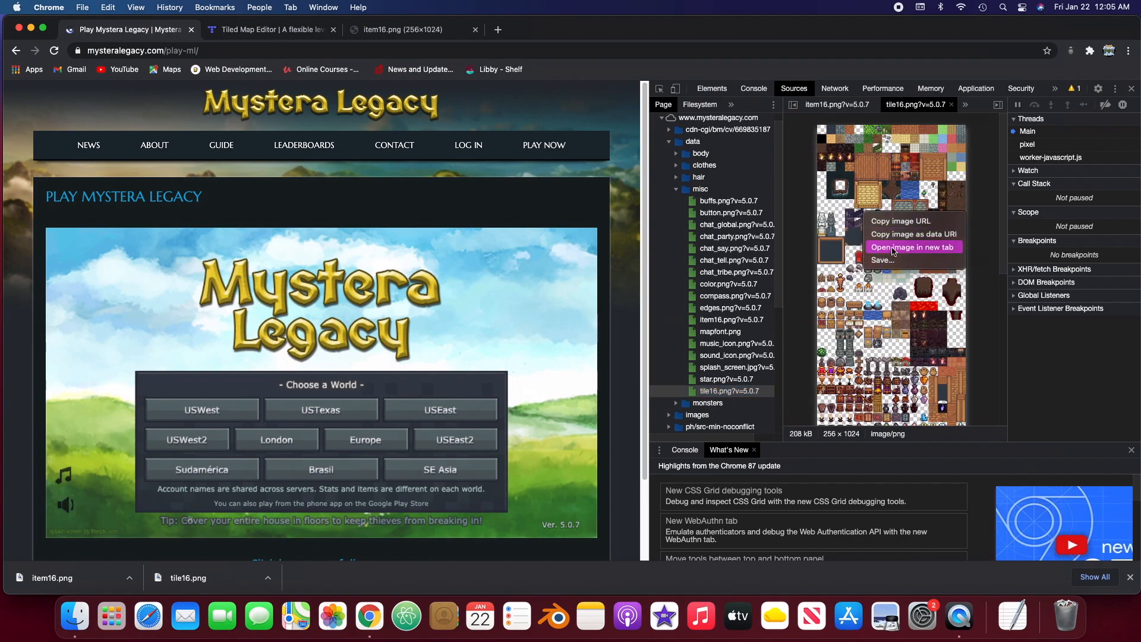
left_click(914, 246)
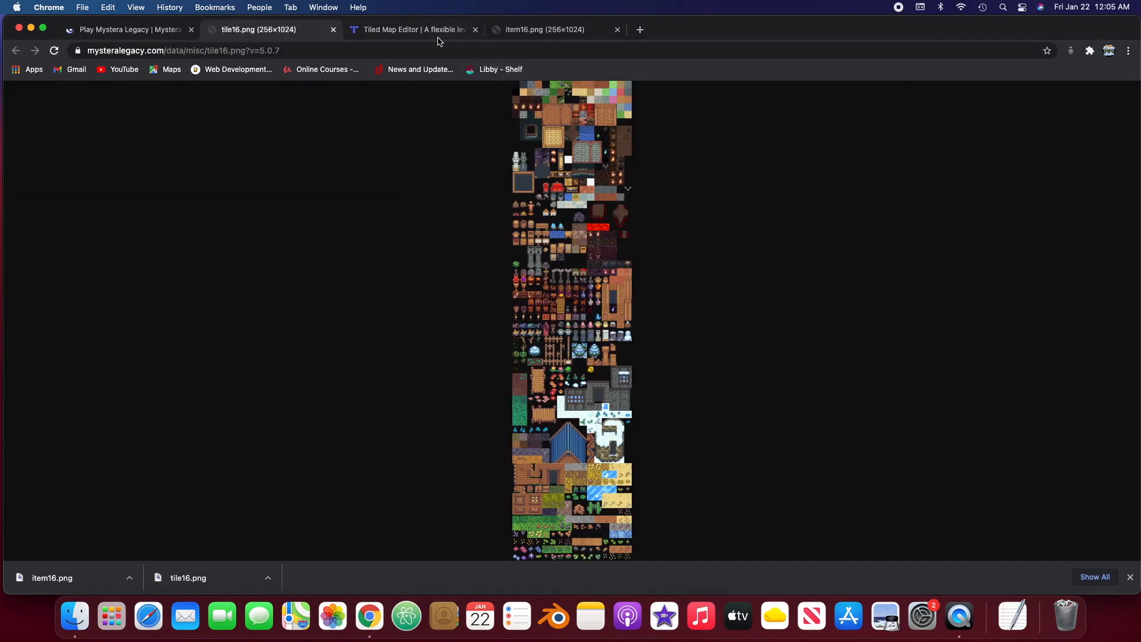
- Save the tile16.png tile sheet into the Mystera Legacy Art folder
right_click(612, 197)
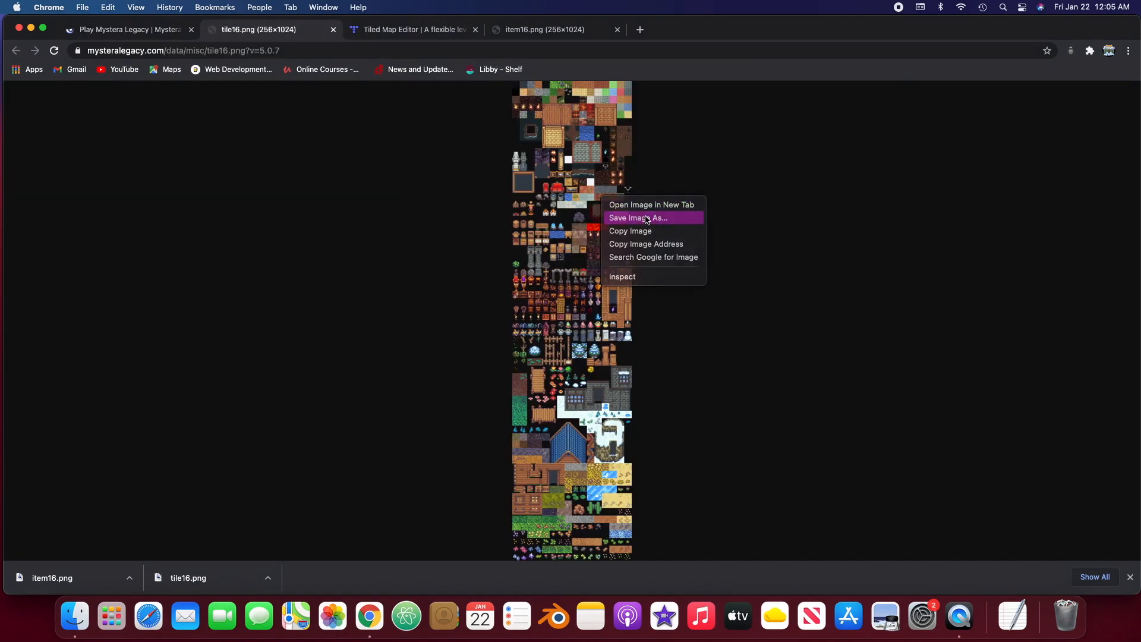
left_click(639, 217)
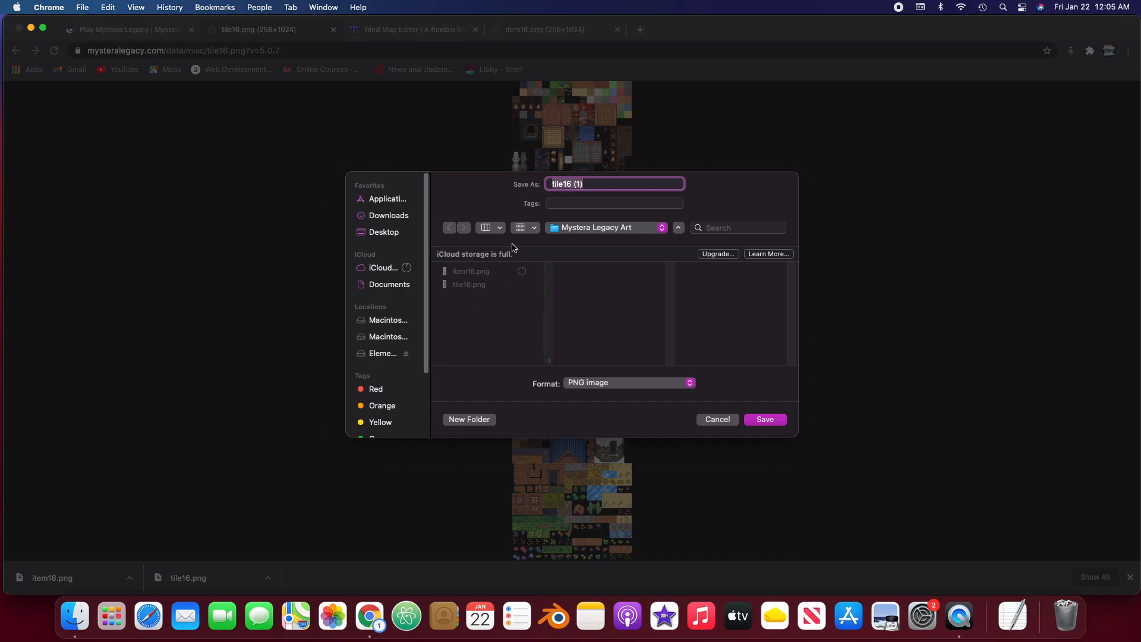
left_click(764, 419)
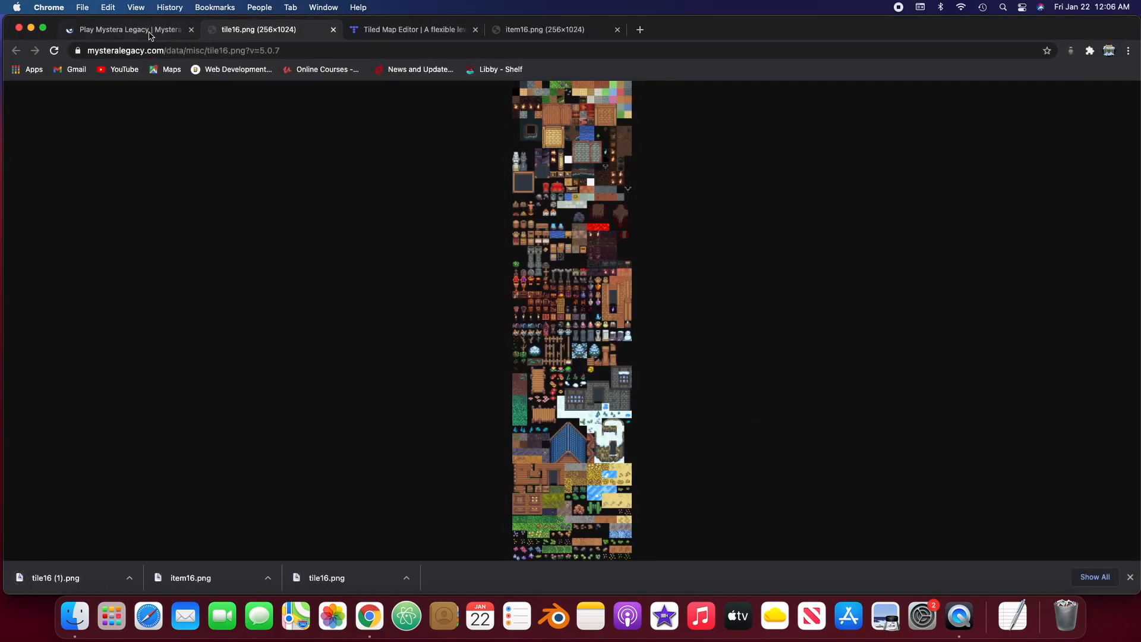
- Preview the edges.png terrain sheet from the misc folder on the play page
left_click(127, 29)
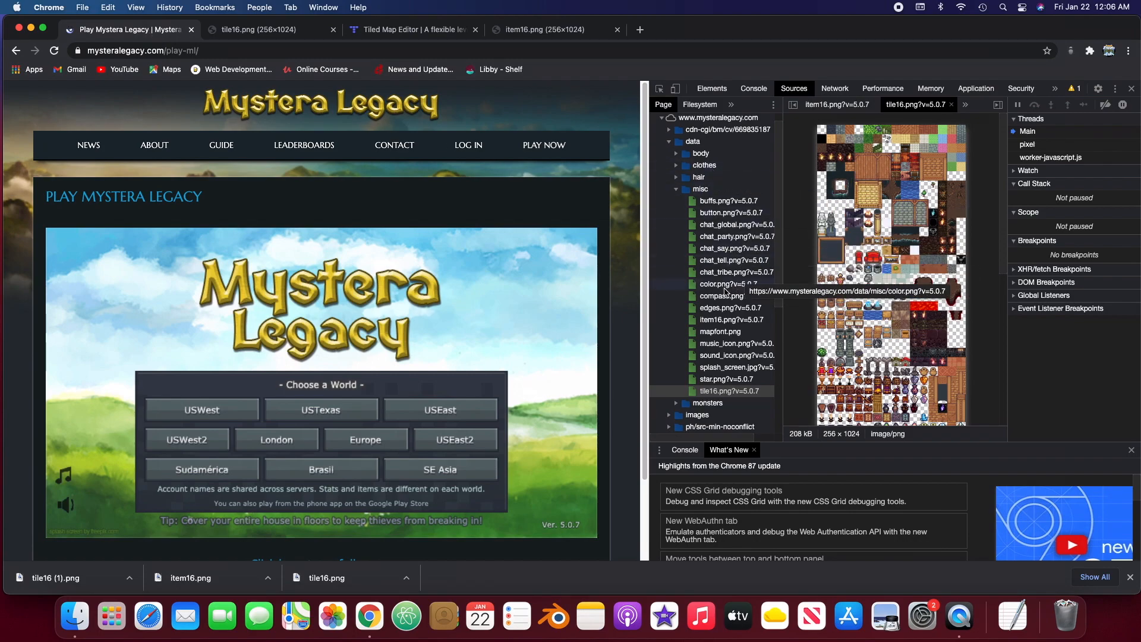
left_click(731, 307)
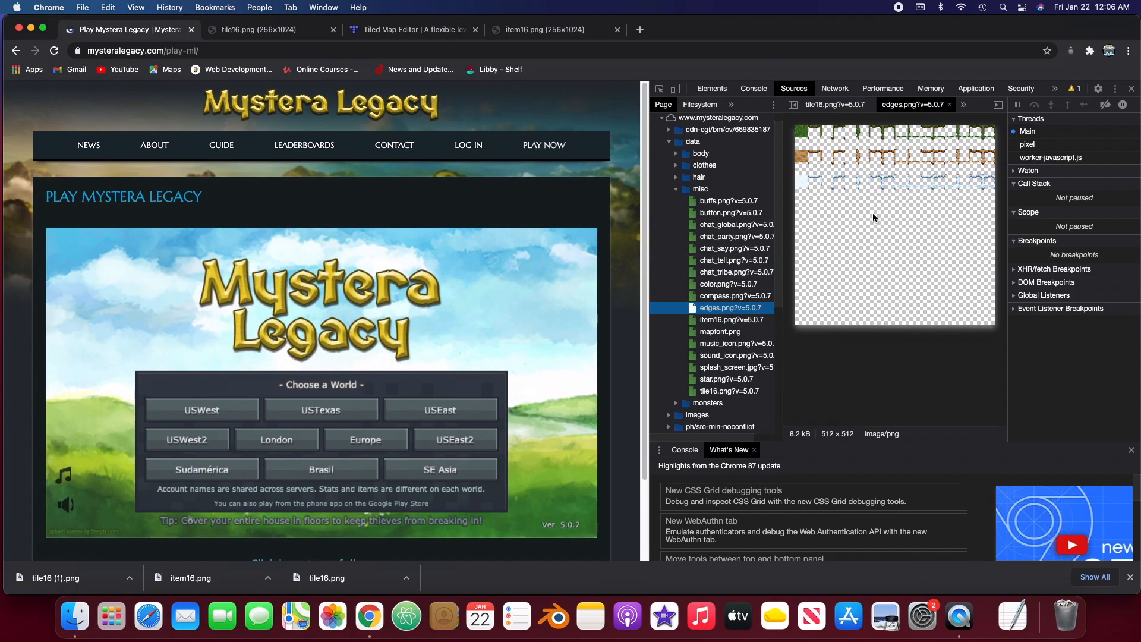
mouse_move(732, 320)
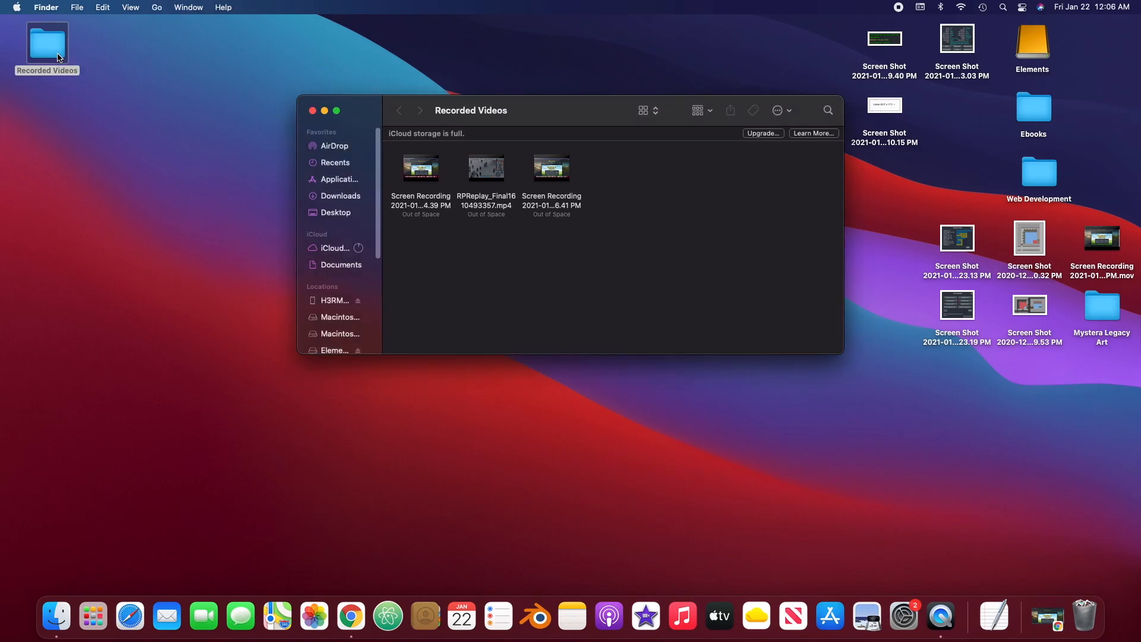
- Move Mystera Legacy Art to mid-desktop, delete the duplicate tile16 (1).png, and return to Chrome
left_click(313, 111)
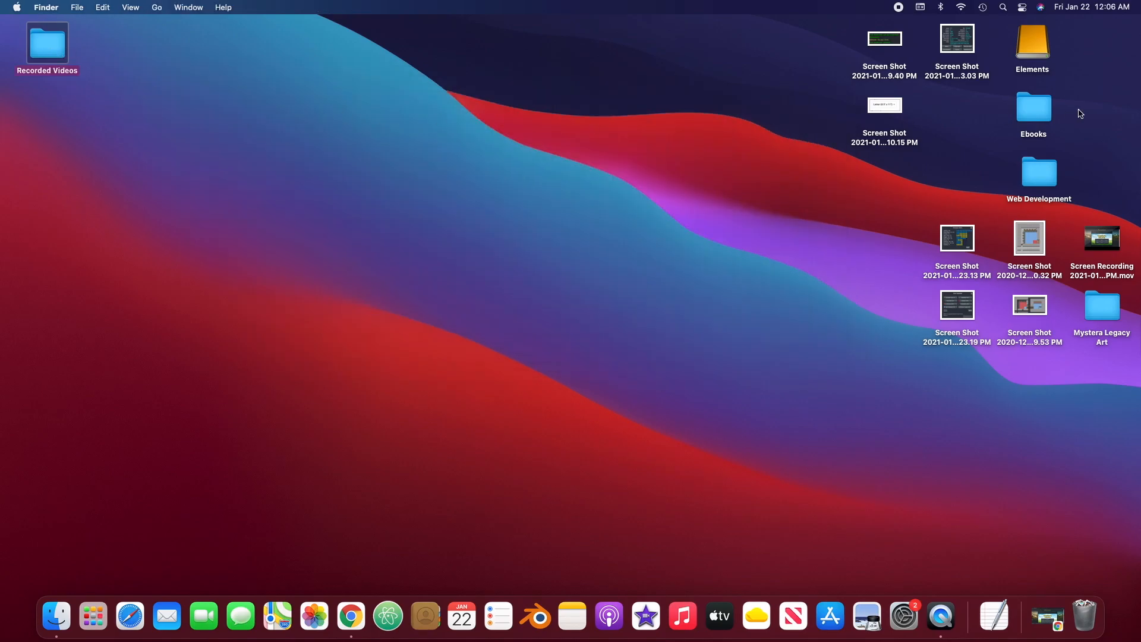
mouse_move(1063, 195)
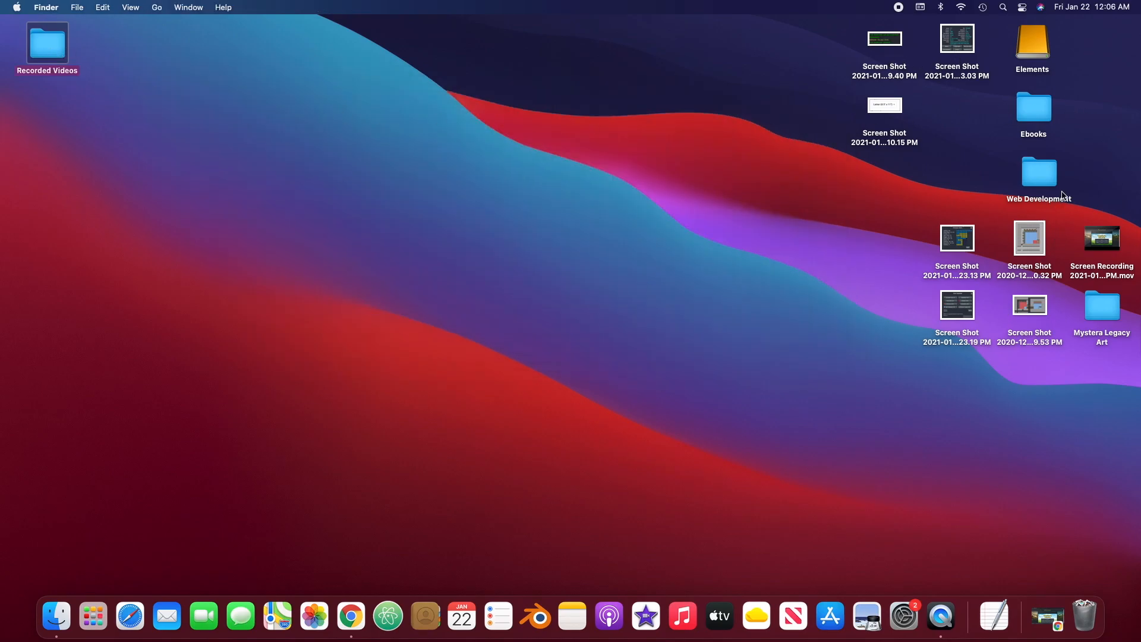
left_click_drag(1102, 306, 457, 178)
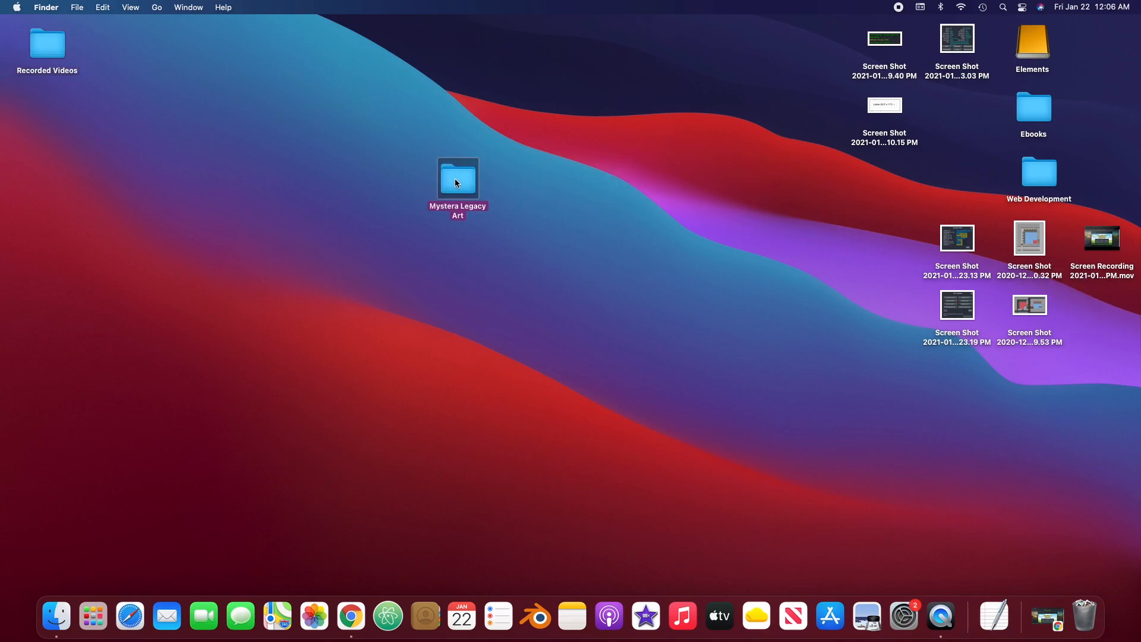
double_click(457, 177)
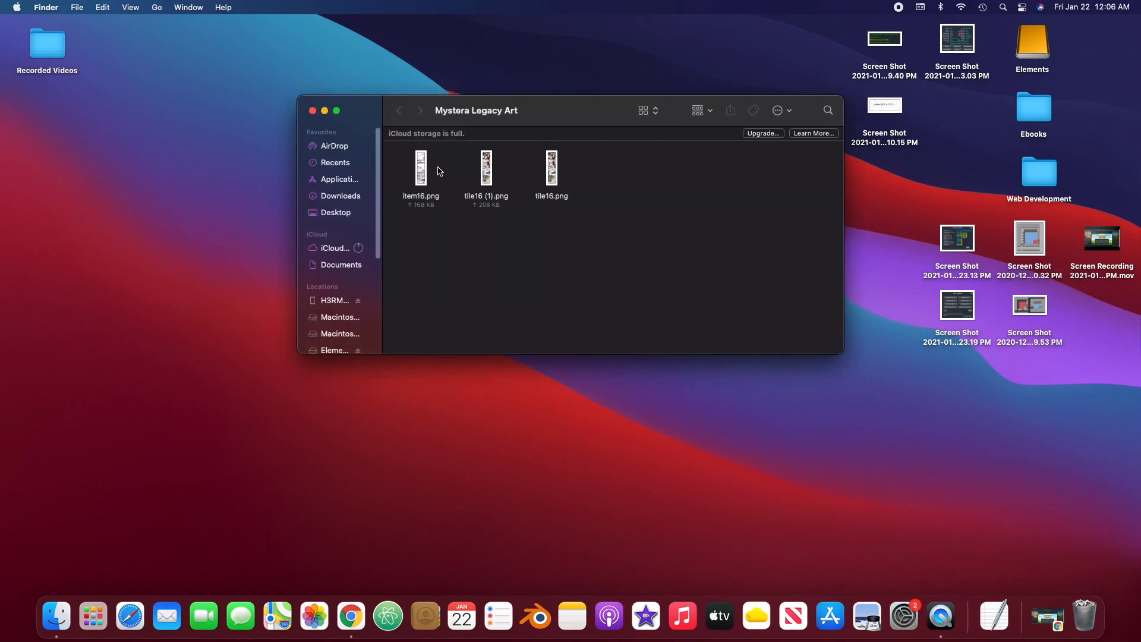
right_click(485, 167)
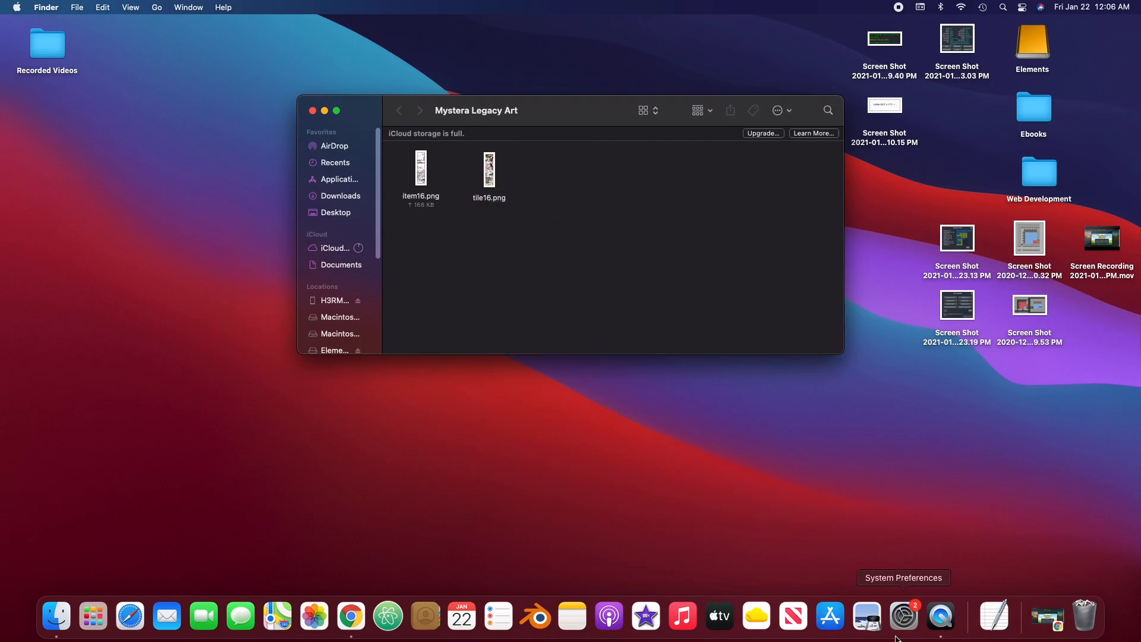
left_click(324, 110)
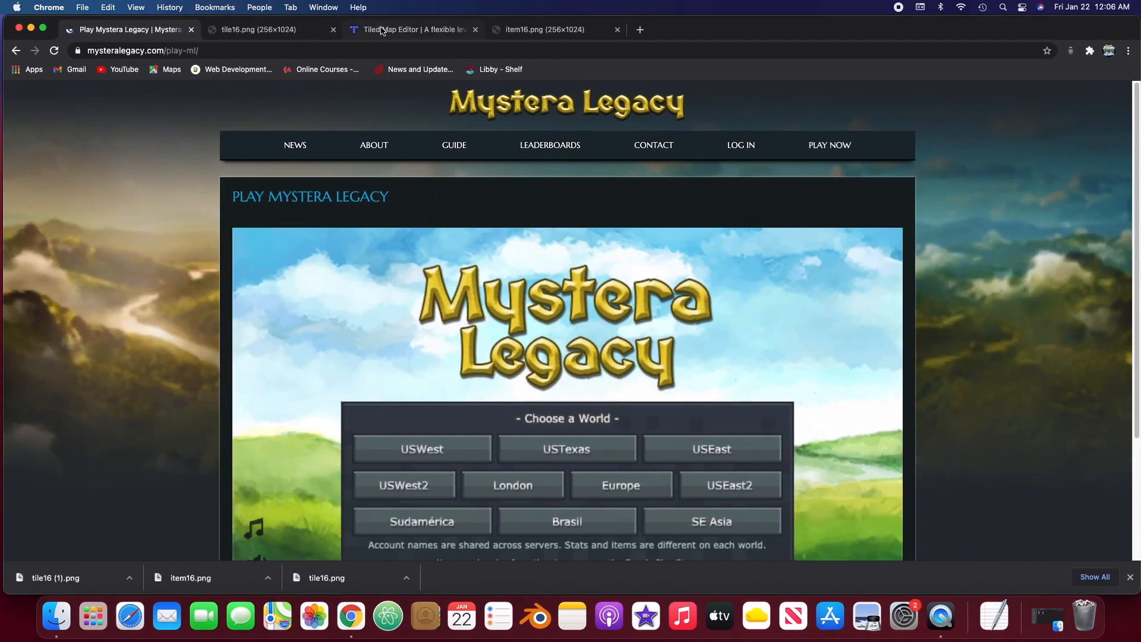
- Reach the Tiled Map Editor website from the Google search results for tiled
left_click(411, 29)
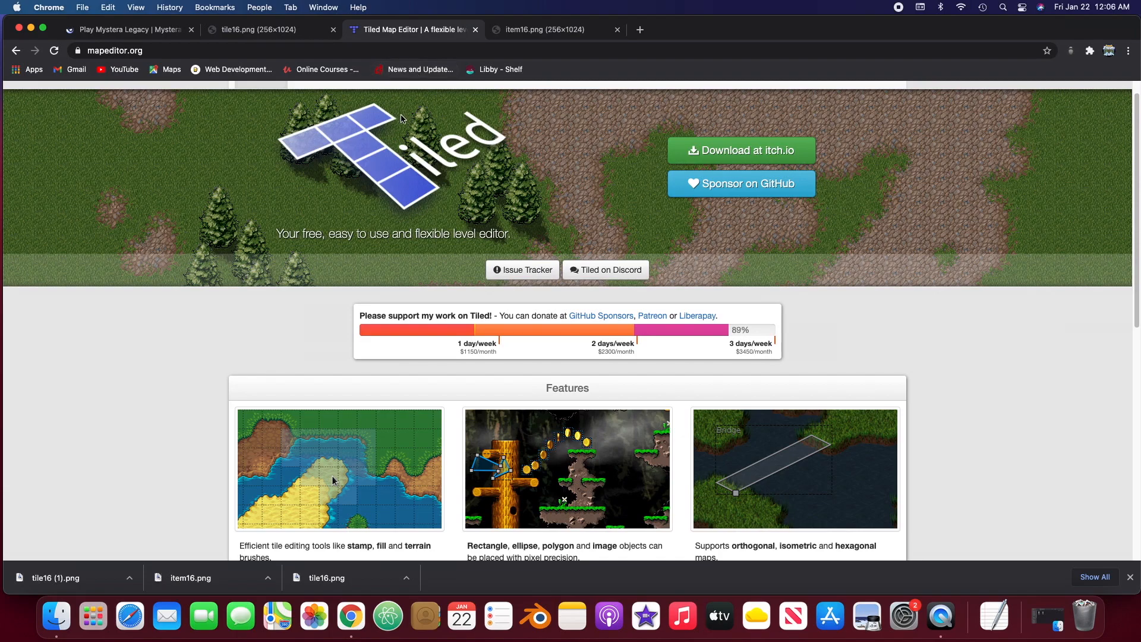
mouse_move(406, 82)
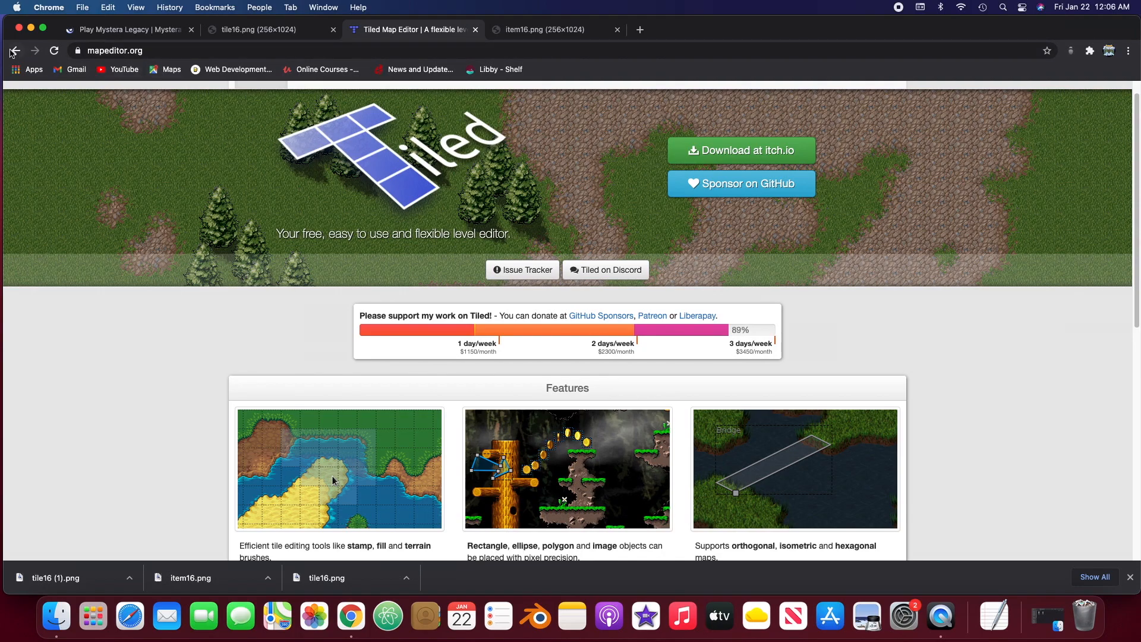
left_click(15, 50)
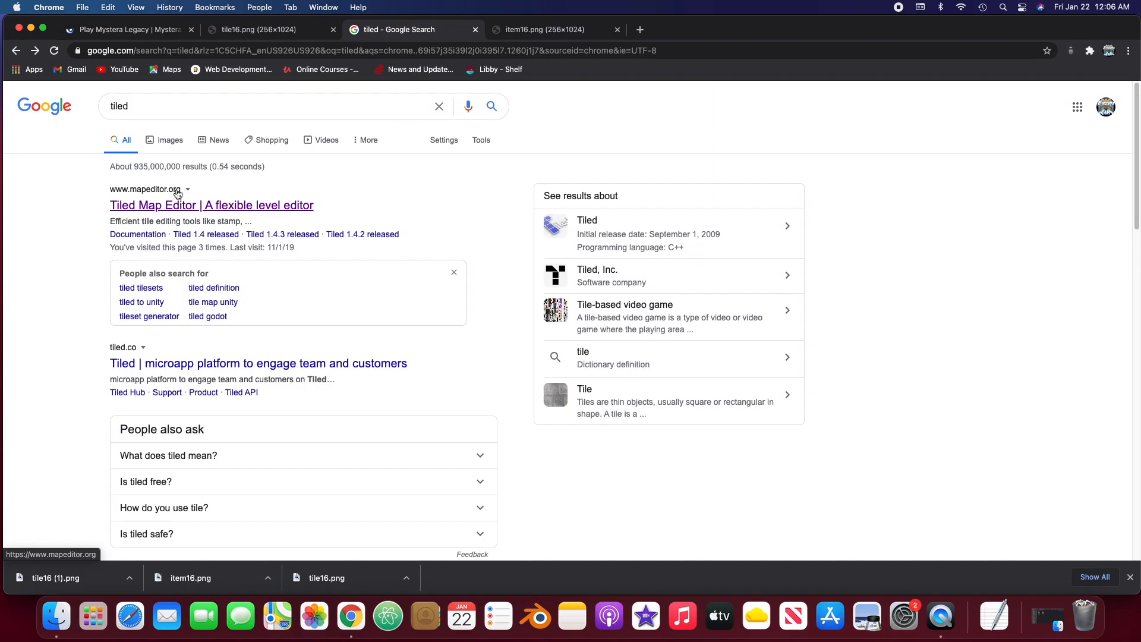
left_click(211, 205)
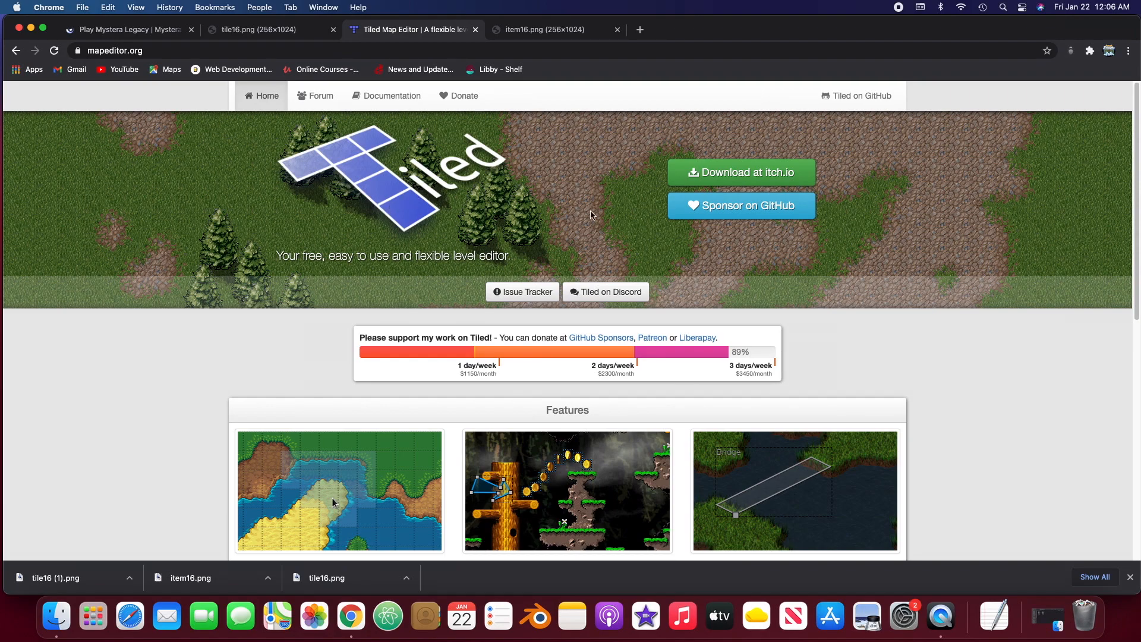
mouse_move(673, 198)
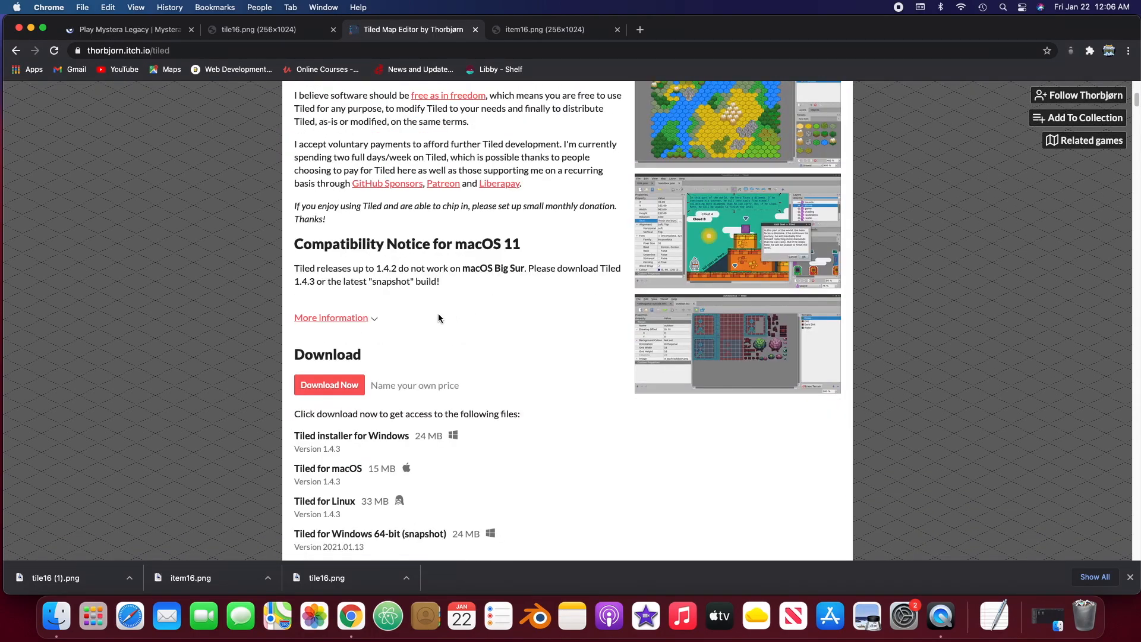
mouse_move(329, 385)
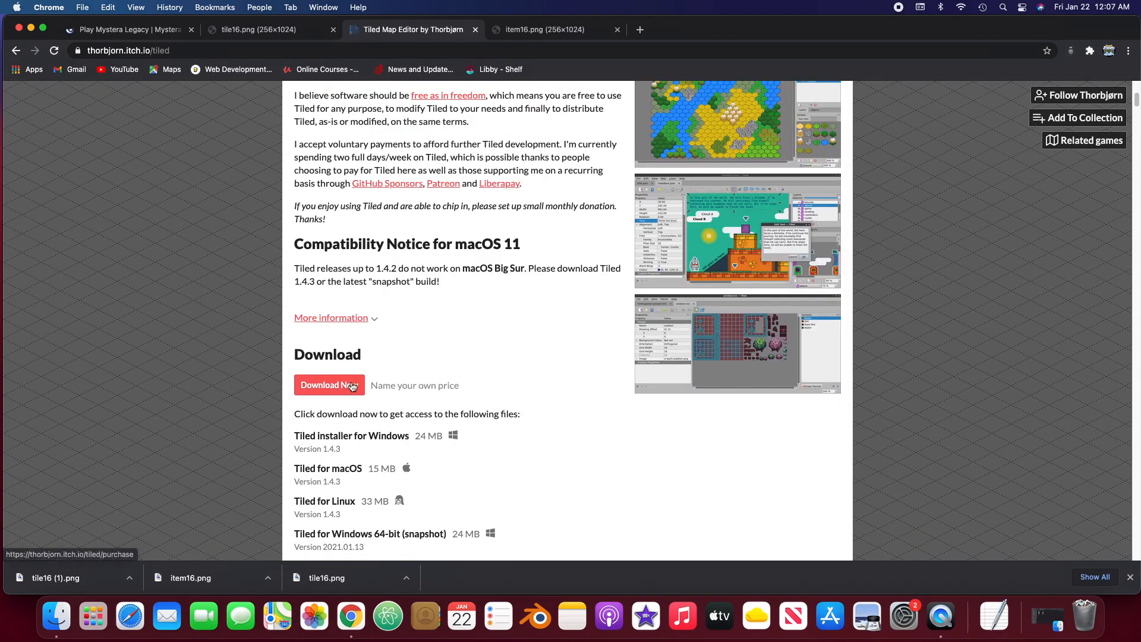
- Download the free Tiled for macOS build from itch.io, skipping the payment offer
left_click(328, 385)
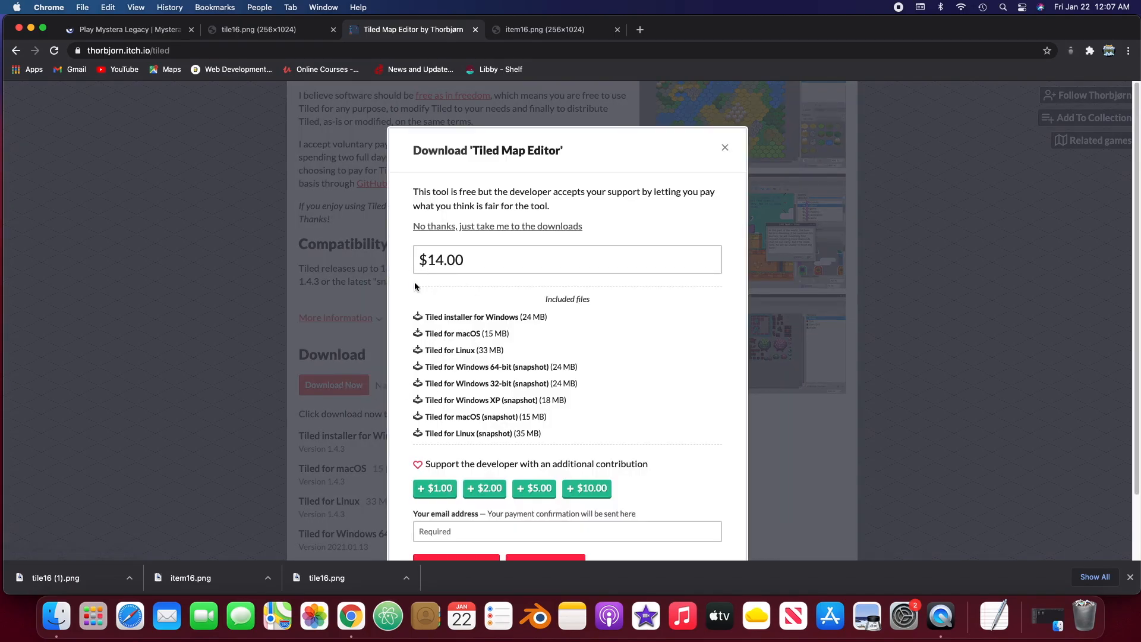
left_click(724, 147)
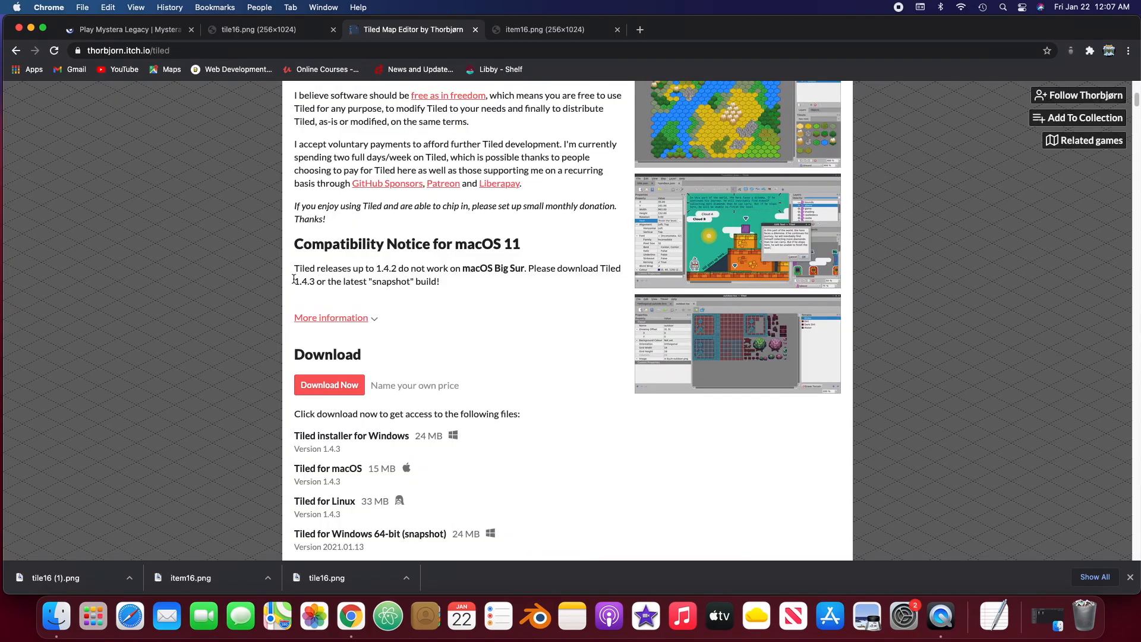
left_click(329, 385)
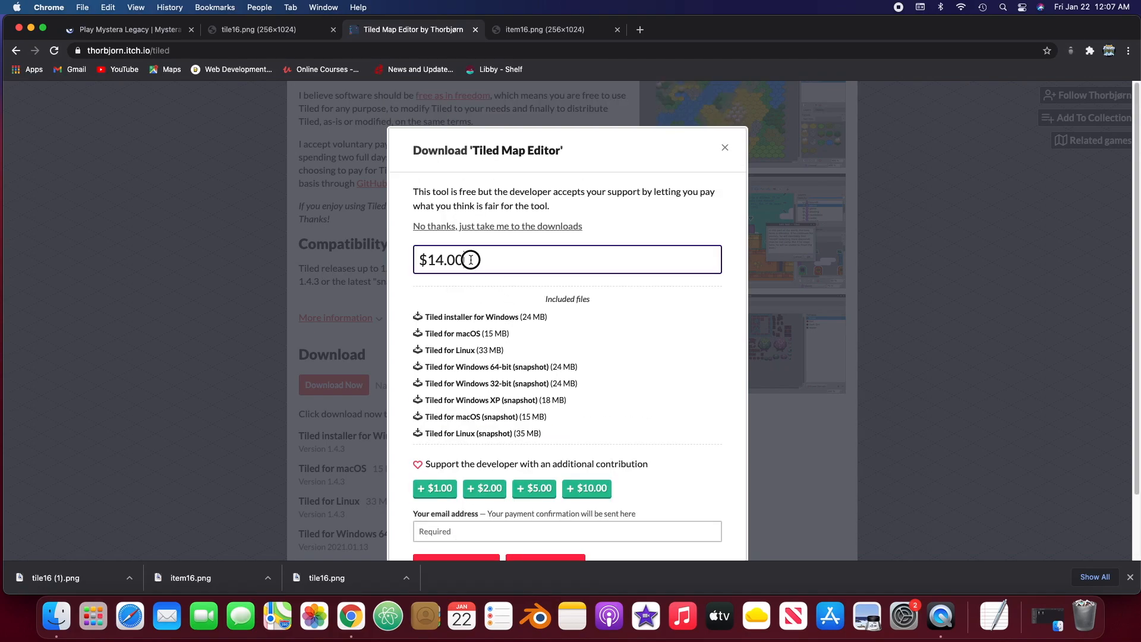
left_click(497, 226)
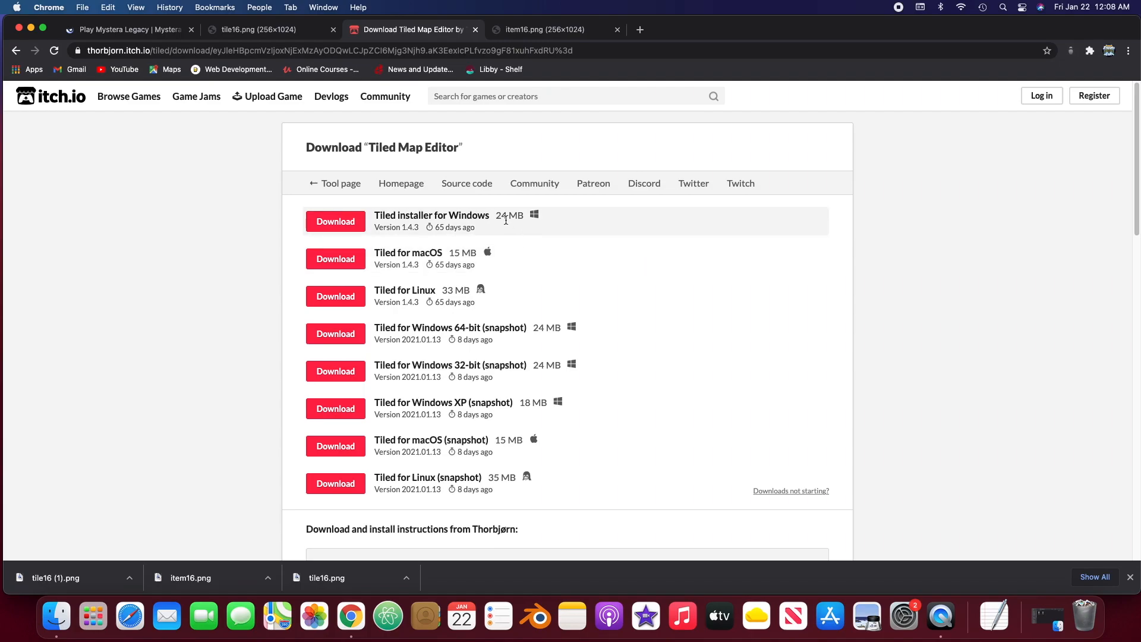
mouse_move(592, 227)
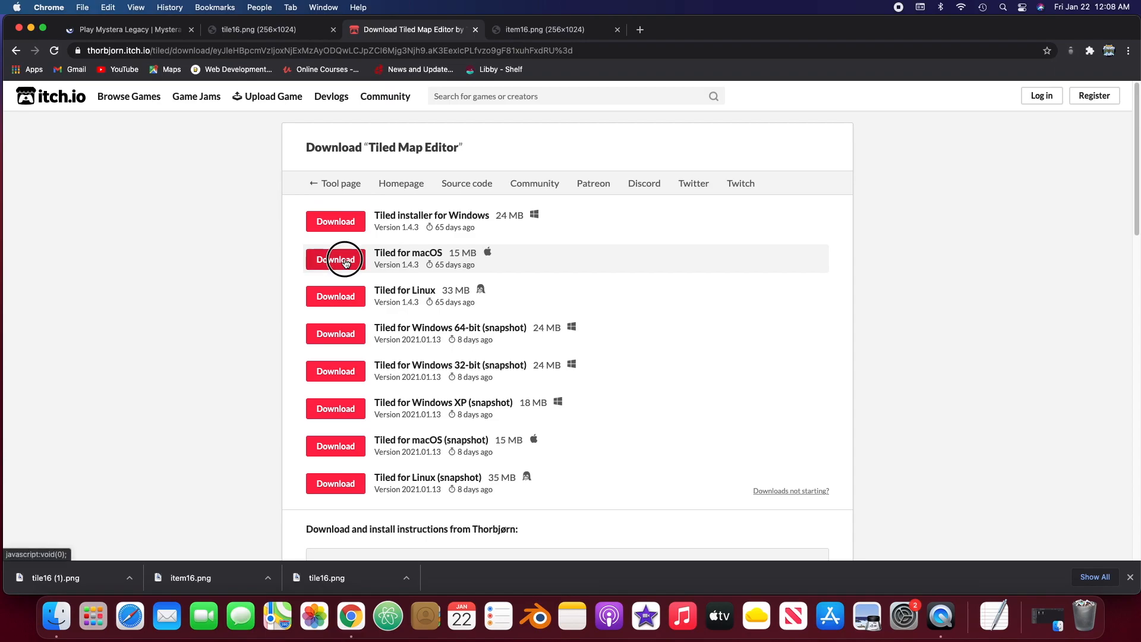
left_click(335, 259)
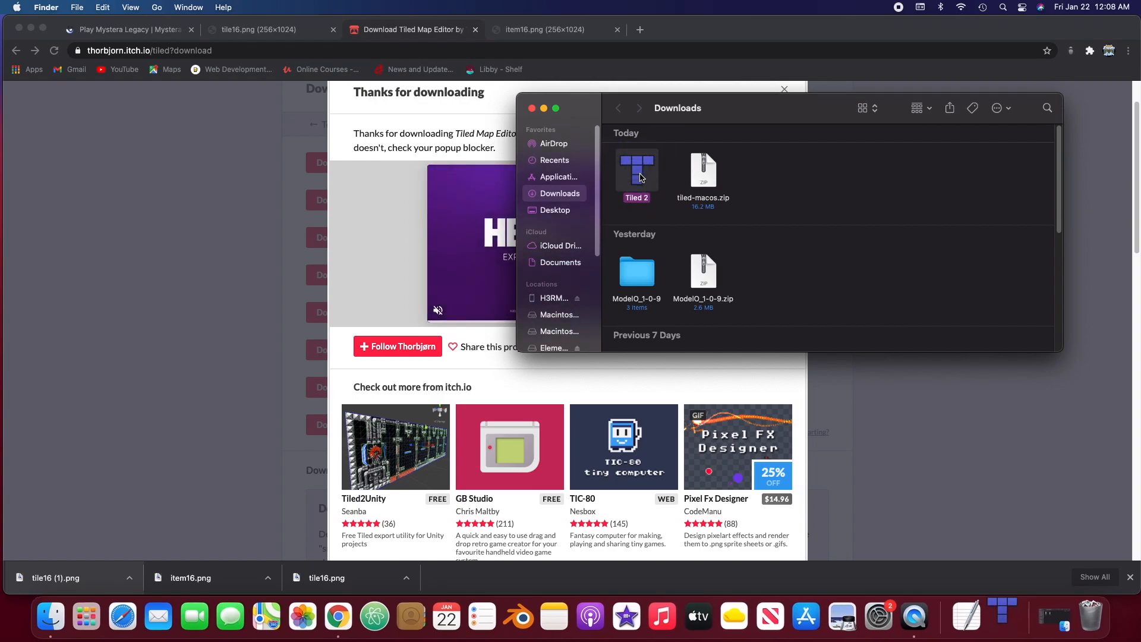
- Launch Tiled 2 and allow the blocked app through Security & Privacy's Open Anyway
double_click(636, 175)
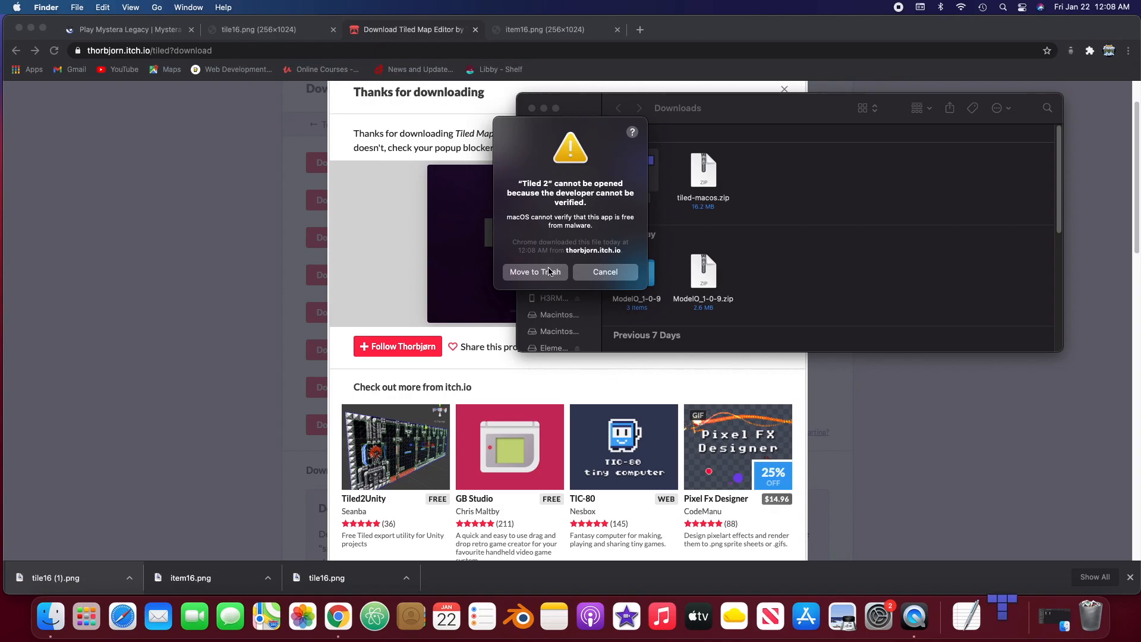
left_click(604, 272)
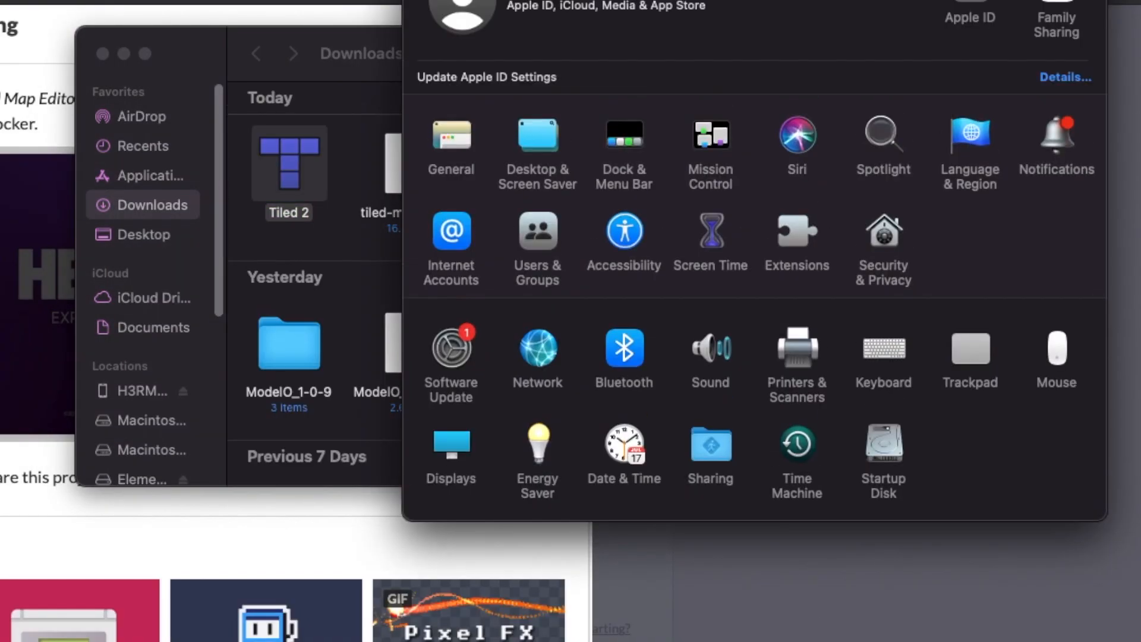
mouse_move(927, 265)
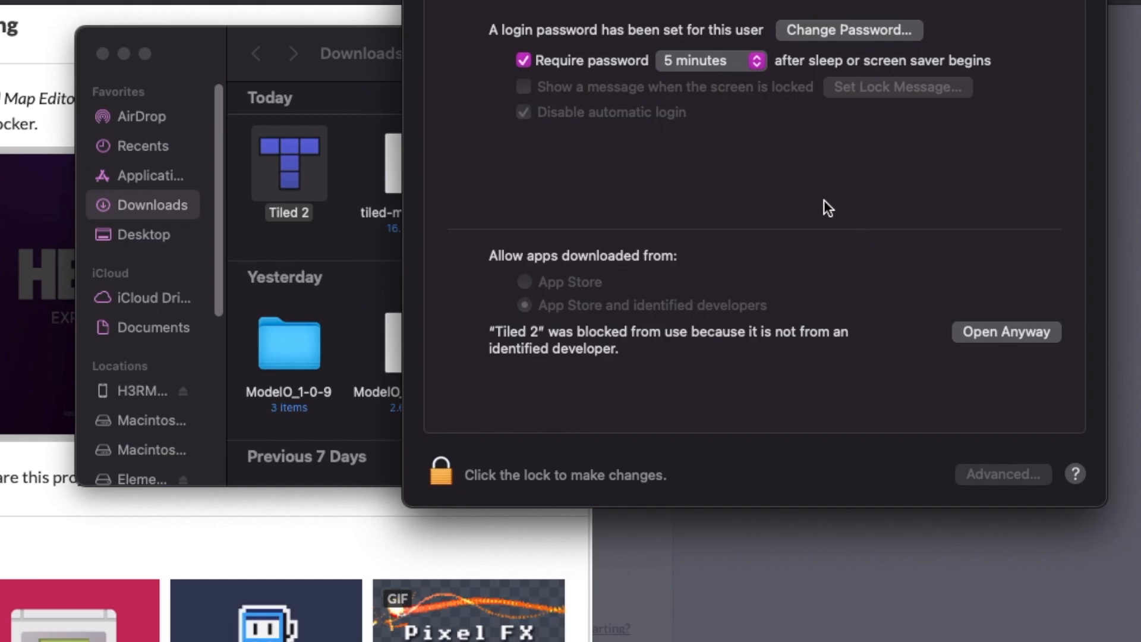
left_click(1006, 332)
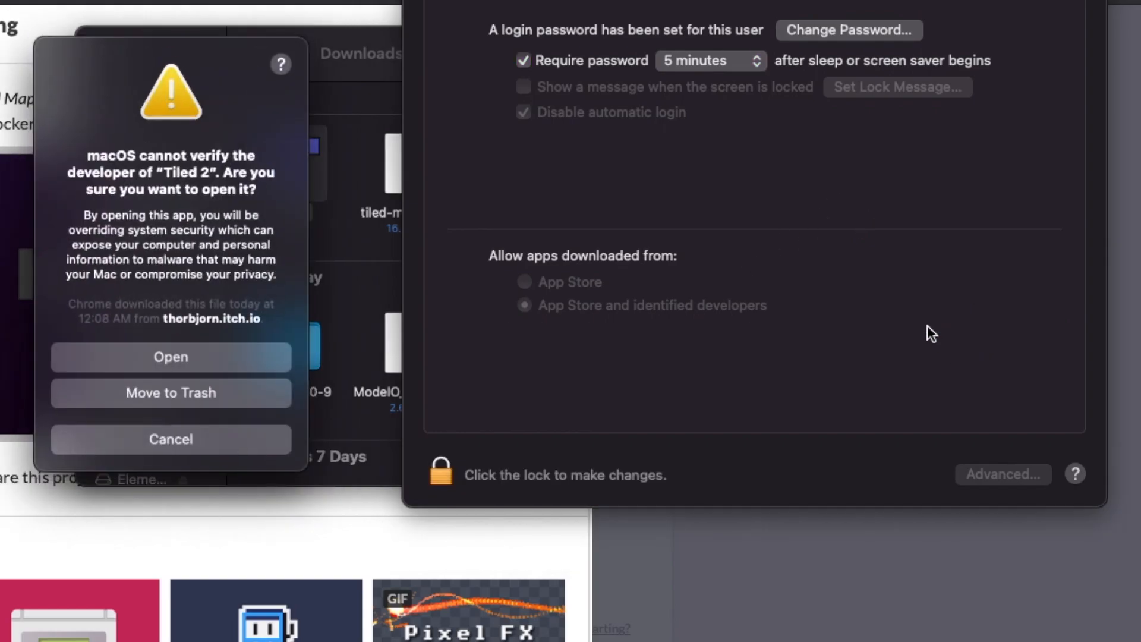
mouse_move(948, 326)
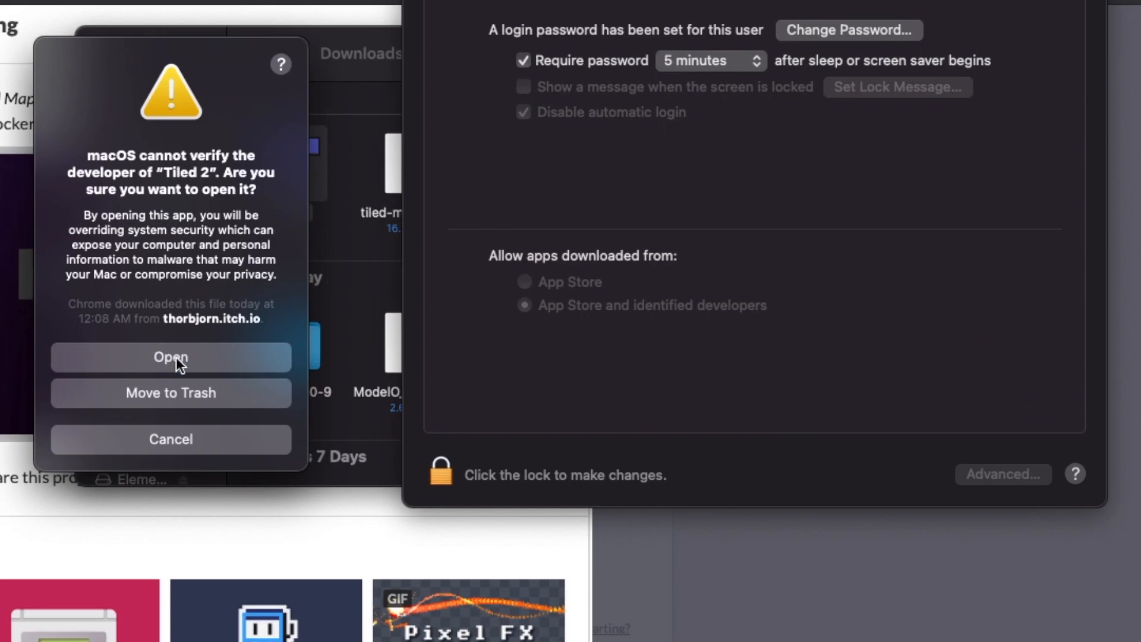
mouse_move(318, 325)
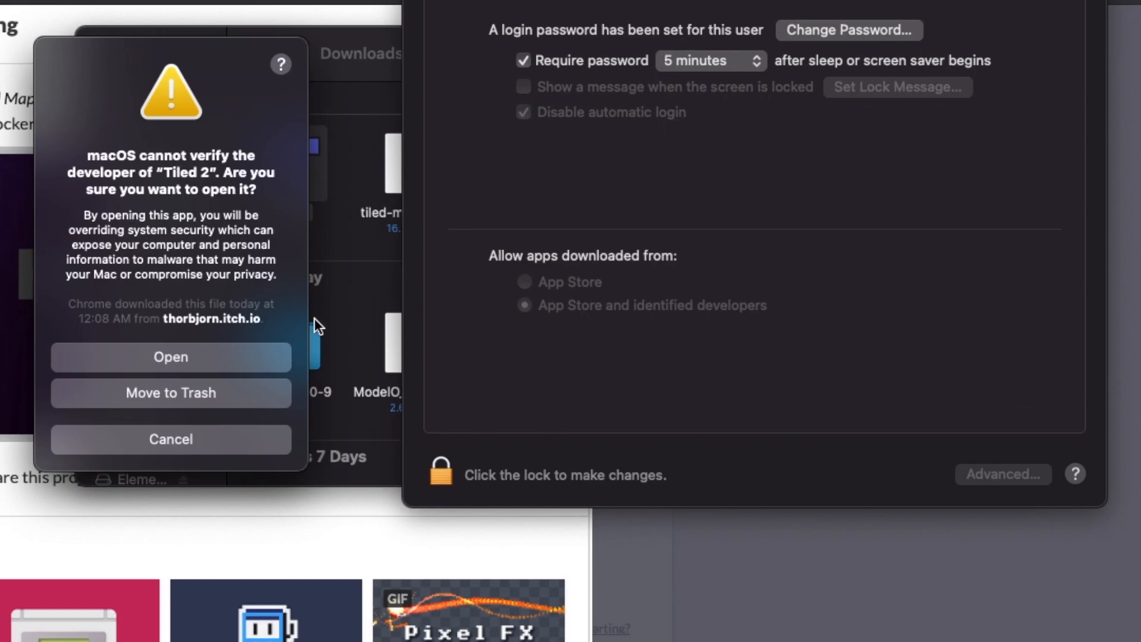
- Configure a new orthogonal map of 30 by 30 tiles with 16 px tile size
left_click(170, 357)
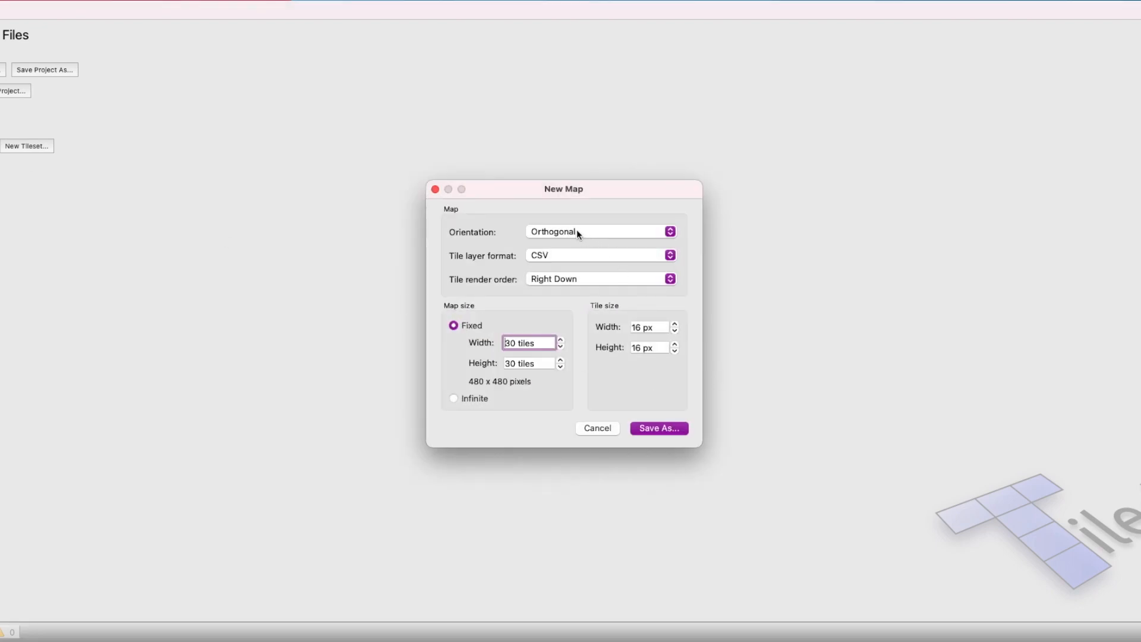
mouse_move(580, 229)
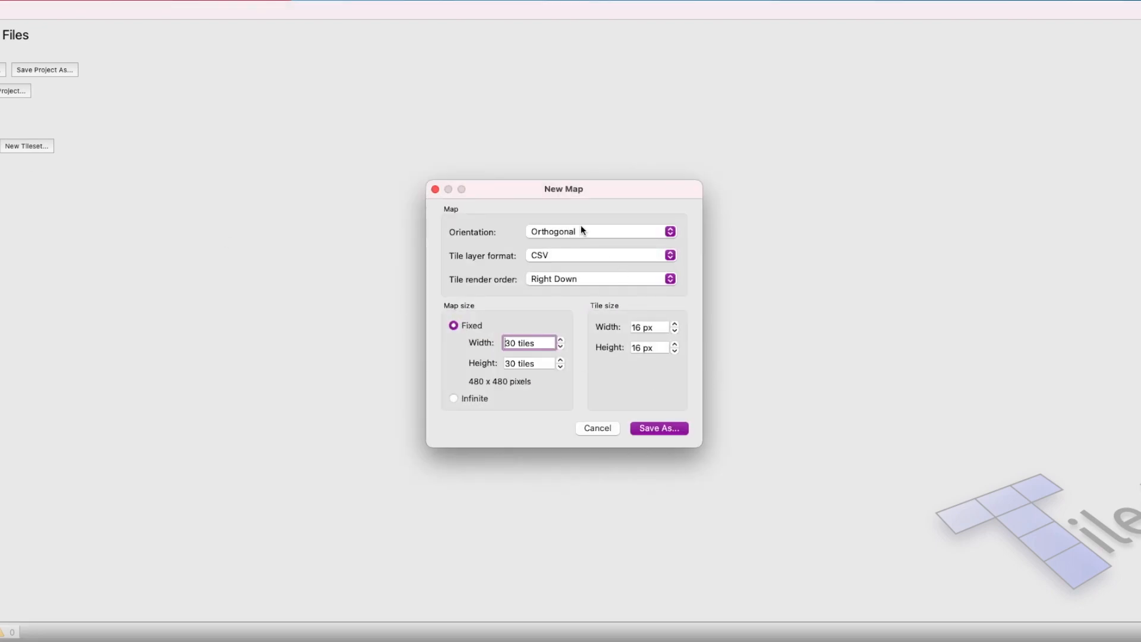
left_click(597, 230)
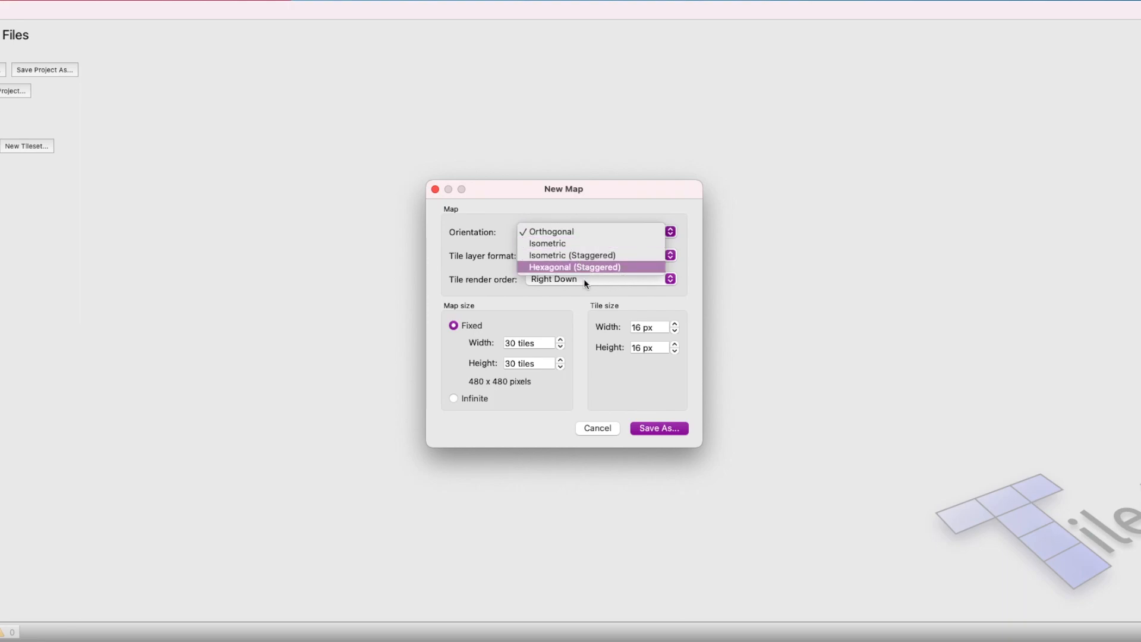
mouse_move(554, 243)
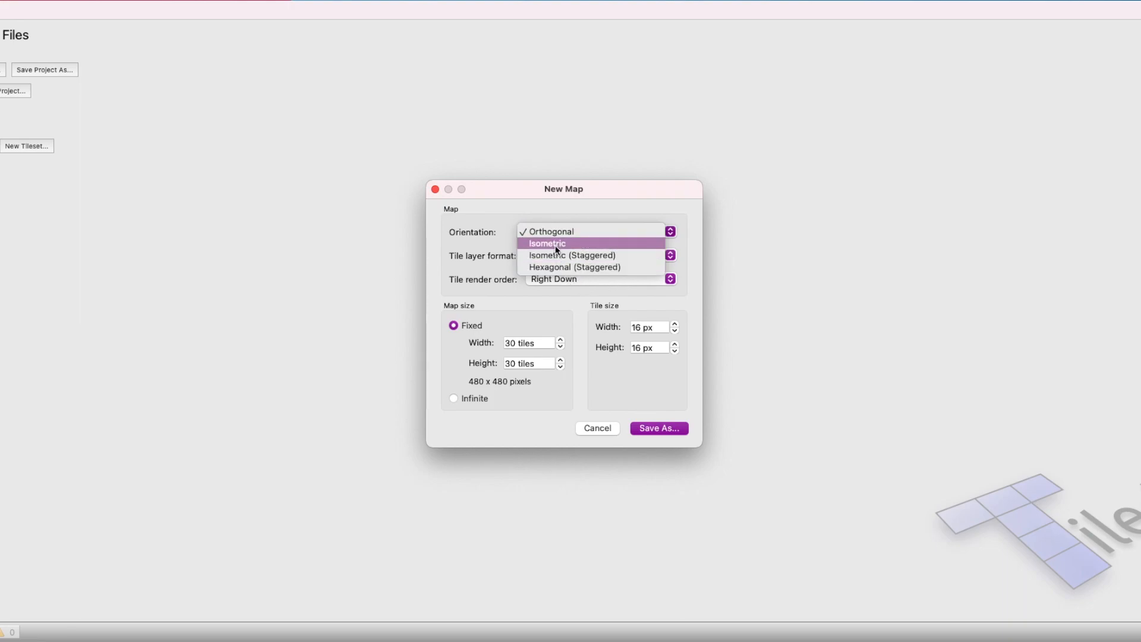
mouse_move(586, 255)
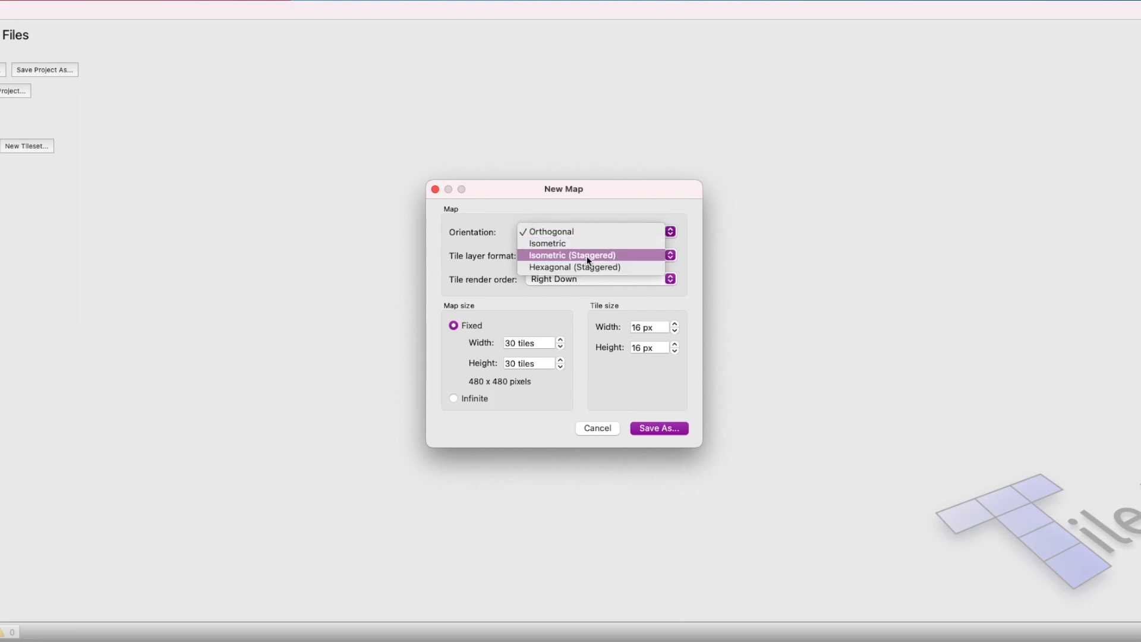
mouse_move(573, 233)
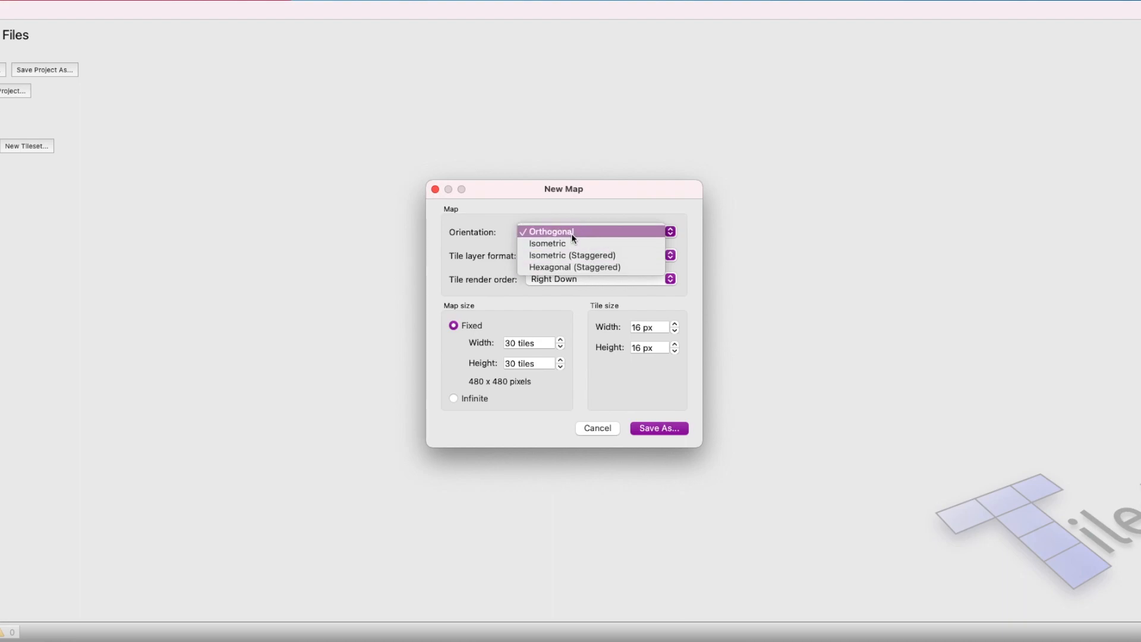
left_click(551, 231)
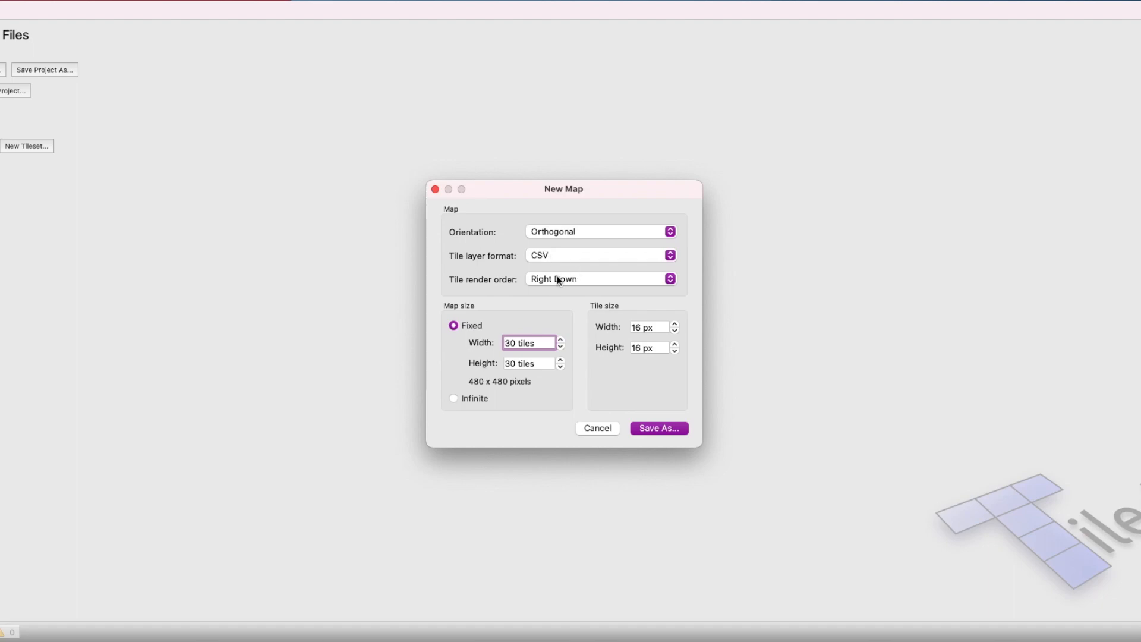
left_click(600, 278)
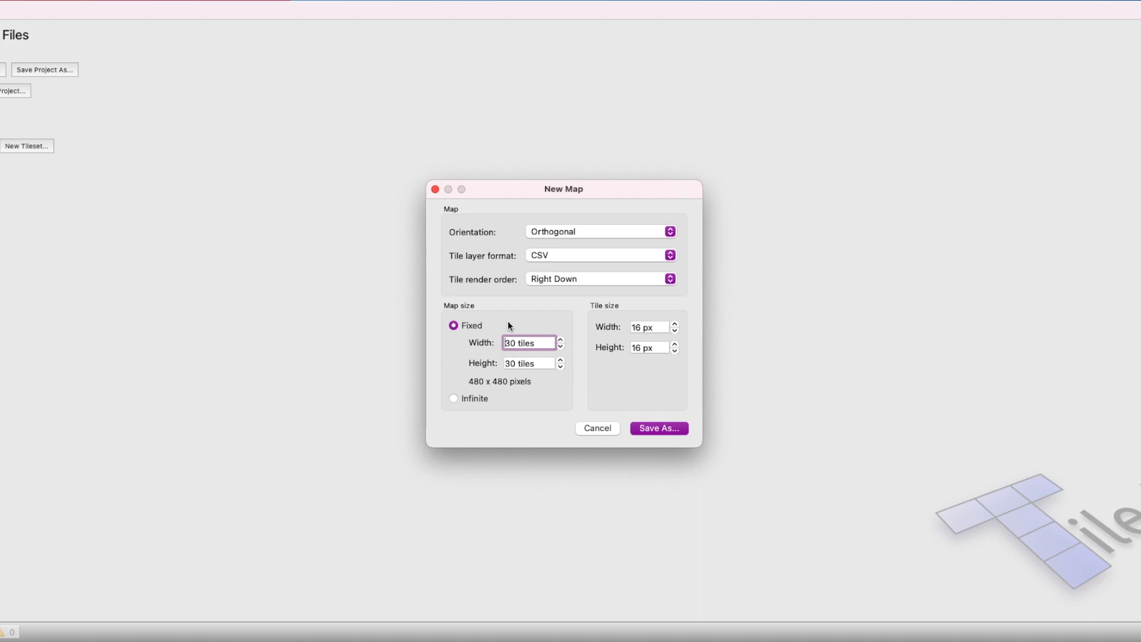
left_click(509, 343)
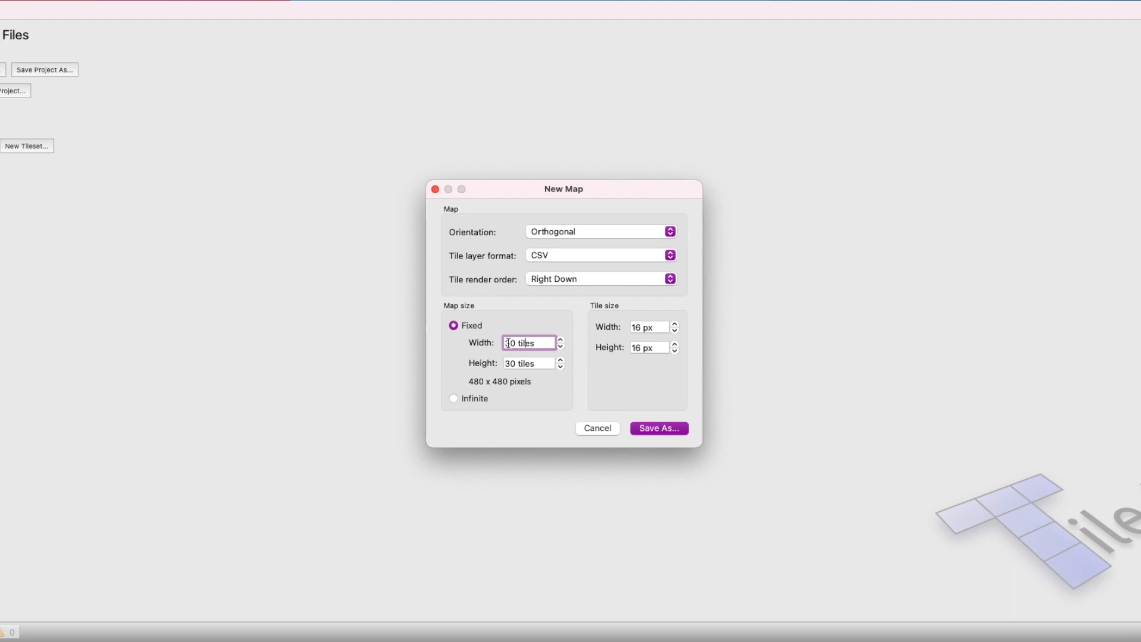
type("30")
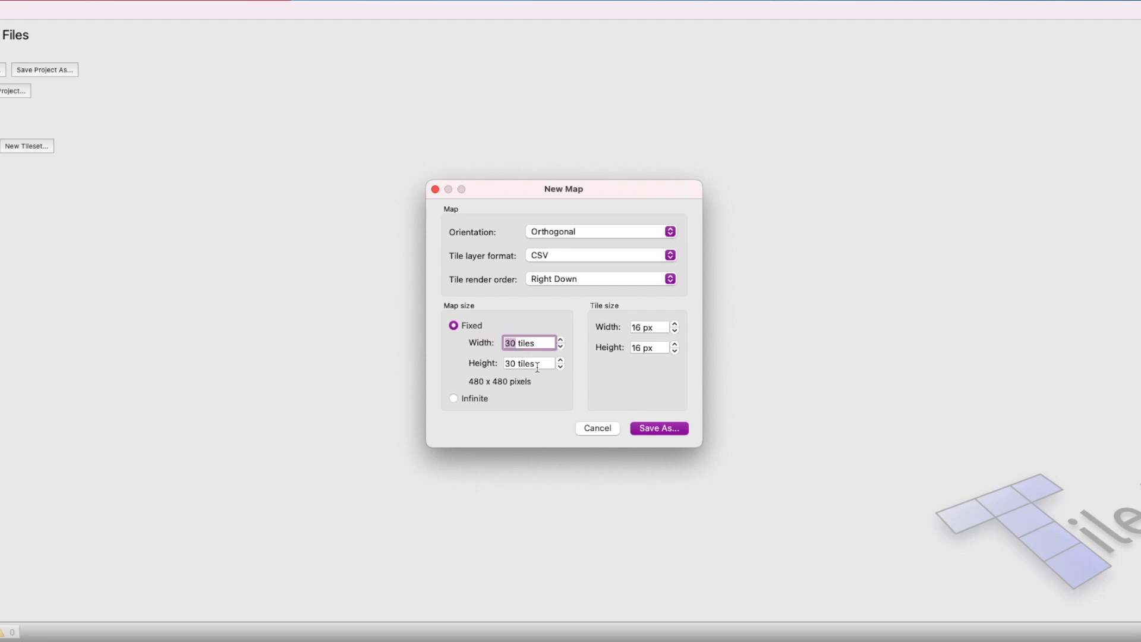
mouse_move(601, 313)
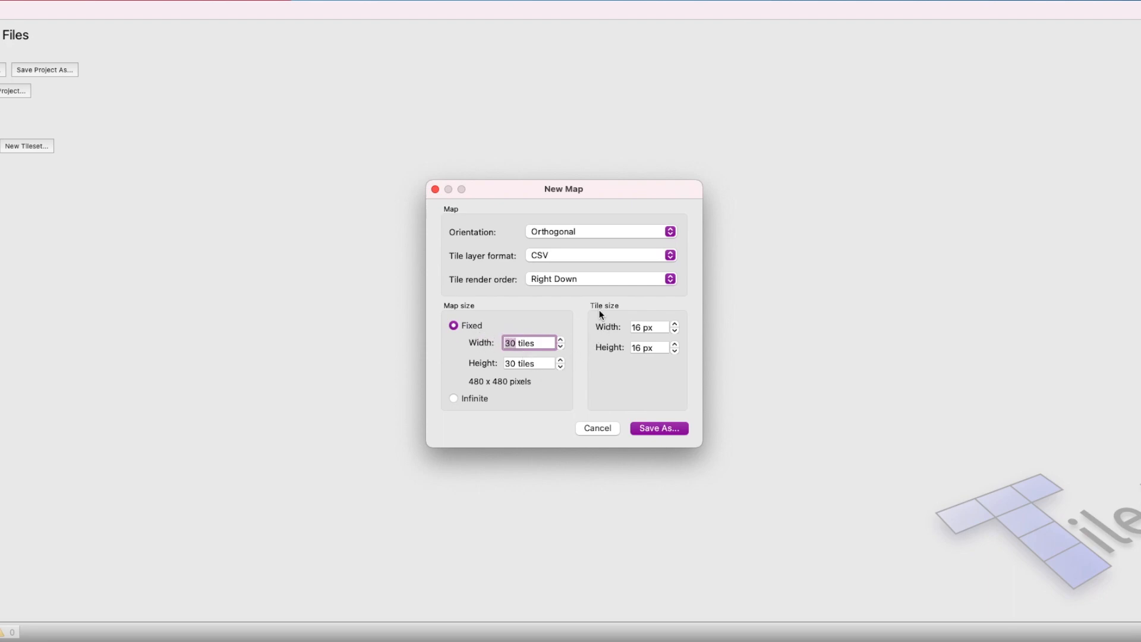
left_click(646, 327)
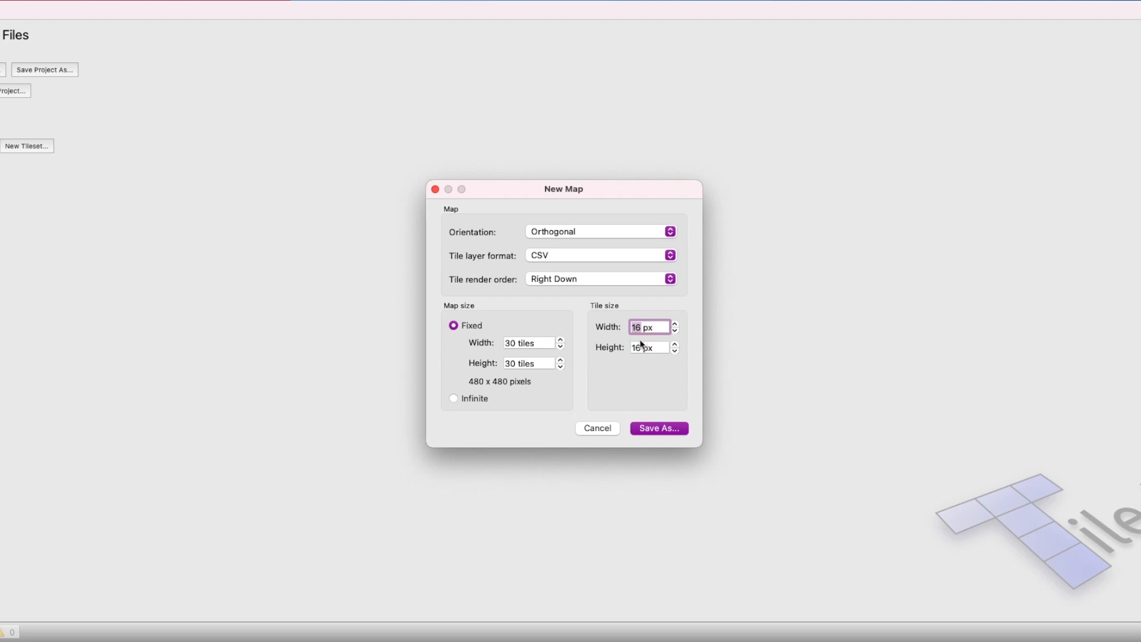
left_click(647, 347)
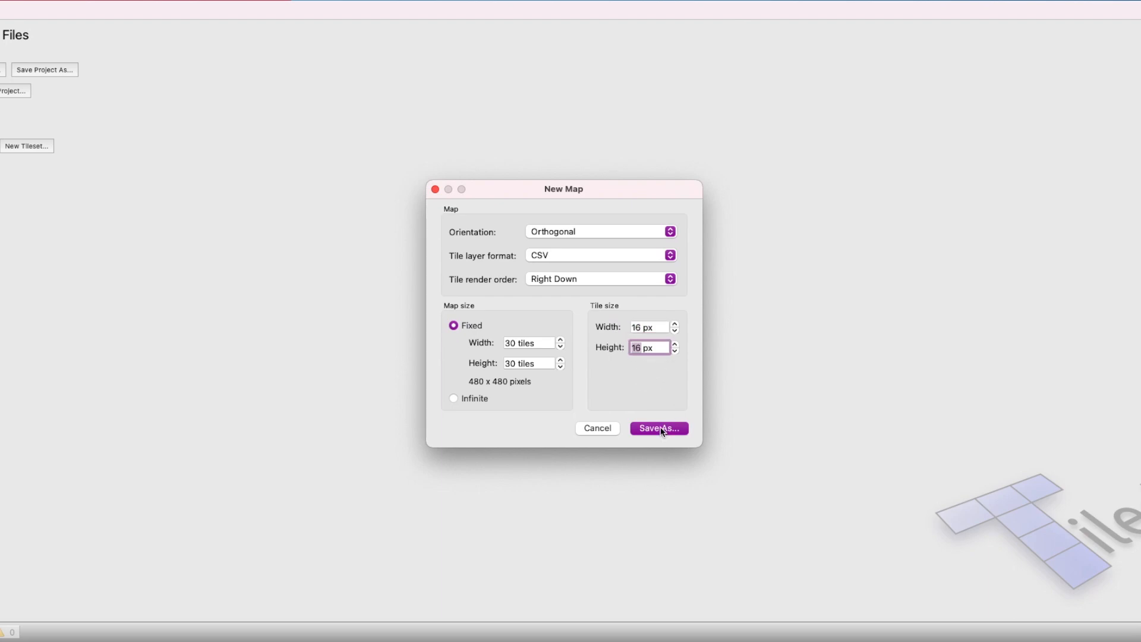
- Save the new map as Mystera Legacy Tutorial.tmx
left_click(658, 428)
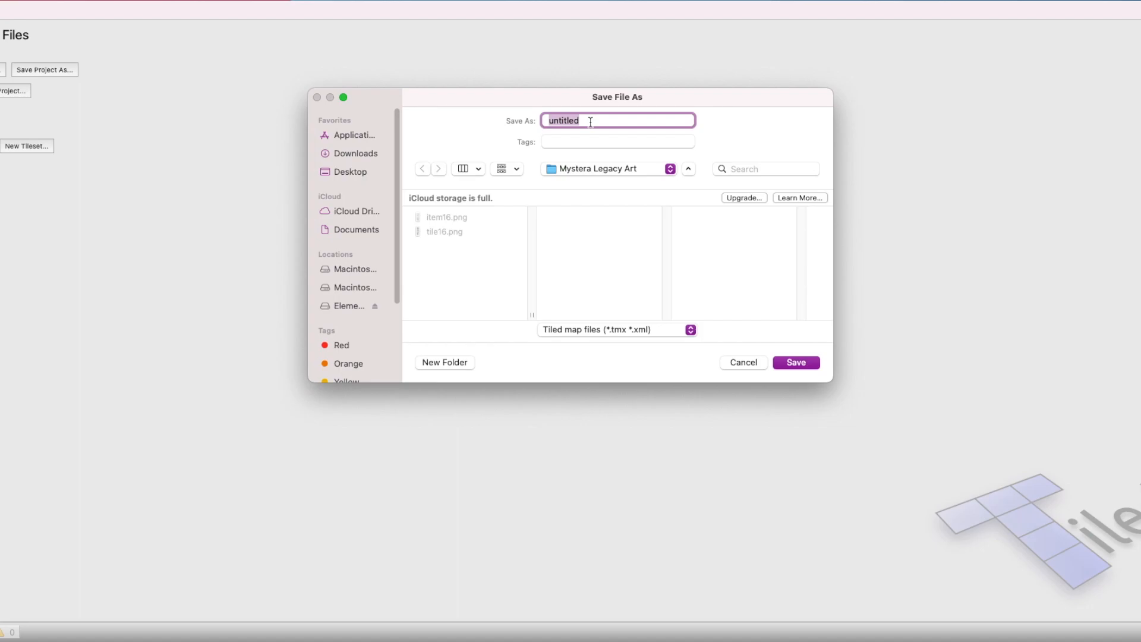
type("Mystera Legacy Tuto")
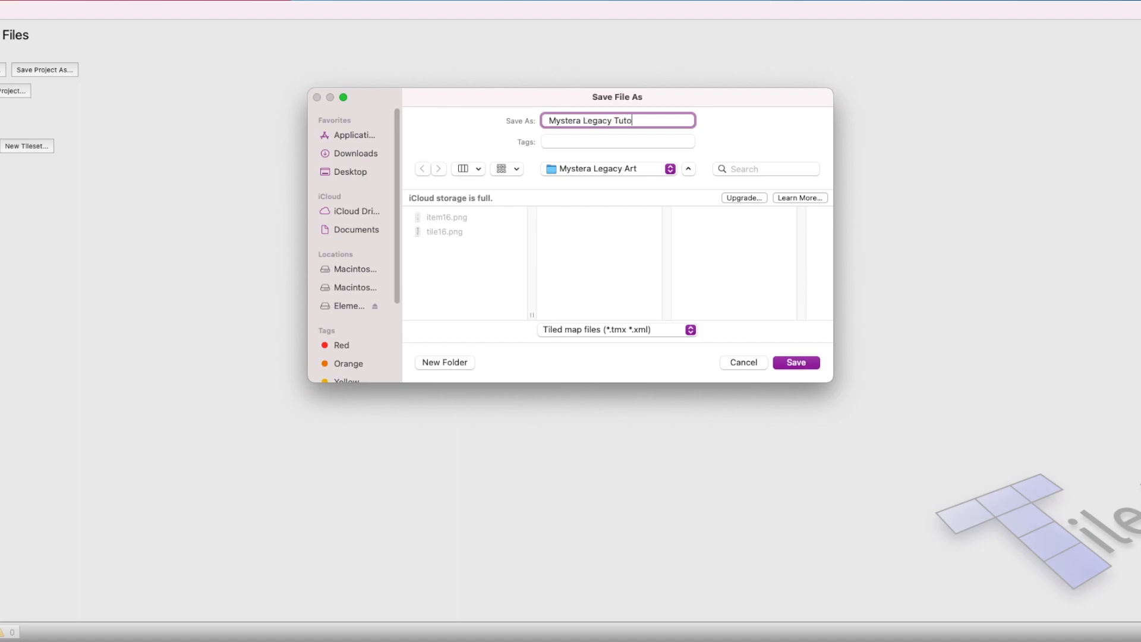
type("rial")
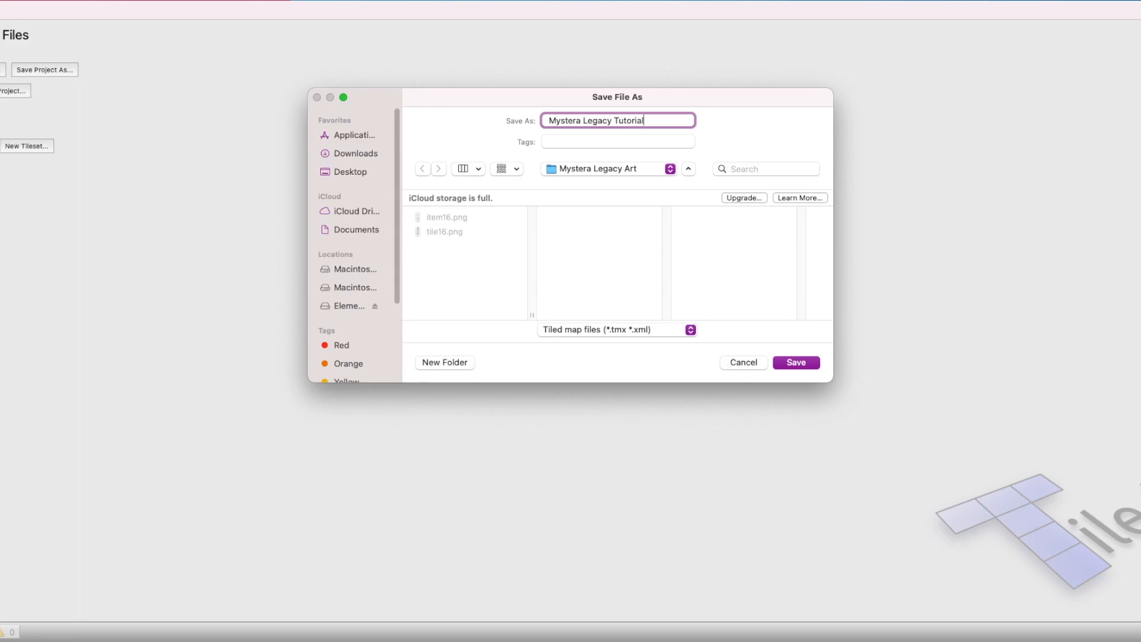
left_click(795, 363)
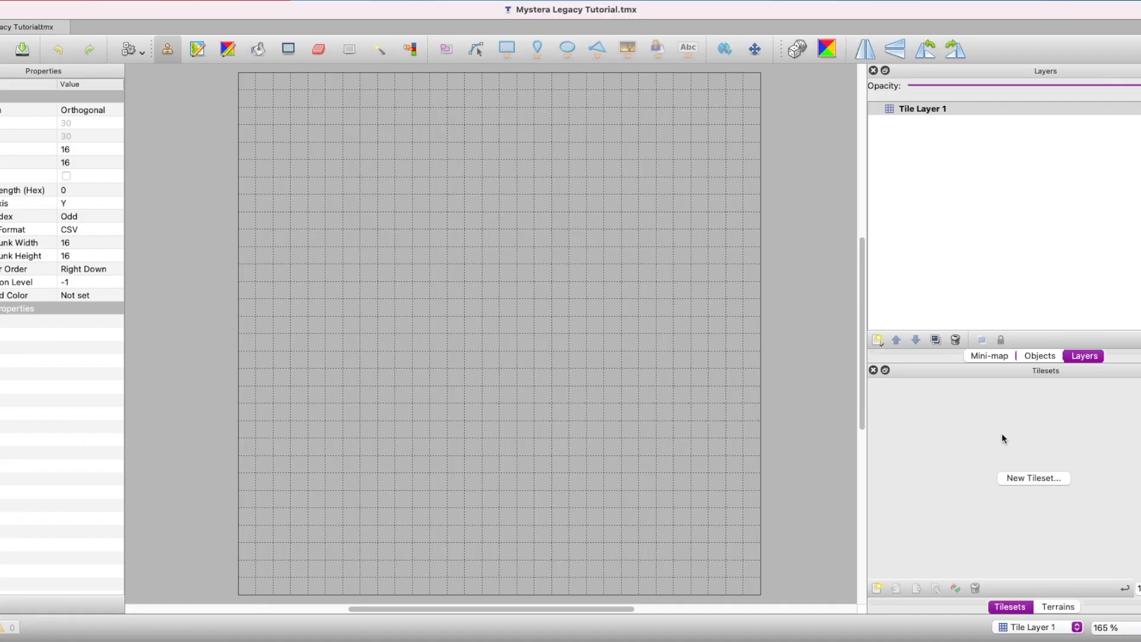
mouse_move(1041, 484)
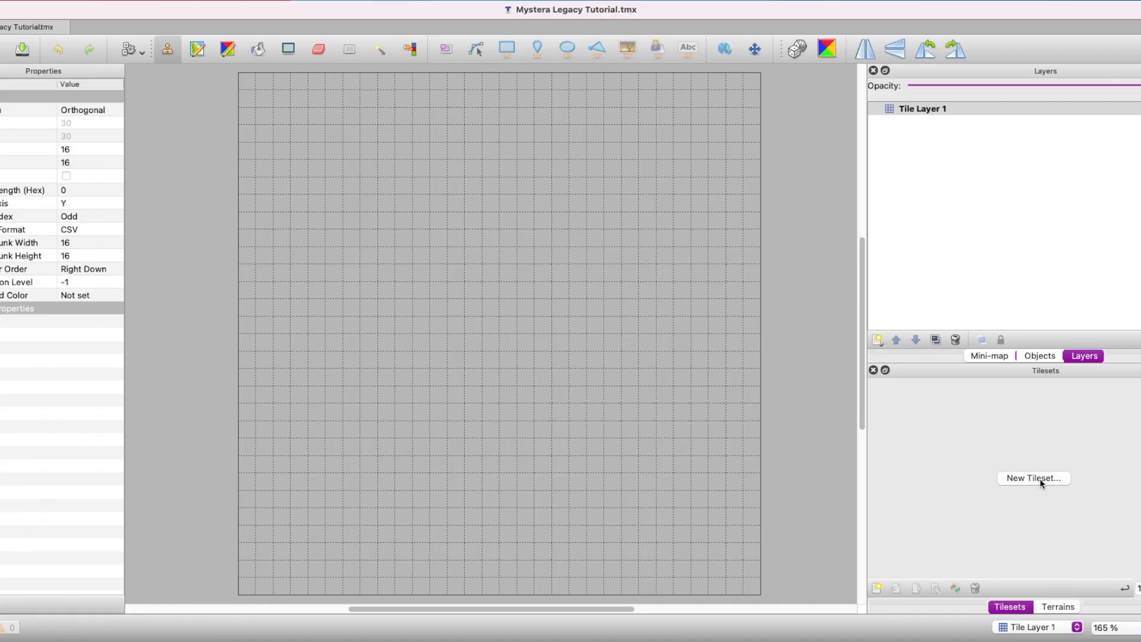
- Create an embedded 16 px tileset item16 from the item16.png image
left_click(1033, 478)
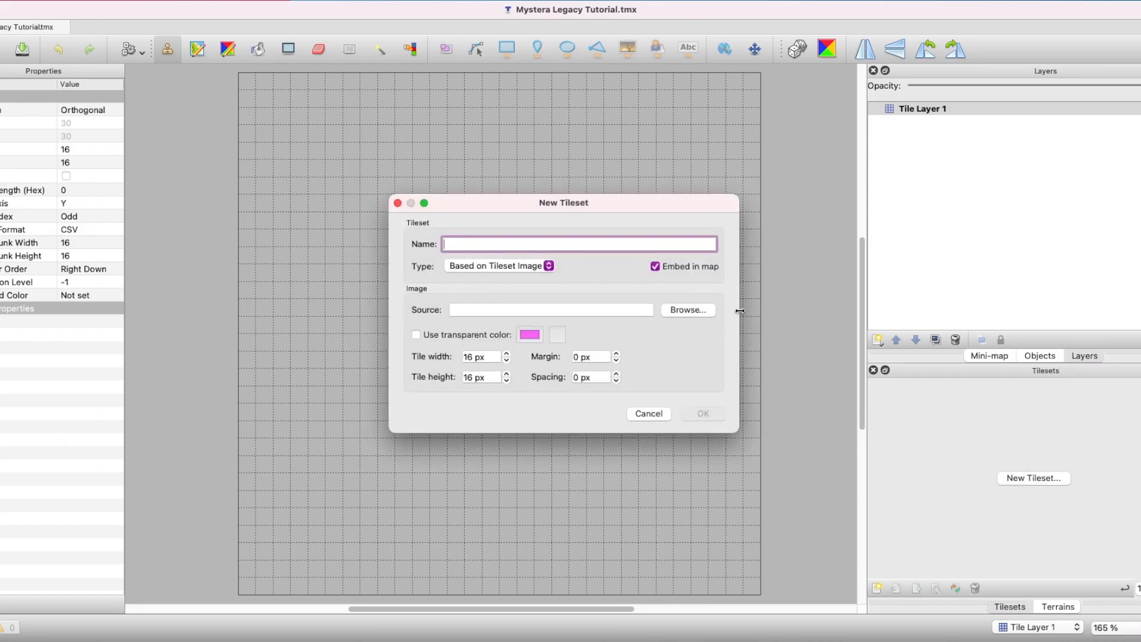
left_click(686, 309)
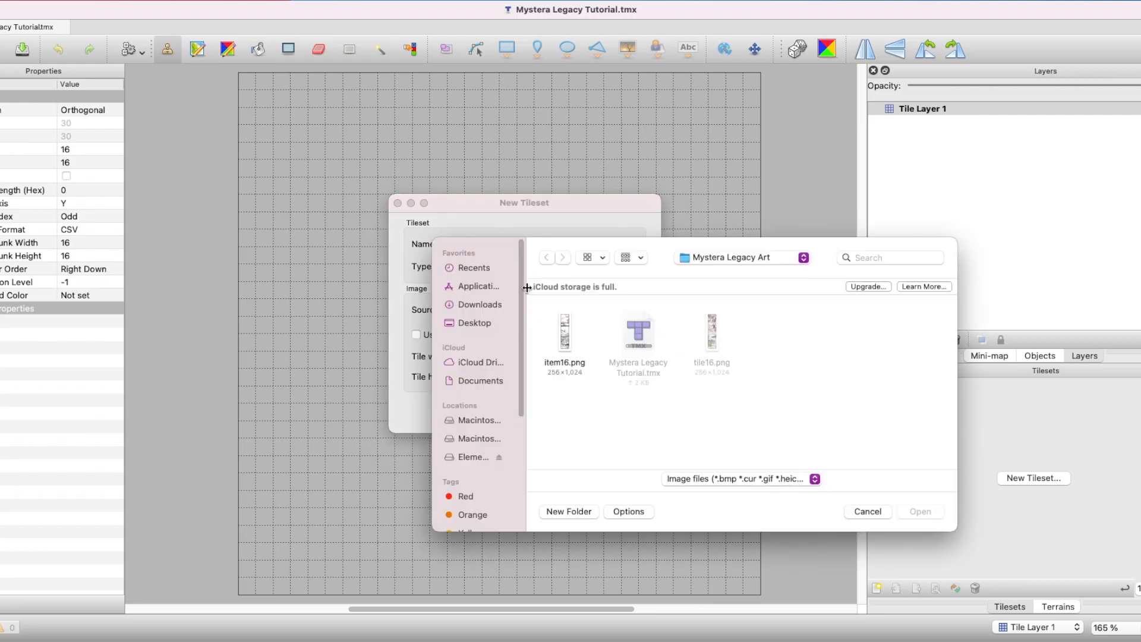
left_click(564, 334)
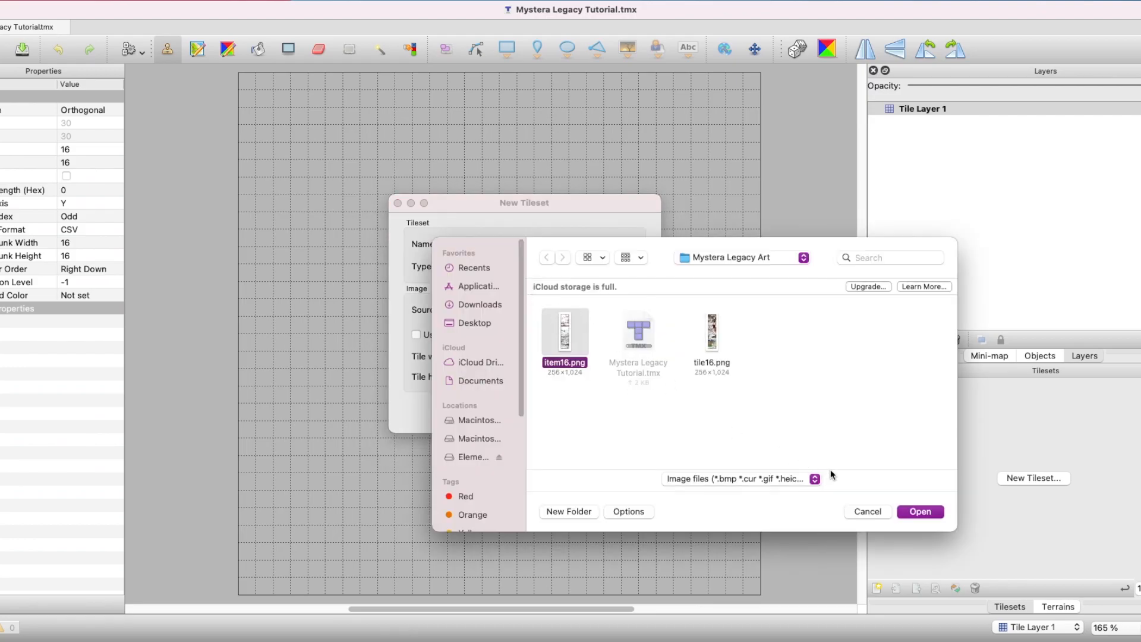
left_click(919, 511)
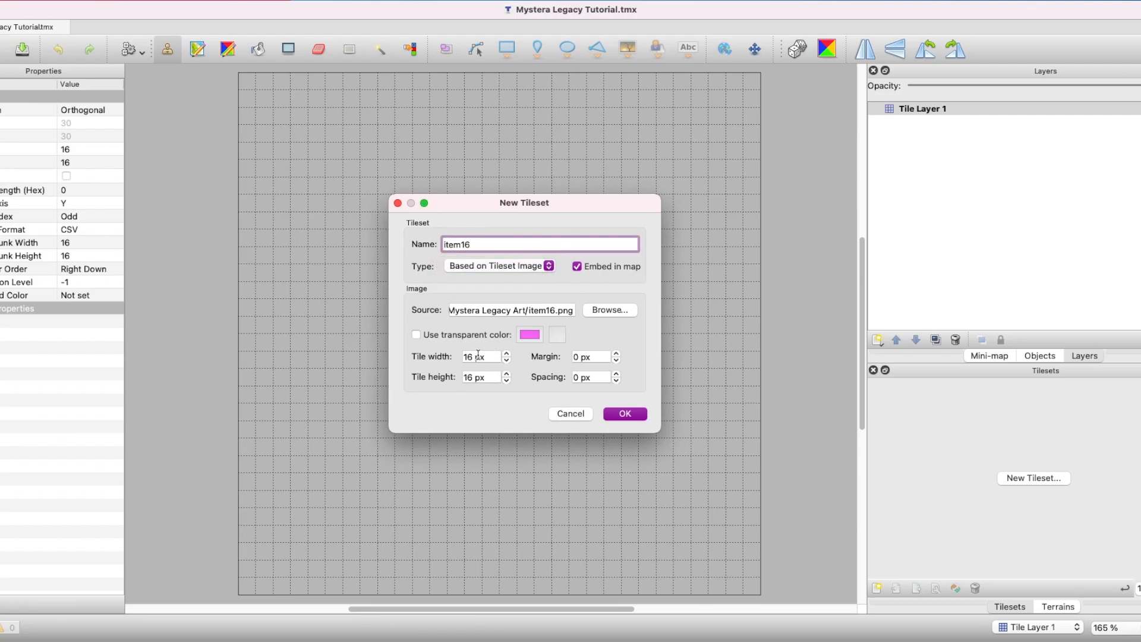
left_click(623, 413)
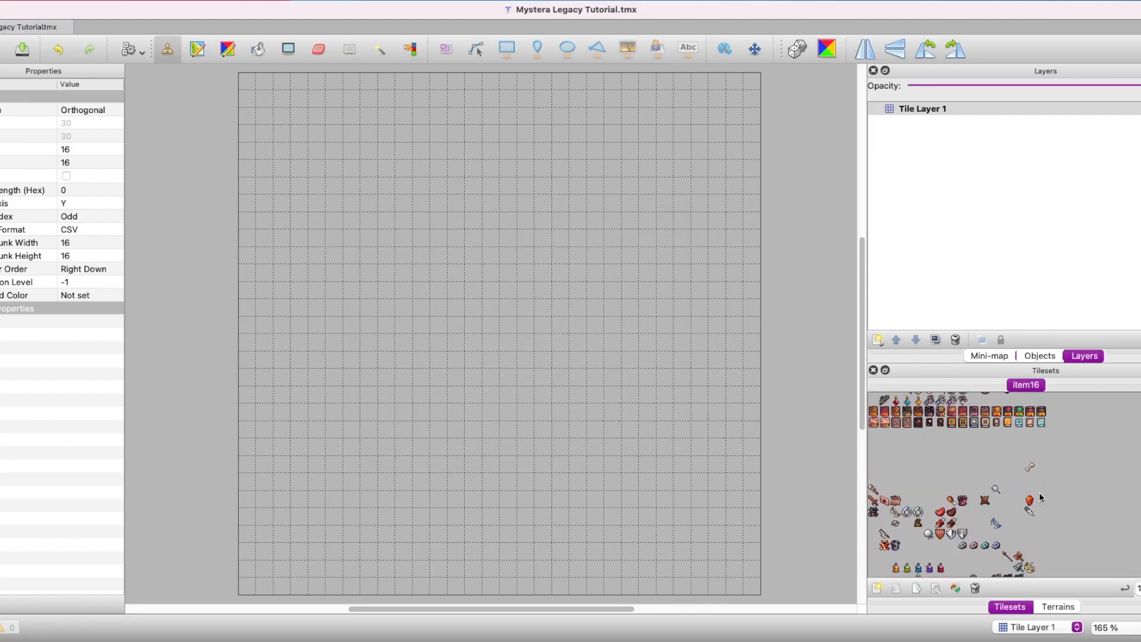
- Create a second embedded tileset tile16 from tile16.png and show its terrain tiles
left_click(878, 588)
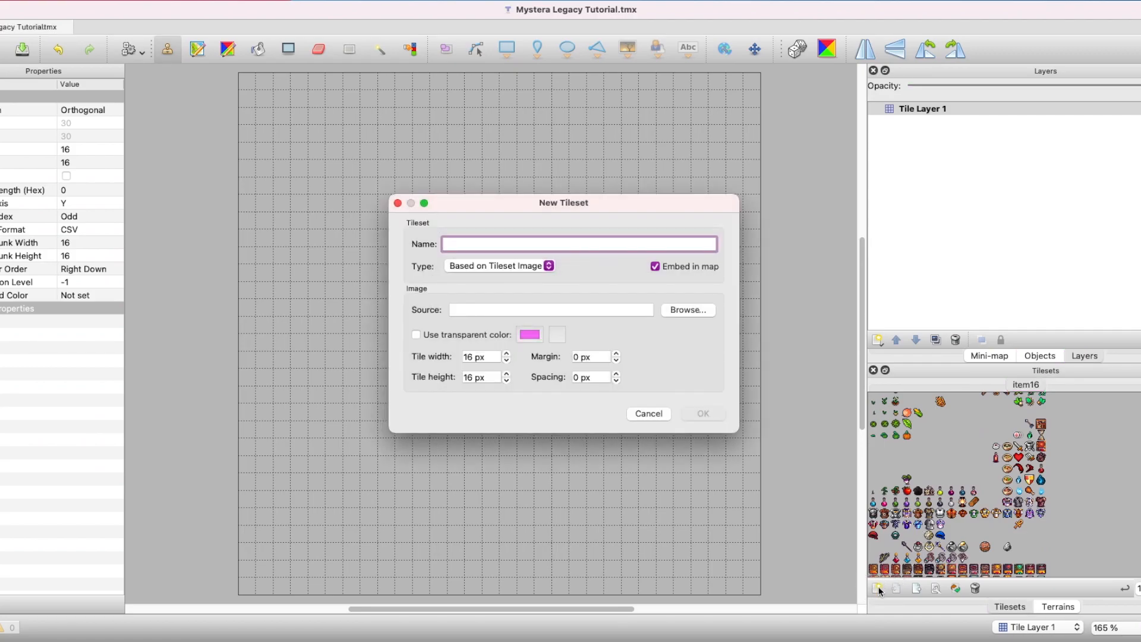
mouse_move(684, 242)
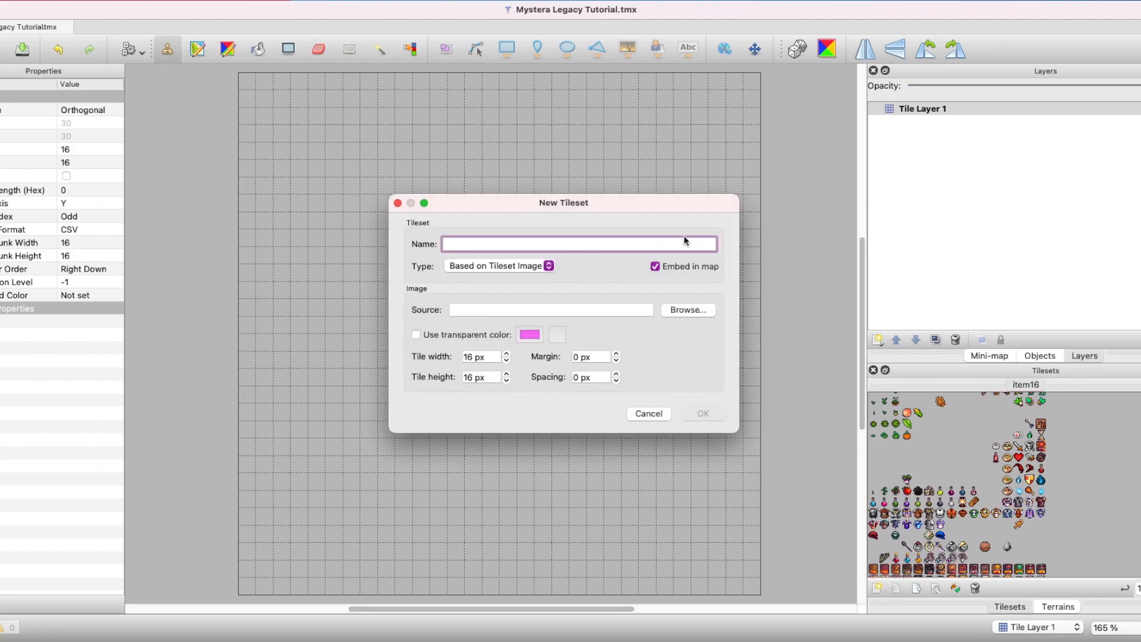
left_click(687, 309)
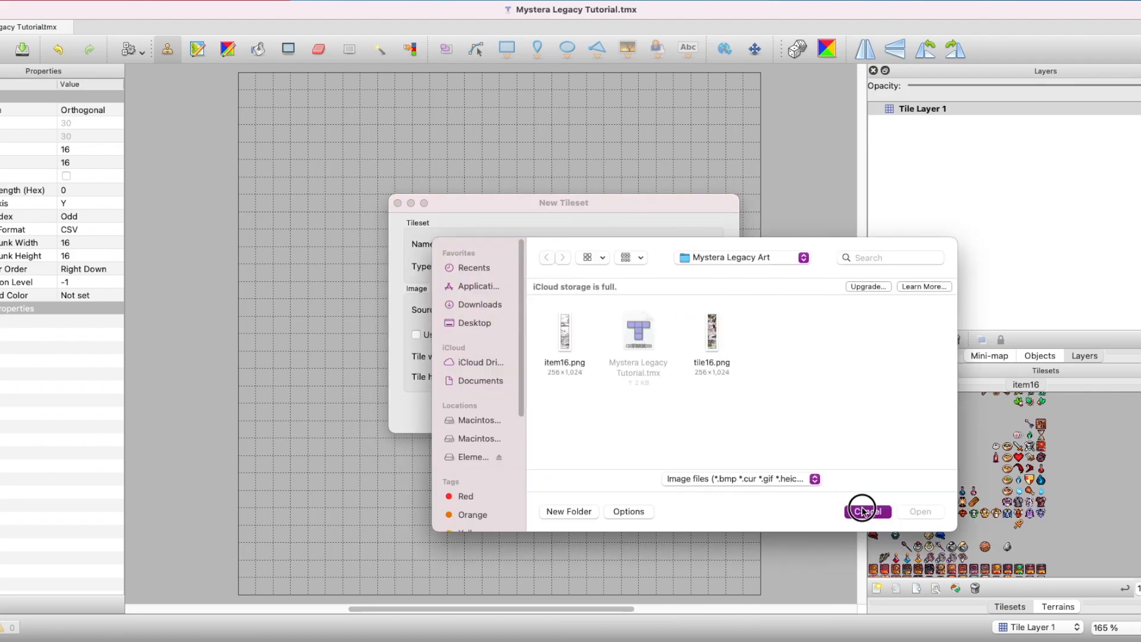
left_click(865, 511)
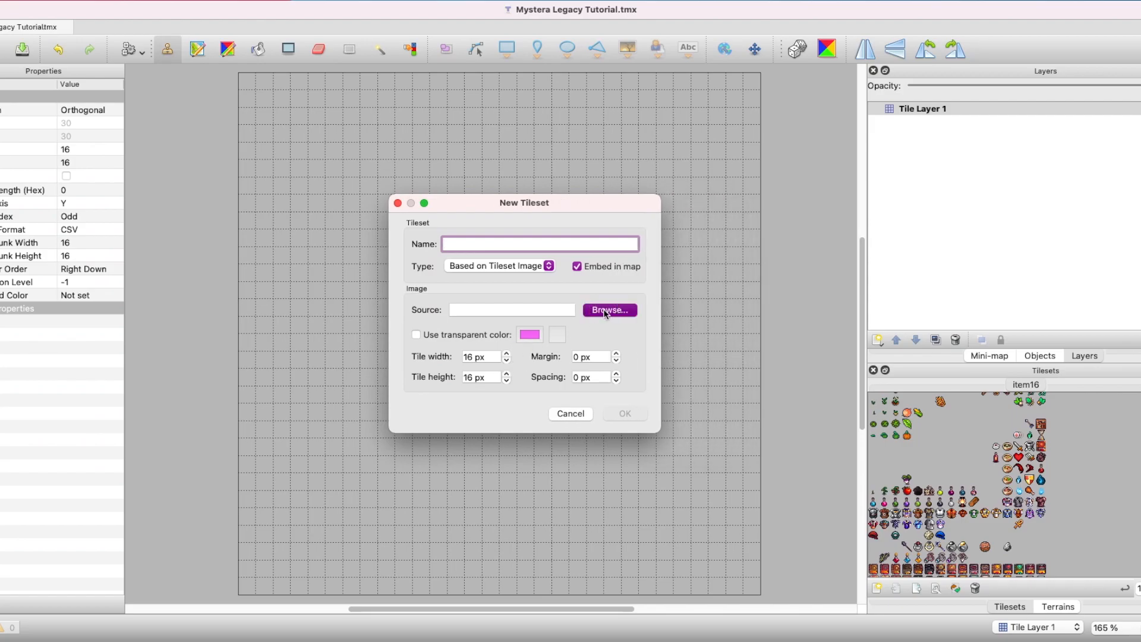
left_click(610, 310)
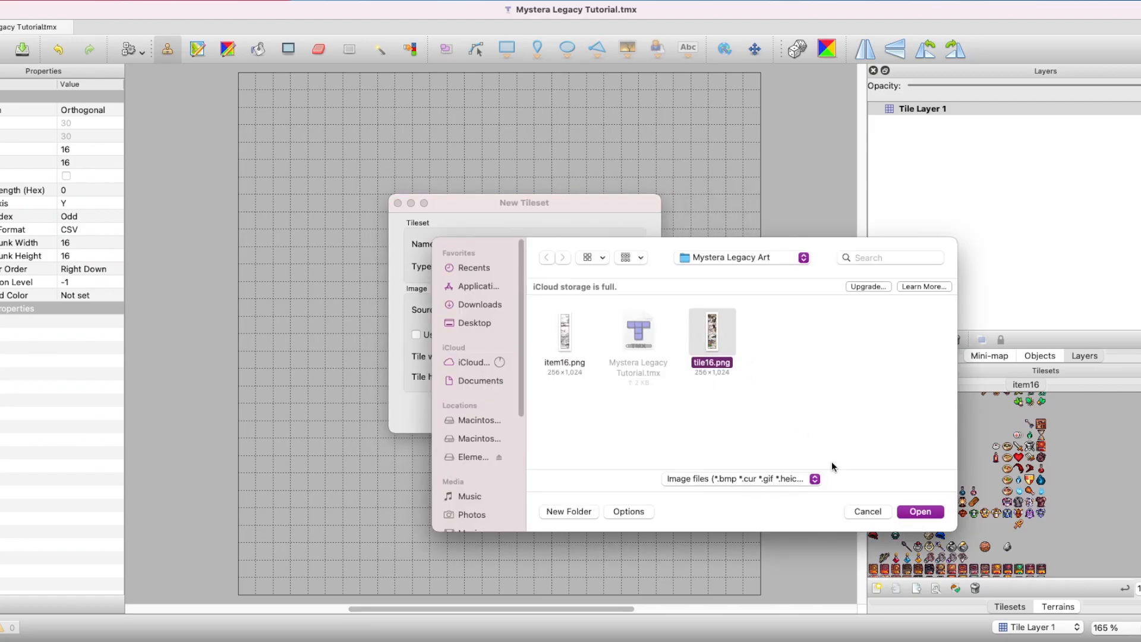
left_click(920, 511)
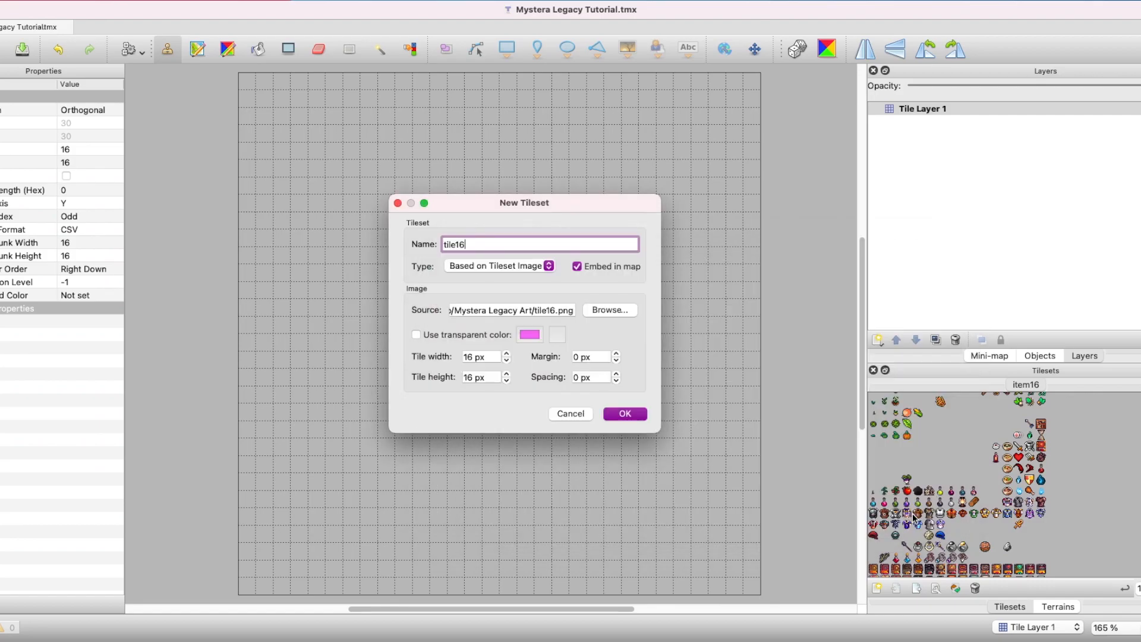
mouse_move(549, 377)
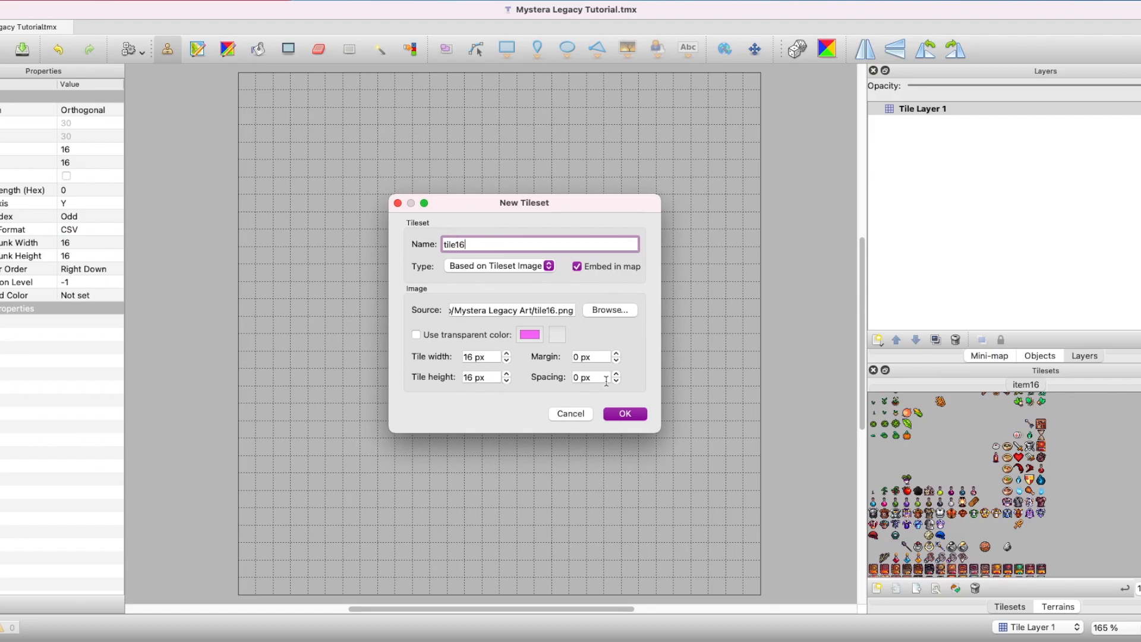
left_click(623, 414)
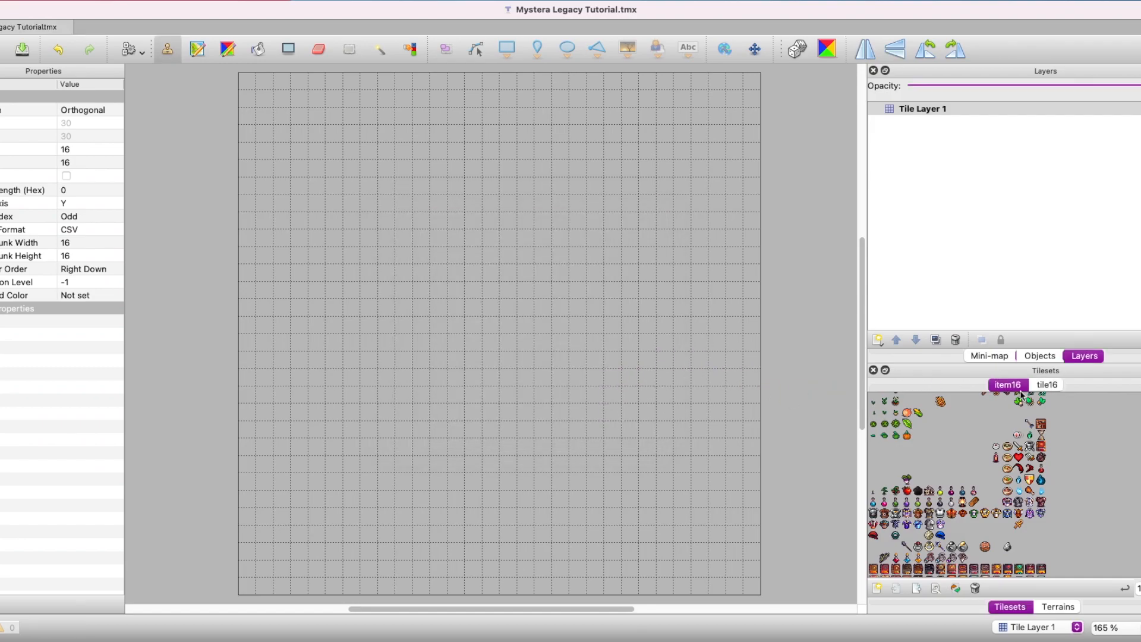
left_click(1046, 384)
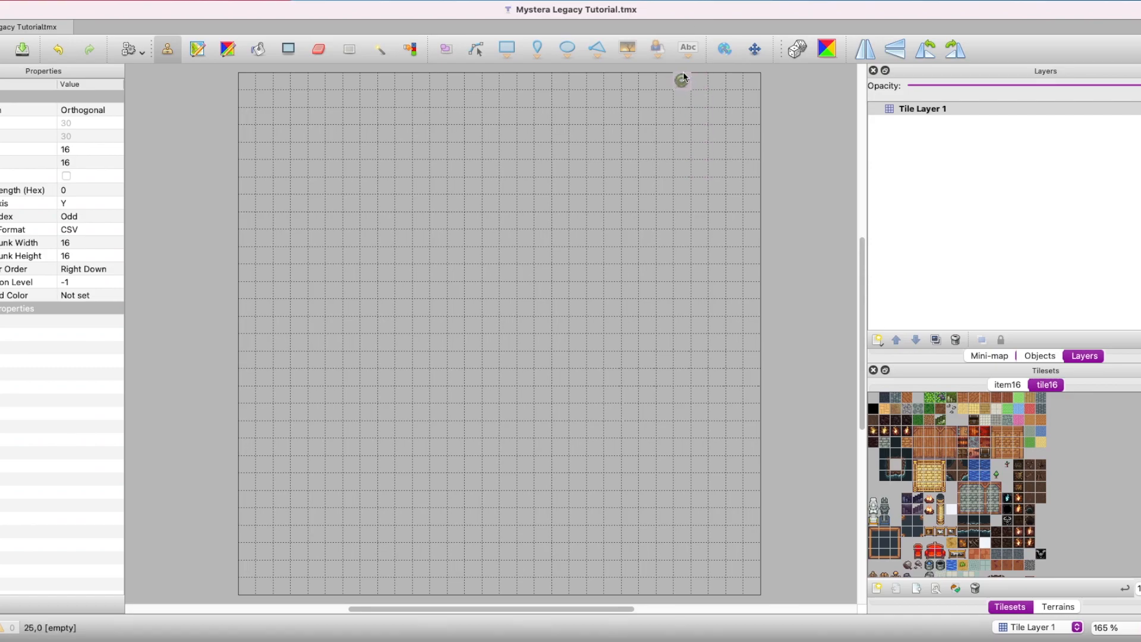
mouse_move(907, 464)
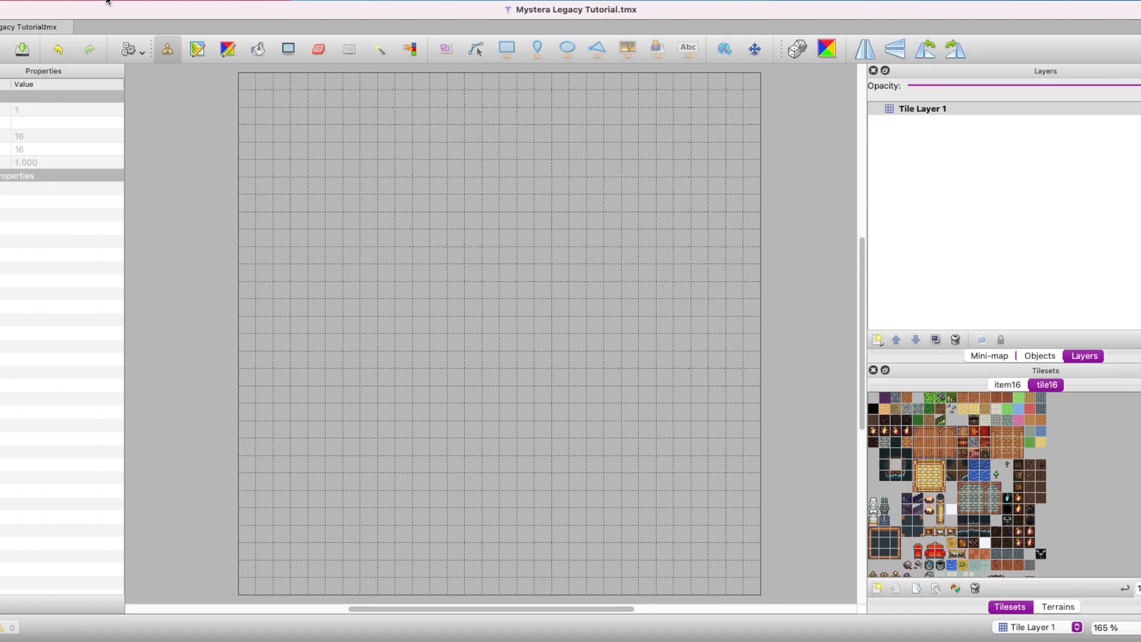
mouse_move(167, 49)
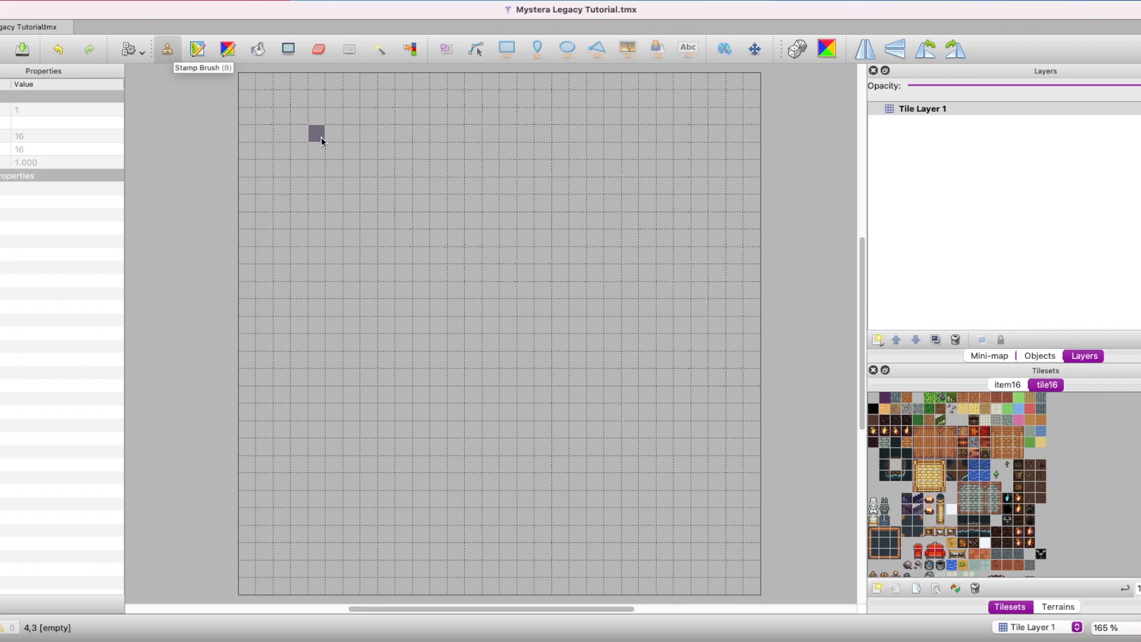
- Stamp a dark stone rectangular wall outline with part of its upper left filled in
left_click_drag(317, 137, 600, 322)
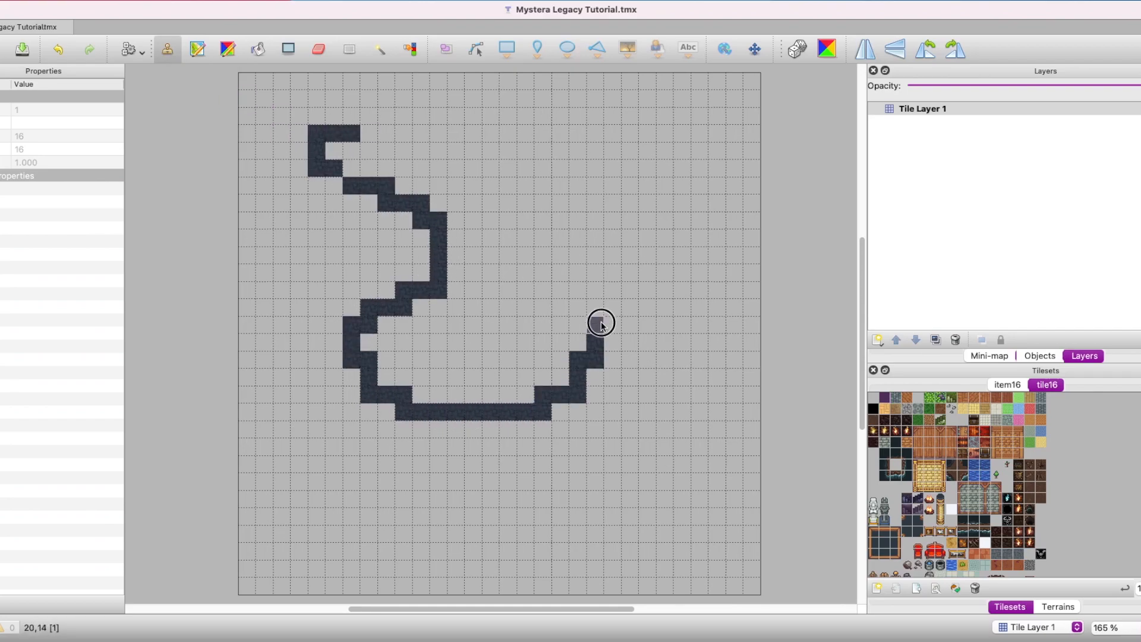
left_click_drag(600, 324, 459, 338)
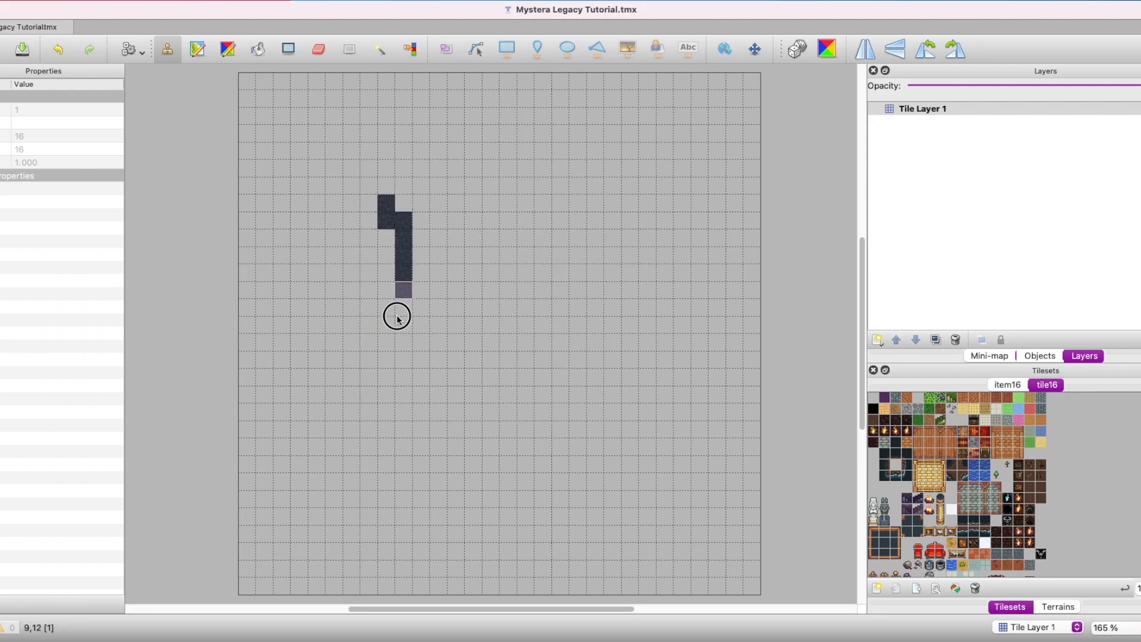
left_click_drag(398, 315, 408, 198)
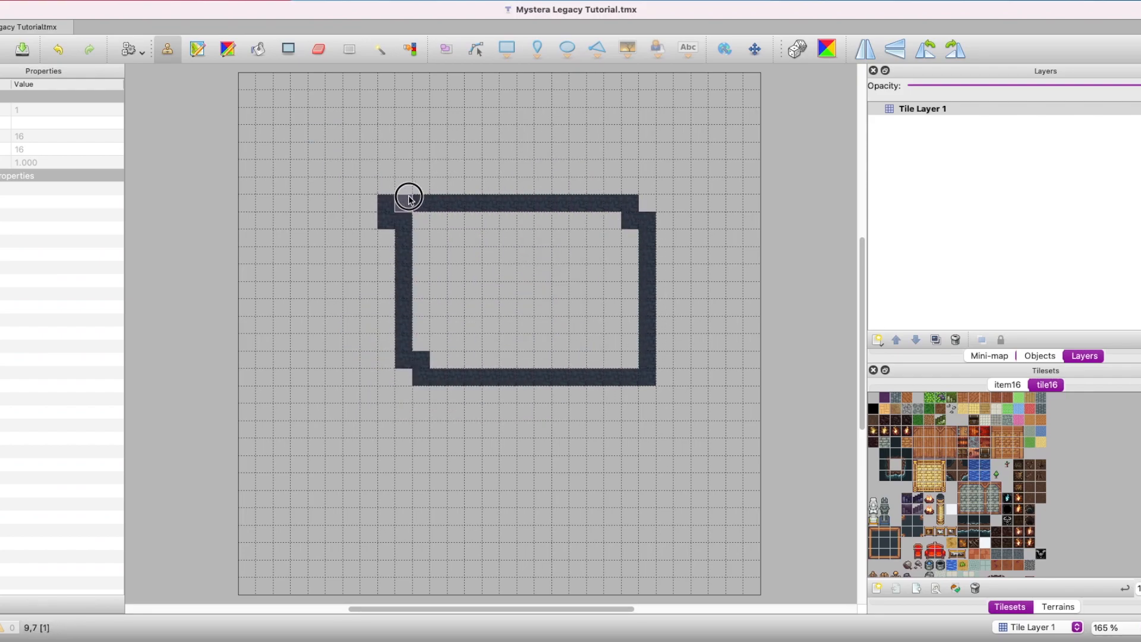
left_click_drag(408, 200, 513, 247)
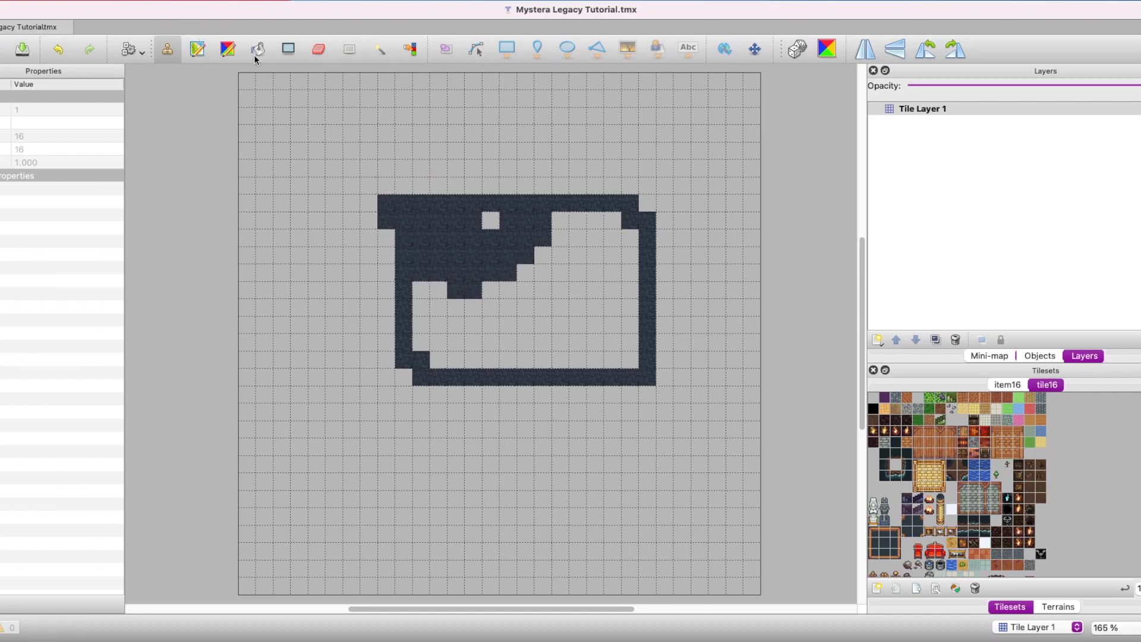
left_click(257, 49)
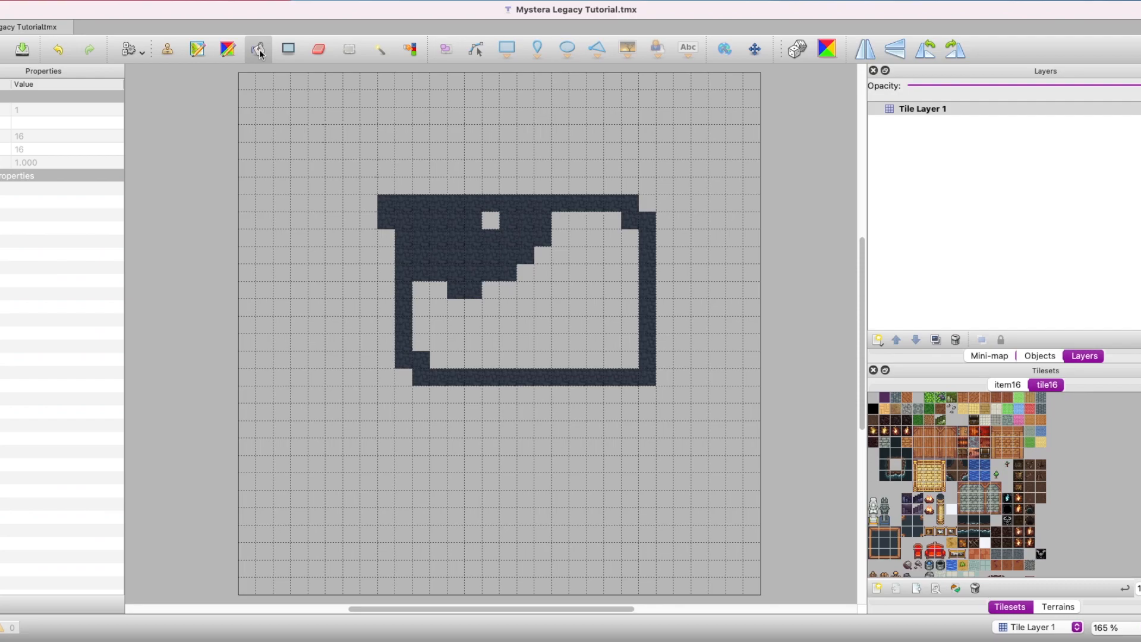
mouse_move(259, 49)
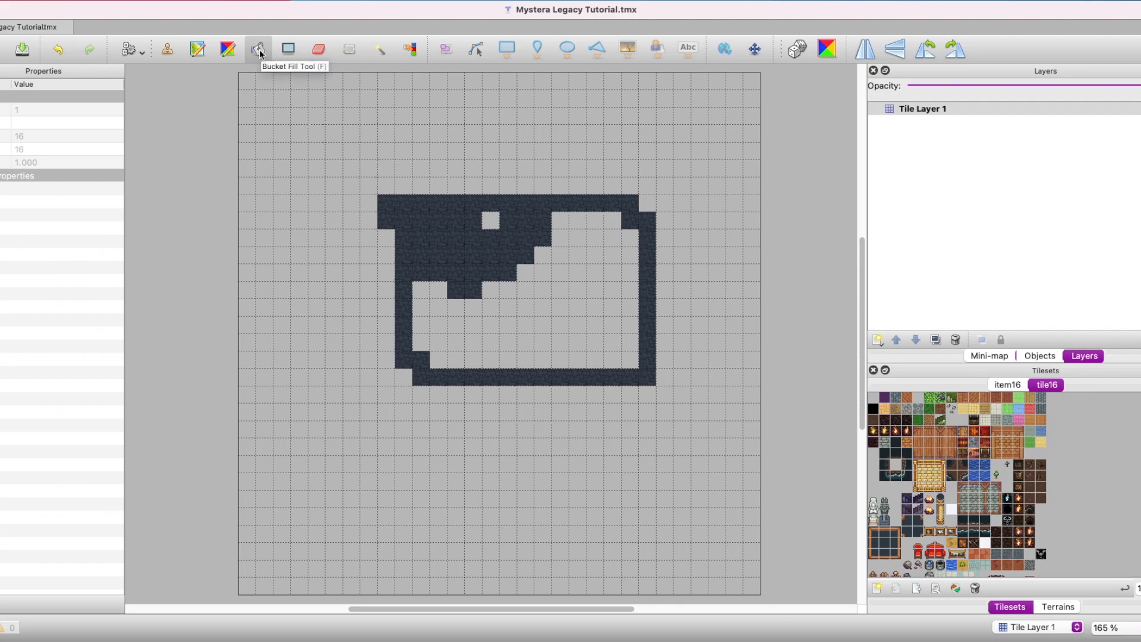
- Bucket-fill the map with dark stone, then choose the brown wooden plank tile
left_click(574, 250)
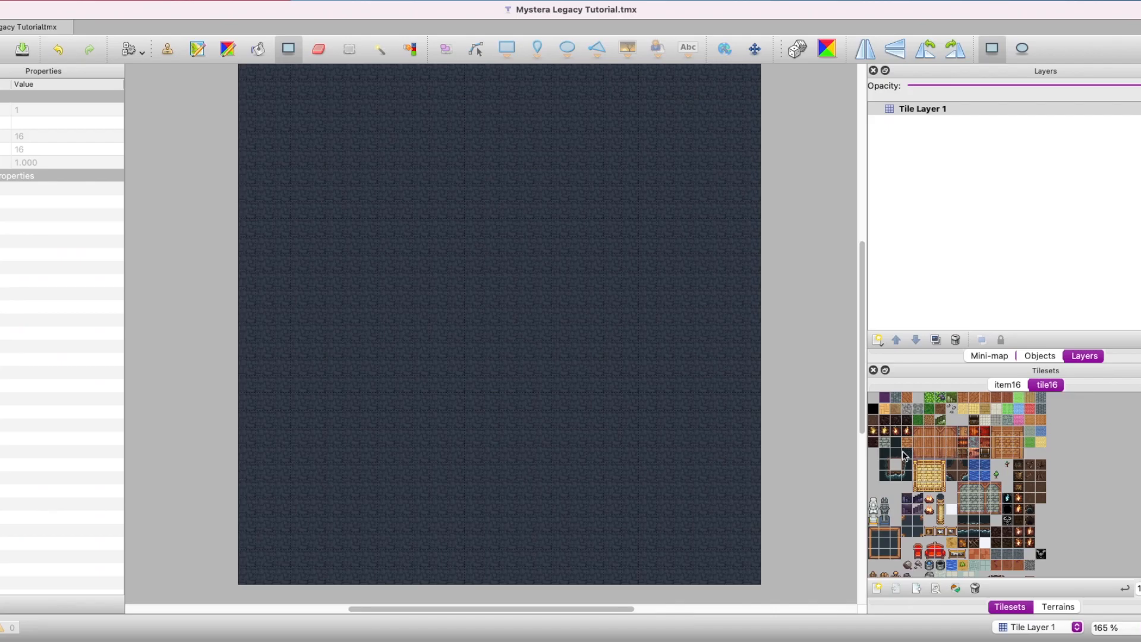
left_click(886, 509)
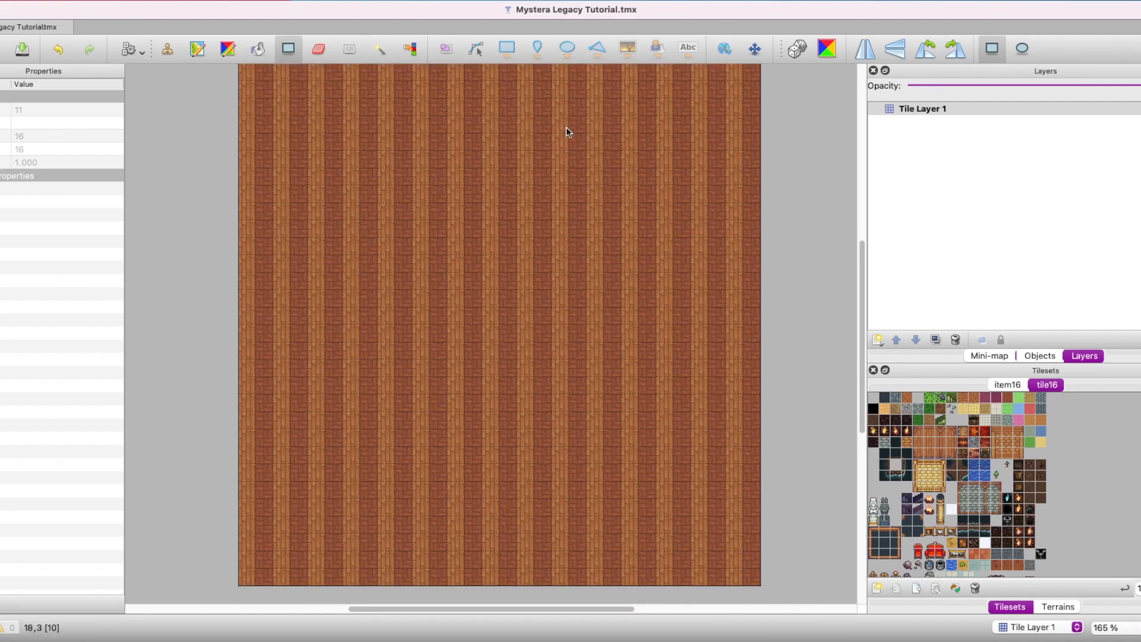
scroll("down", 3)
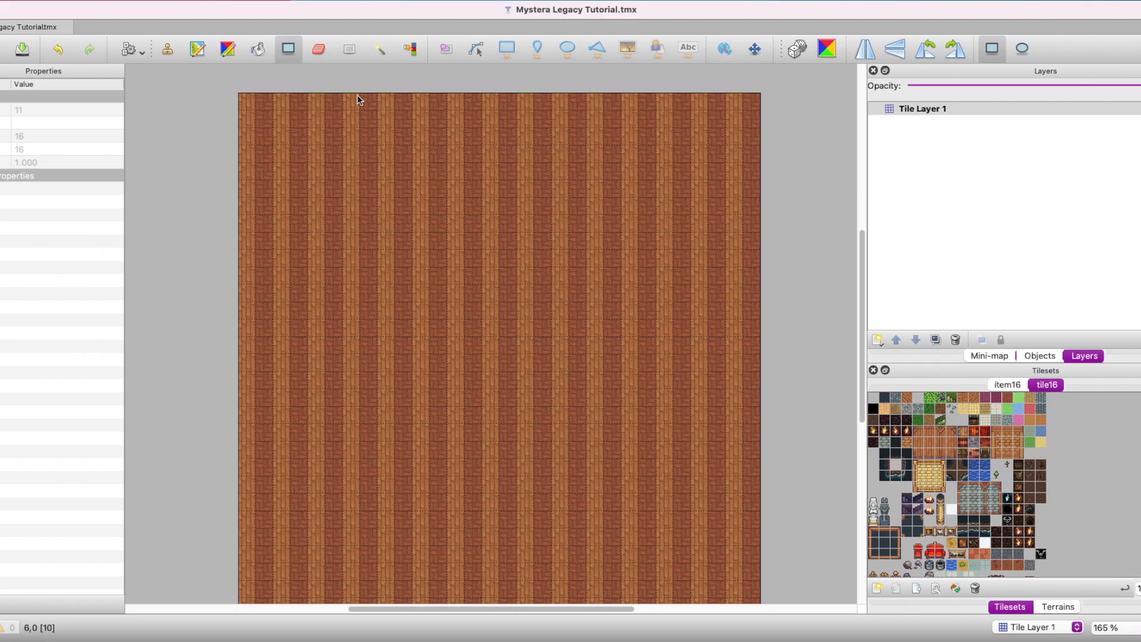
mouse_move(318, 48)
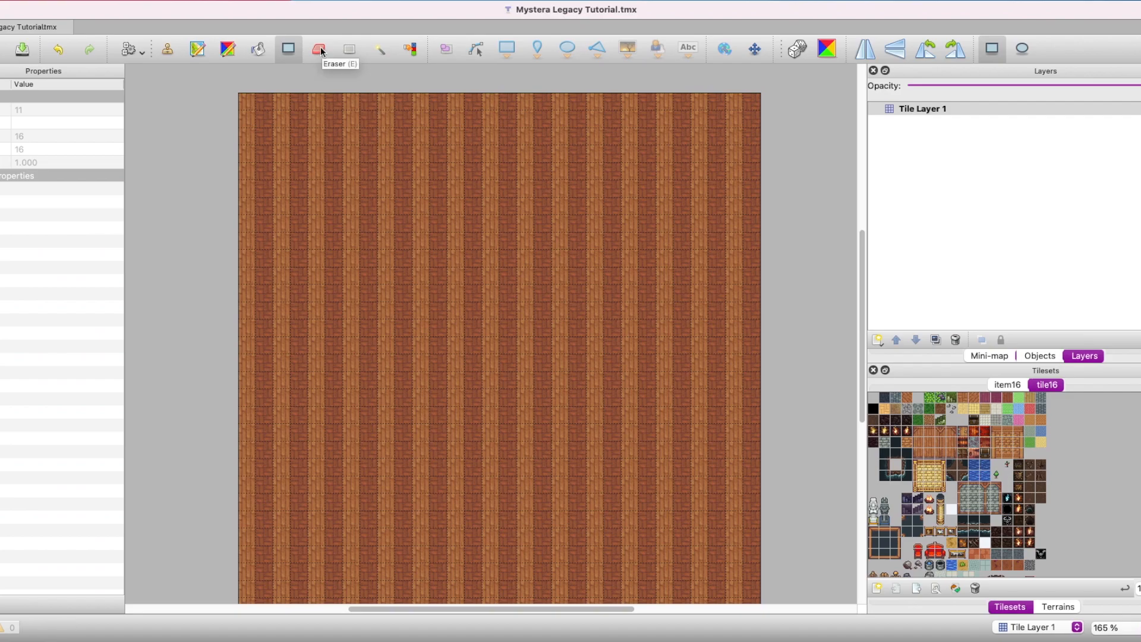
- Erase the plank tiles from the map and select Tile Layer 1 for renaming
left_click(318, 49)
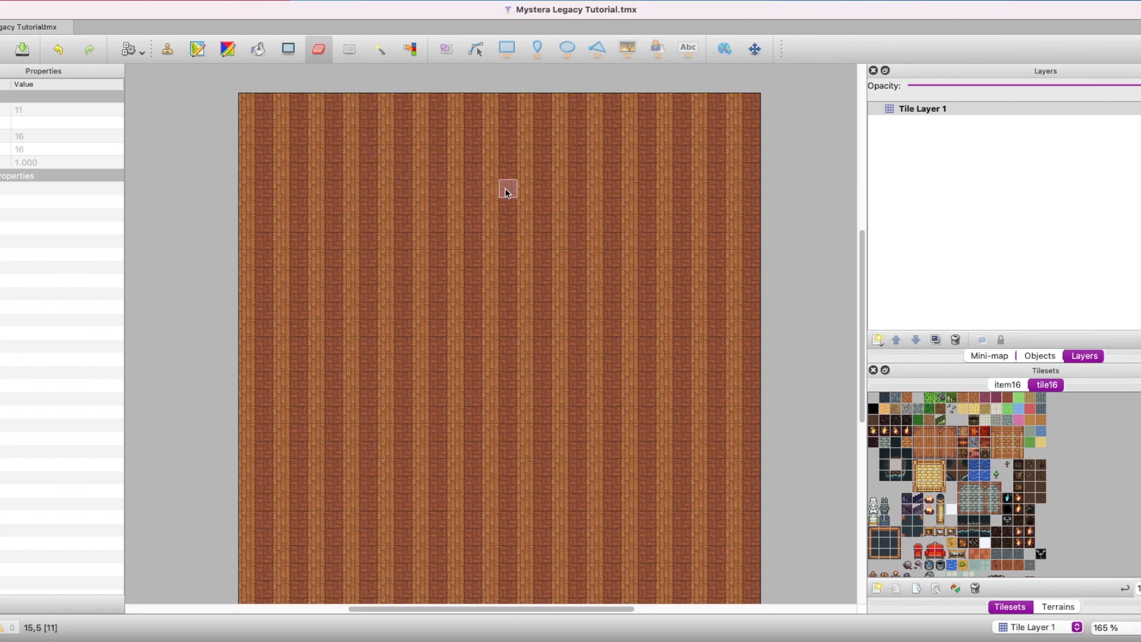
left_click_drag(507, 188, 344, 257)
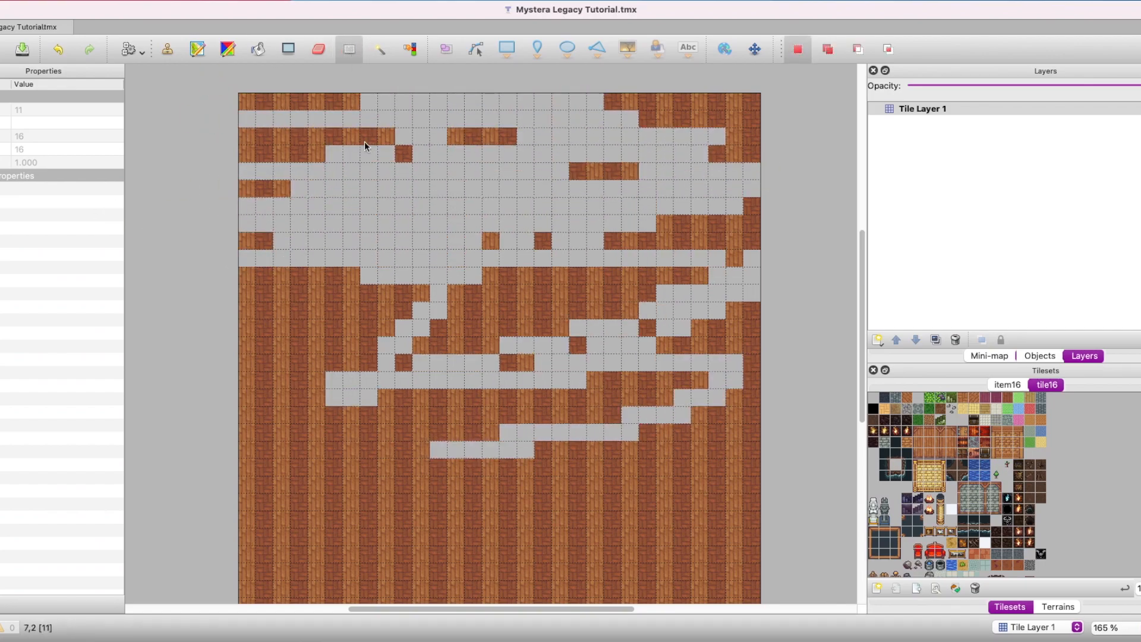
mouse_move(348, 49)
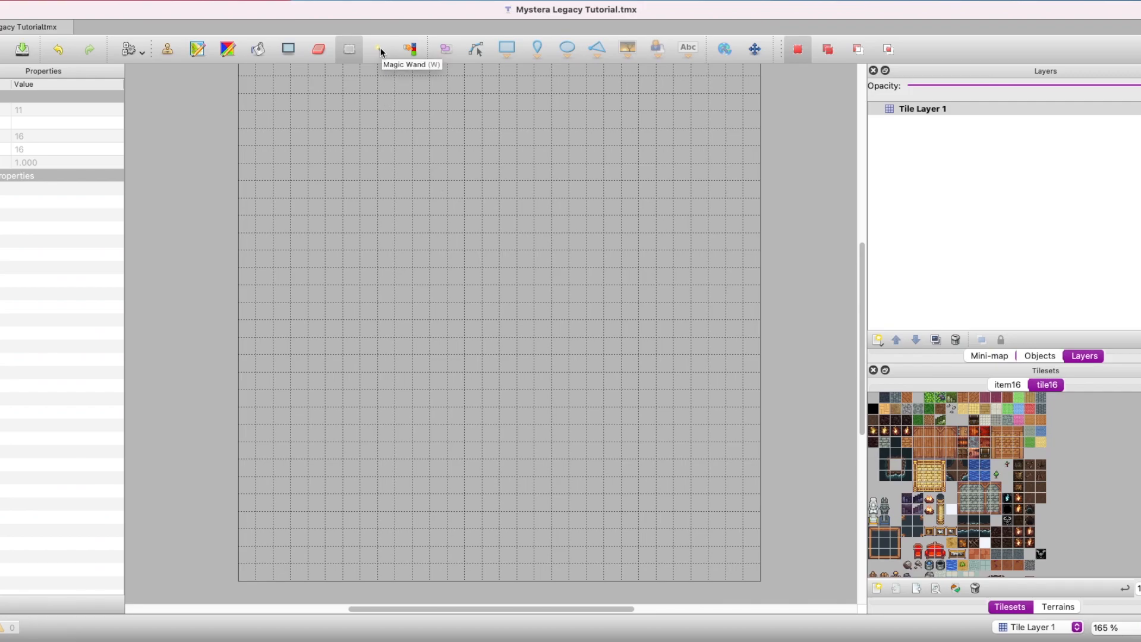
left_click(378, 49)
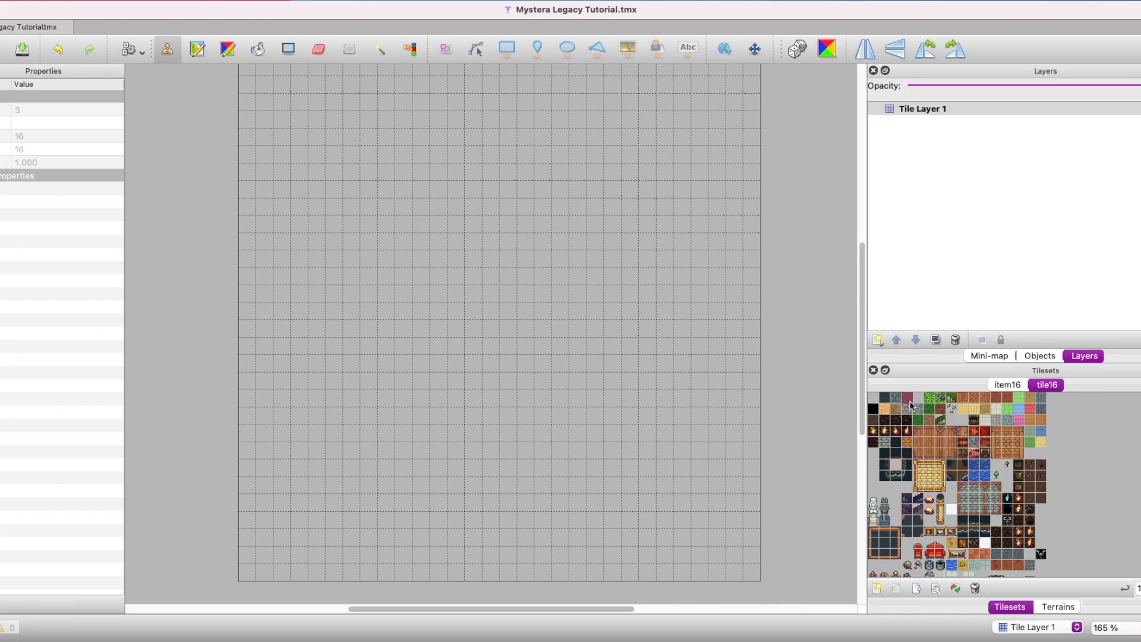
mouse_move(880, 95)
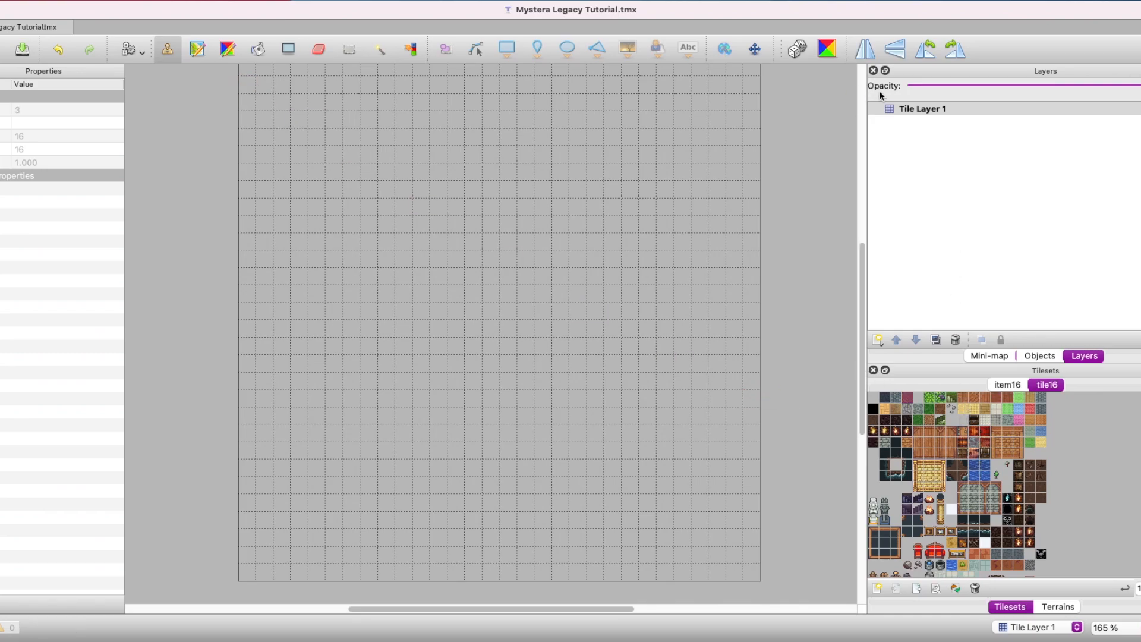
left_click(921, 108)
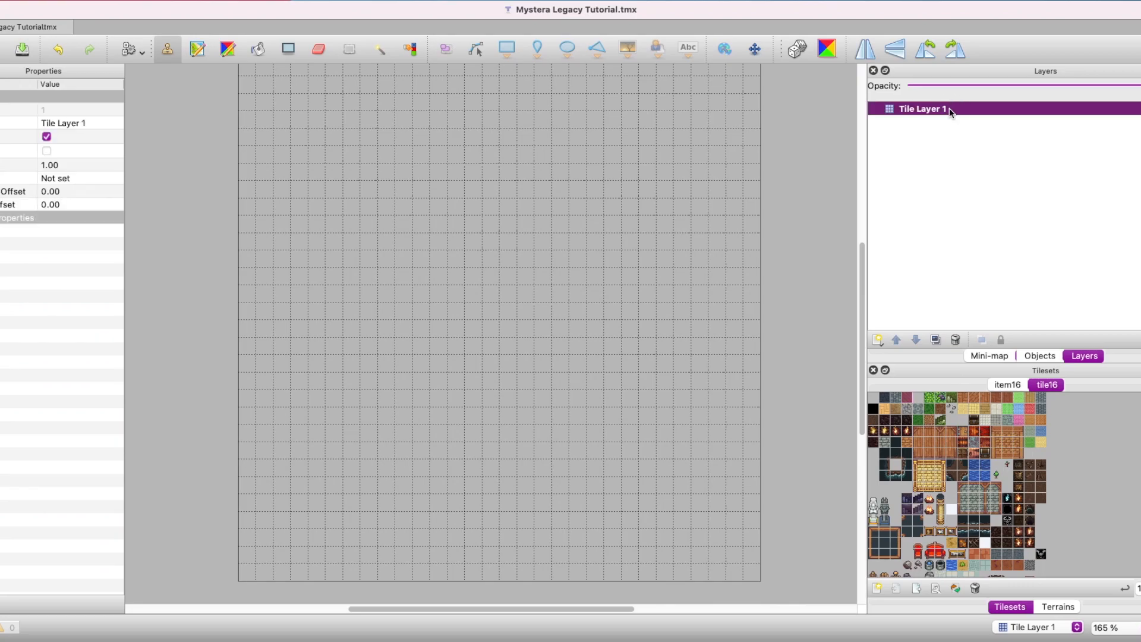
- Rename the layer to Ground and bucket-fill a stamped dark stone square outline
type("Ground")
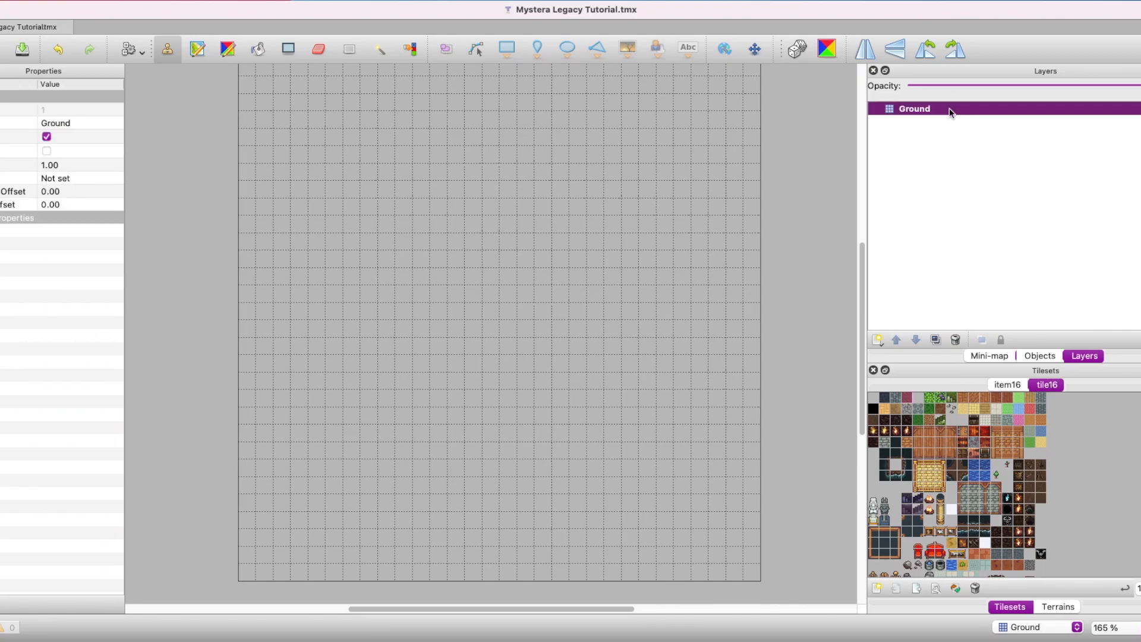
left_click(906, 398)
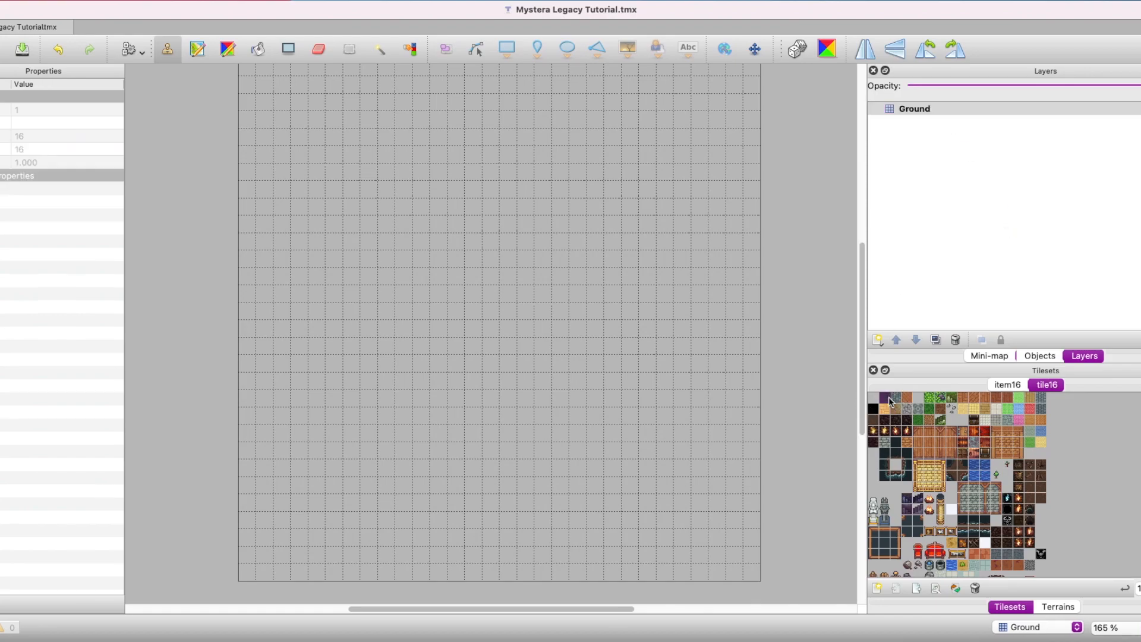
left_click_drag(418, 200, 418, 334)
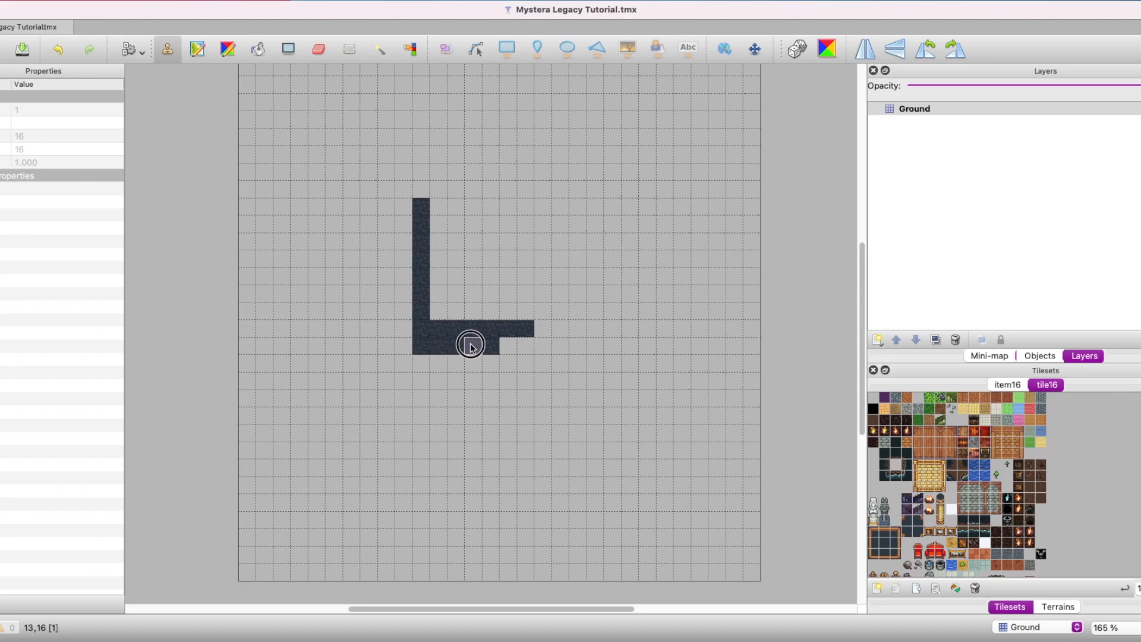
left_click_drag(471, 346, 571, 207)
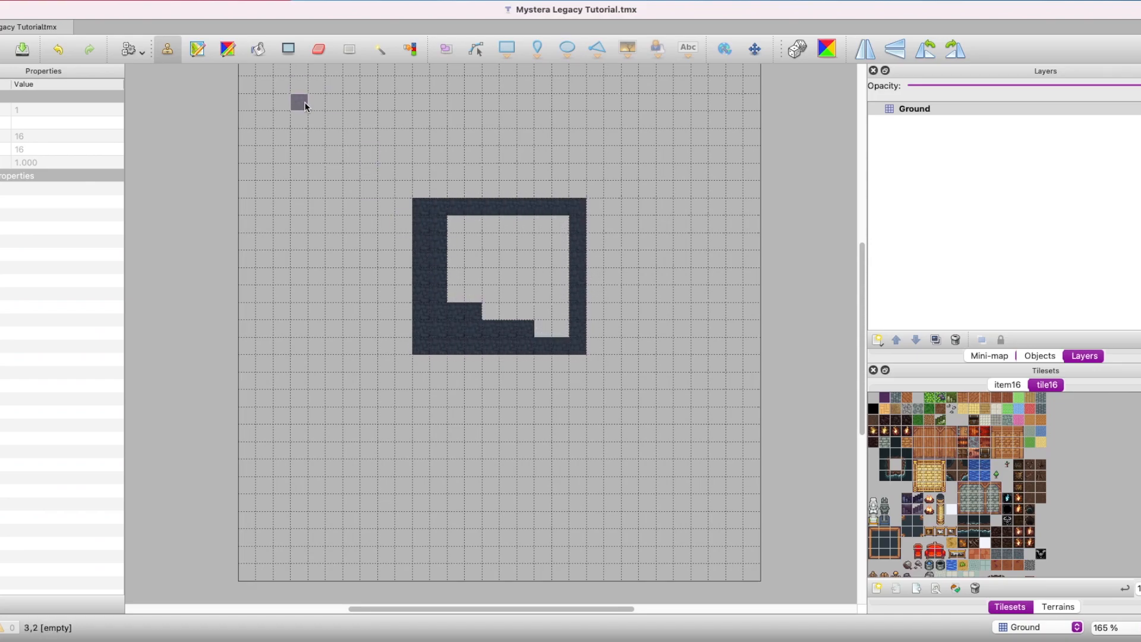
left_click(256, 48)
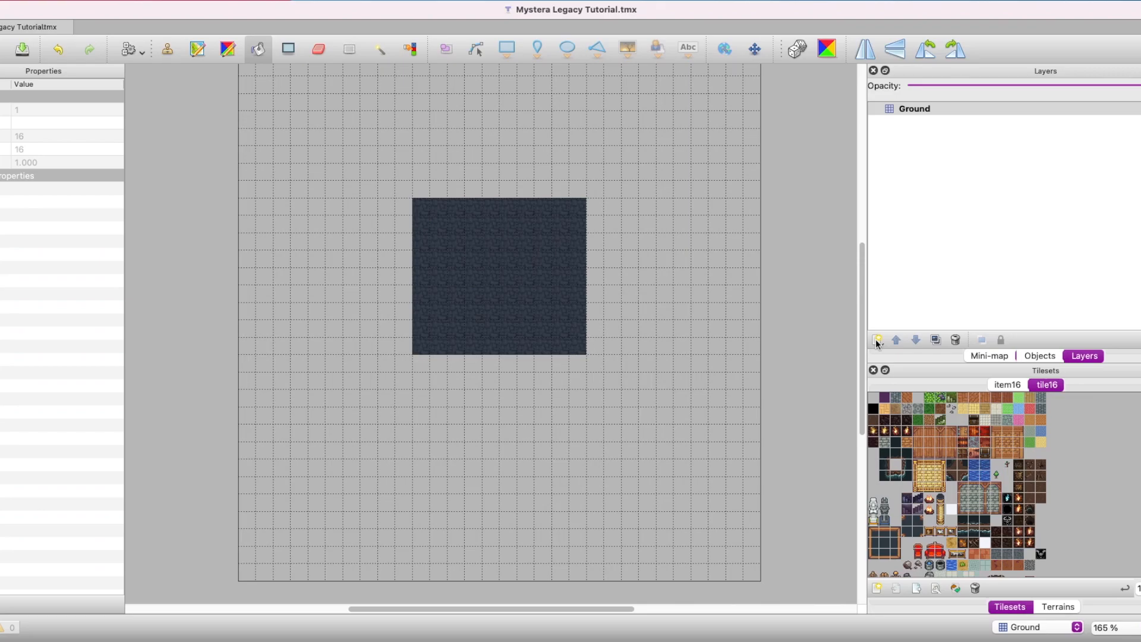
left_click(877, 340)
type("Walls")
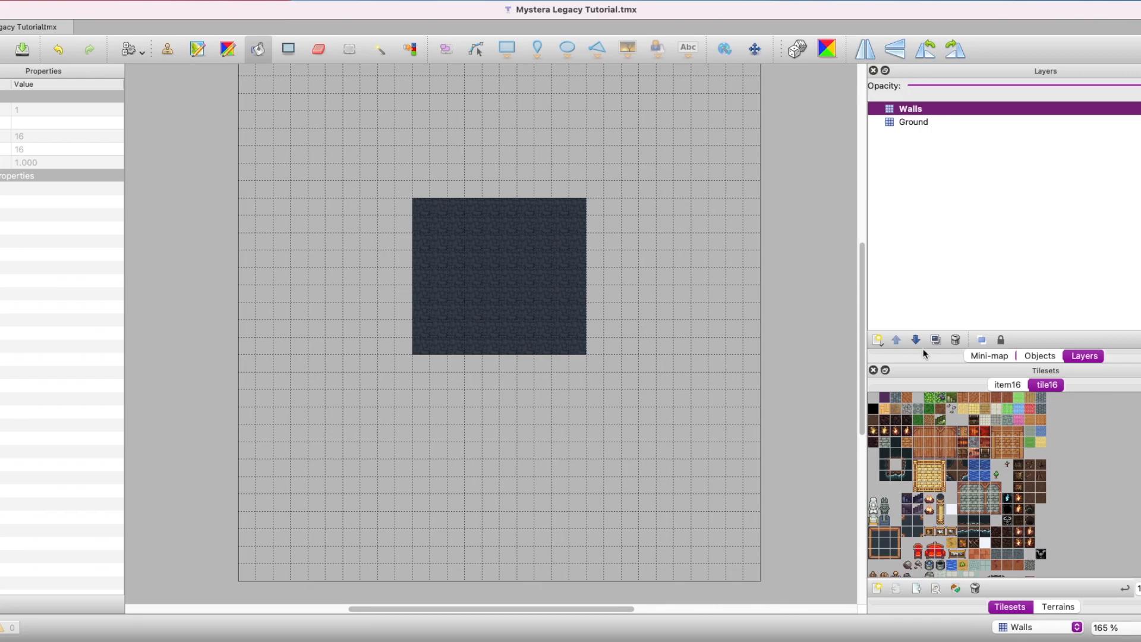
- Stamp grey brick walls from item16 around the floor, leaving a one-tile bottom doorway
left_click(1006, 384)
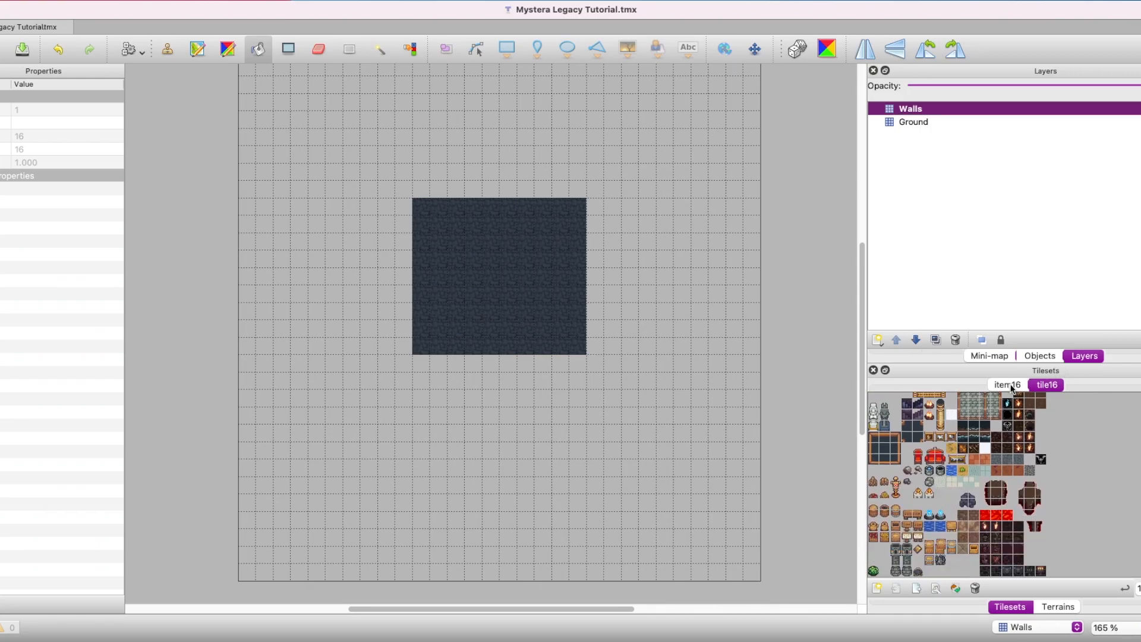
left_click(1008, 385)
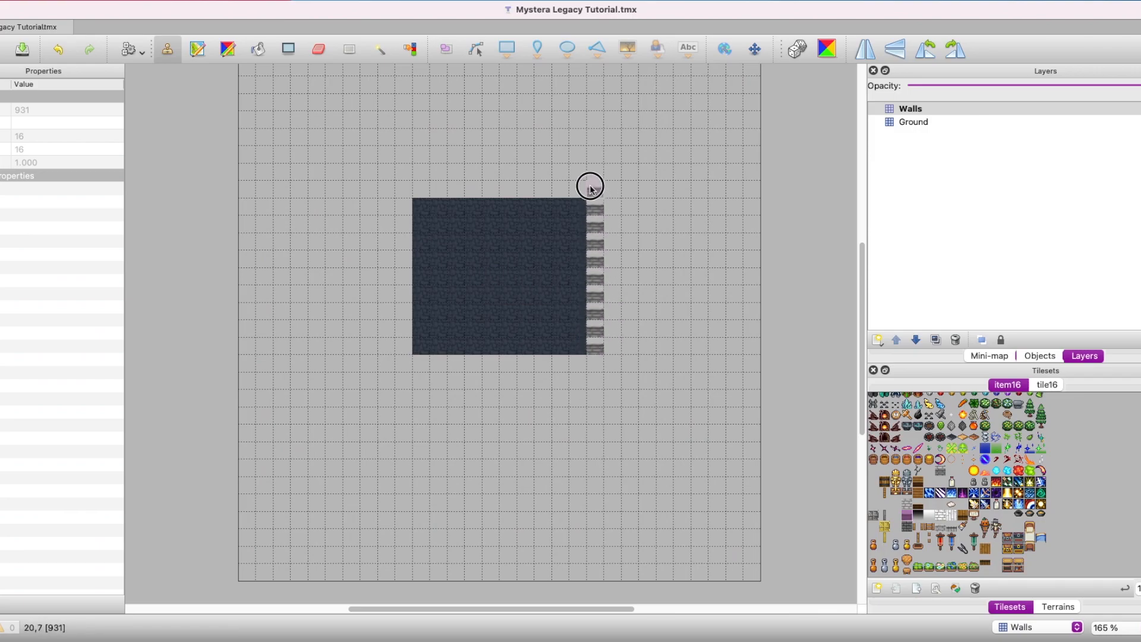
left_click_drag(589, 191, 400, 190)
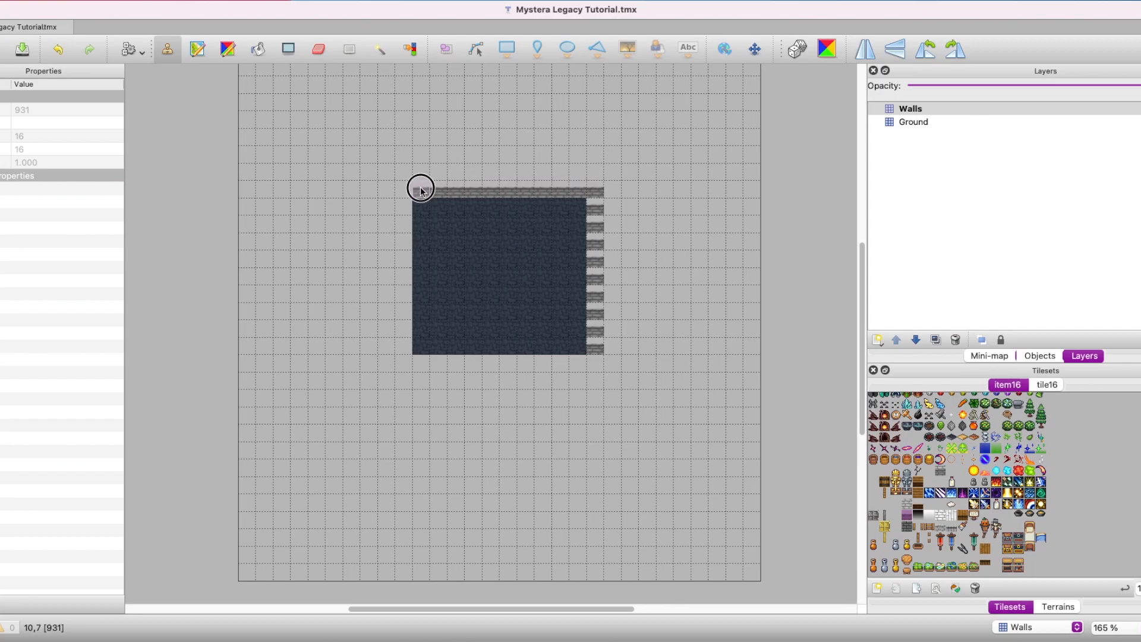
left_click_drag(421, 188, 399, 321)
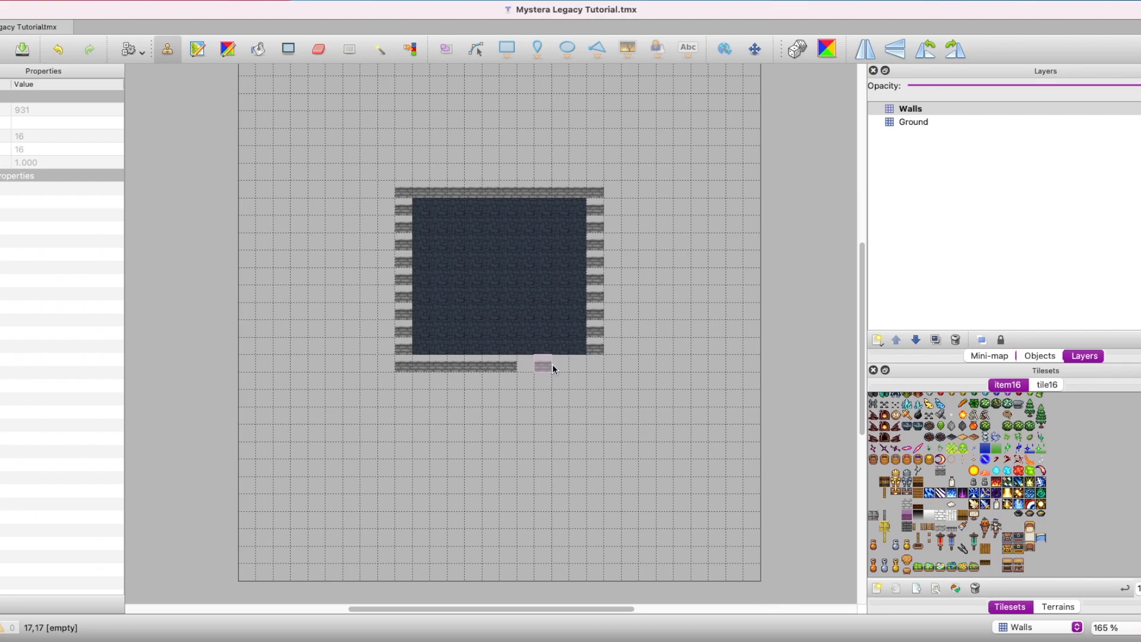
left_click(542, 364)
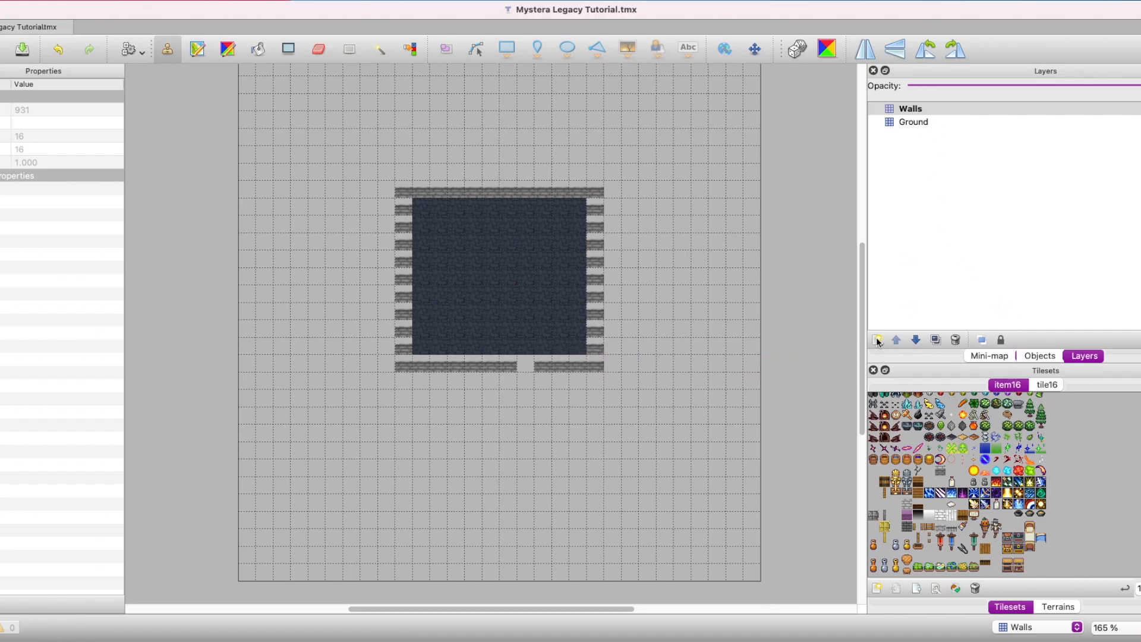
left_click(877, 340)
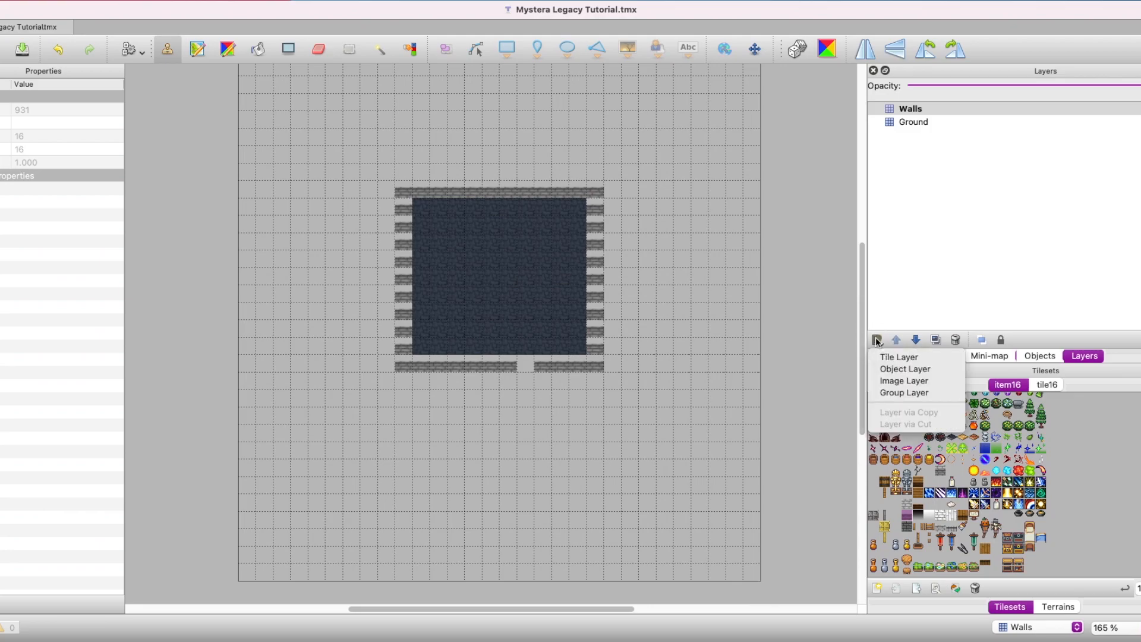
- Add a Roof tile layer and stamp light brick tiles over the wall ring
left_click(898, 356)
type("Roof")
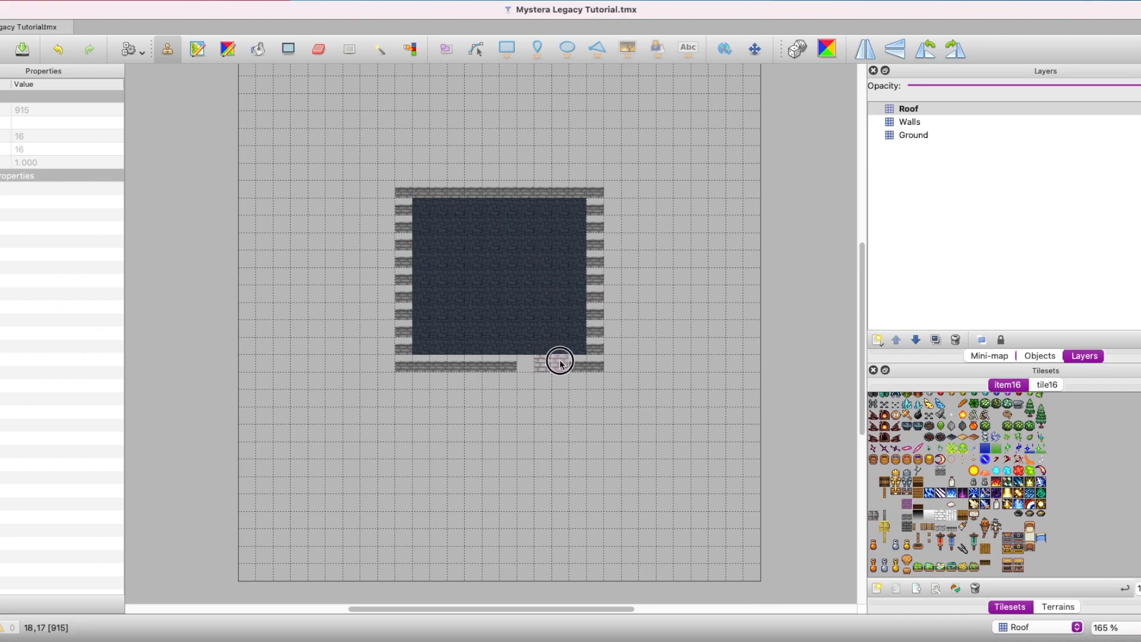
left_click_drag(560, 362, 596, 278)
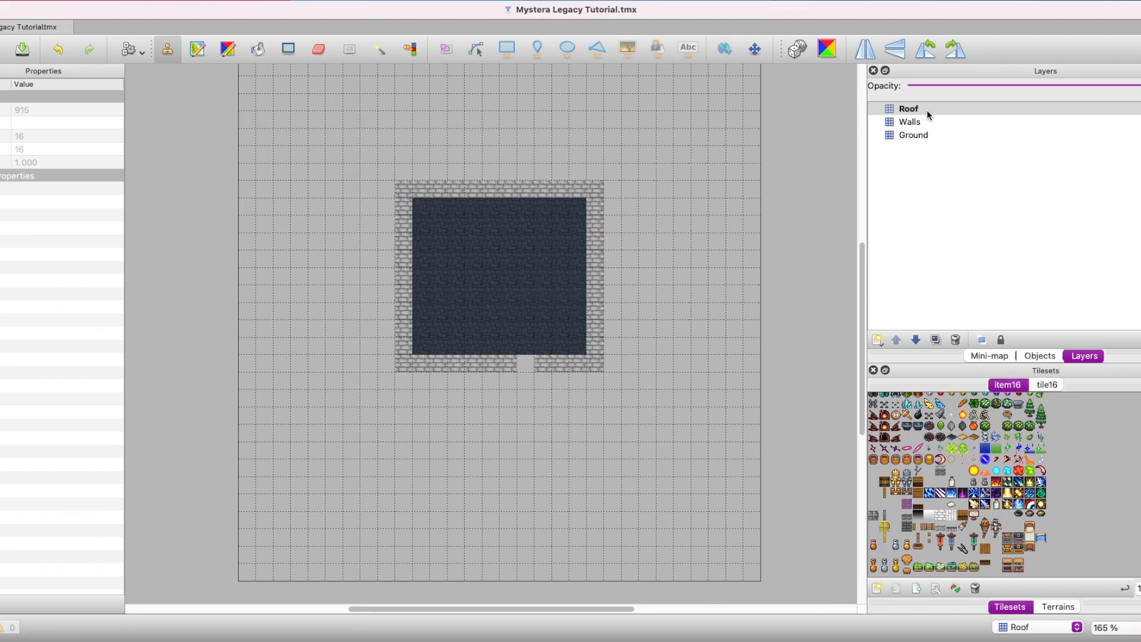
left_click(908, 108)
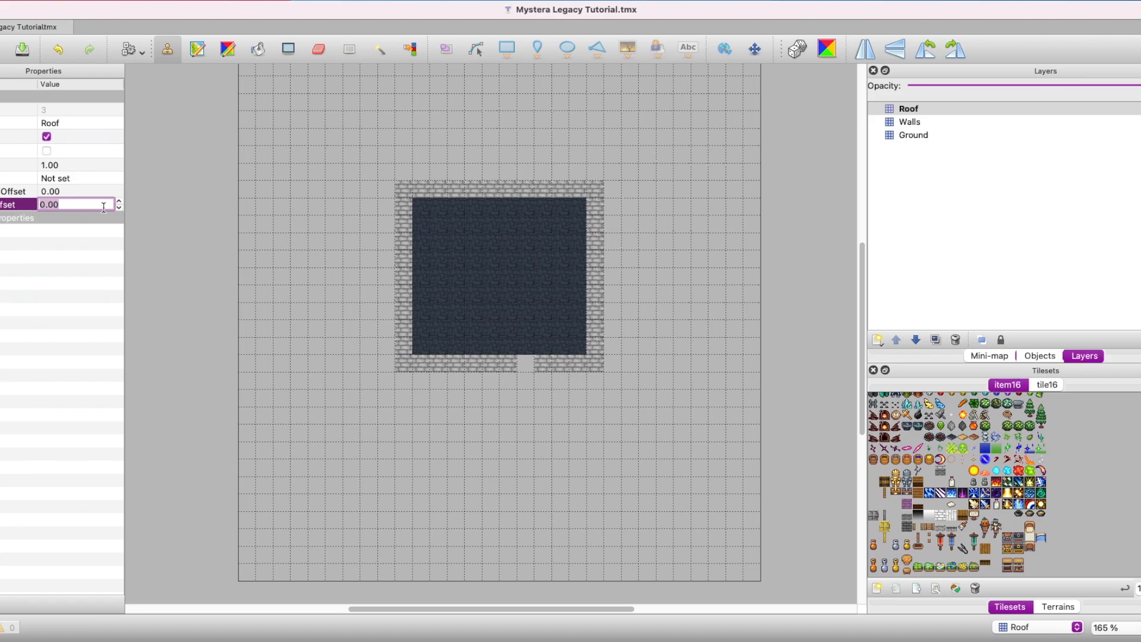
- Set the Roof layer's vertical offset to -8 with the spin box arrows
left_click(119, 207)
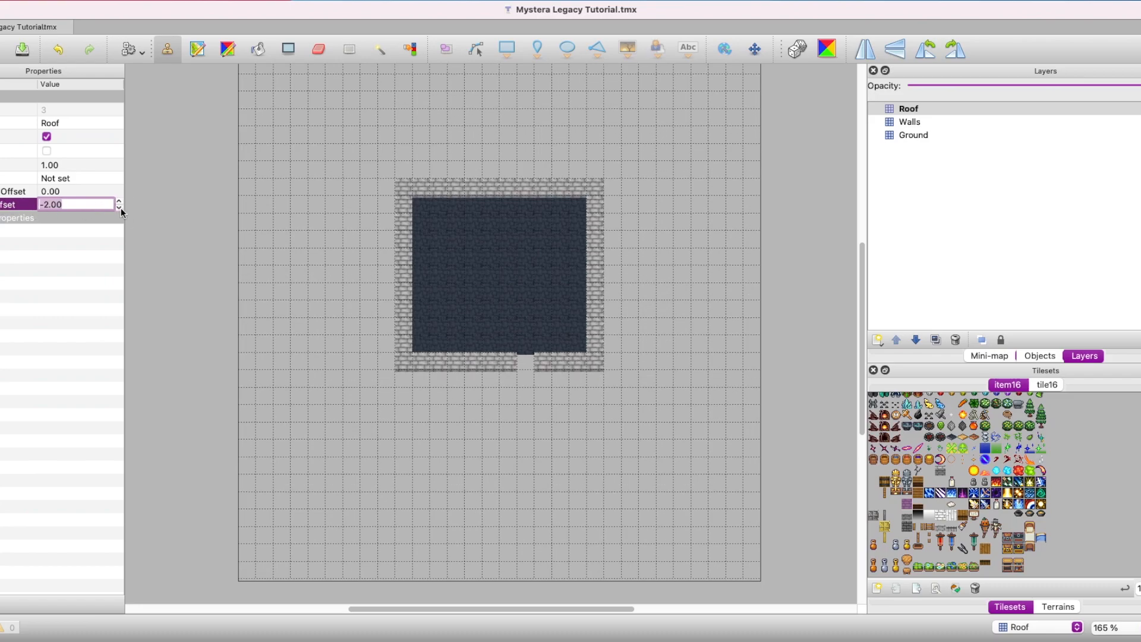
left_click(119, 207)
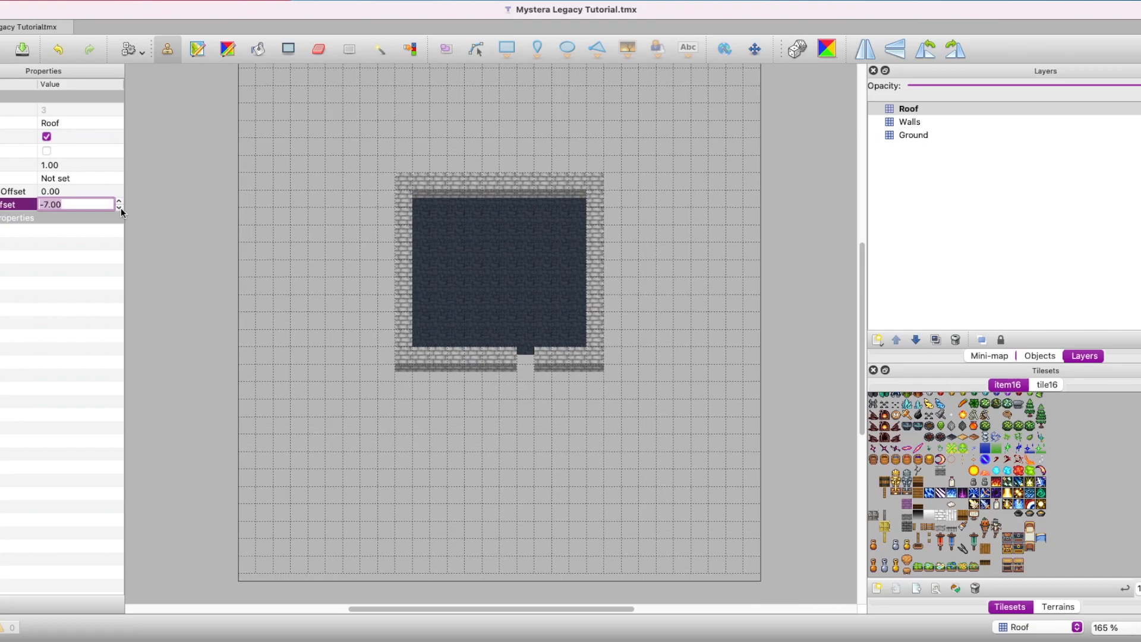
left_click(119, 207)
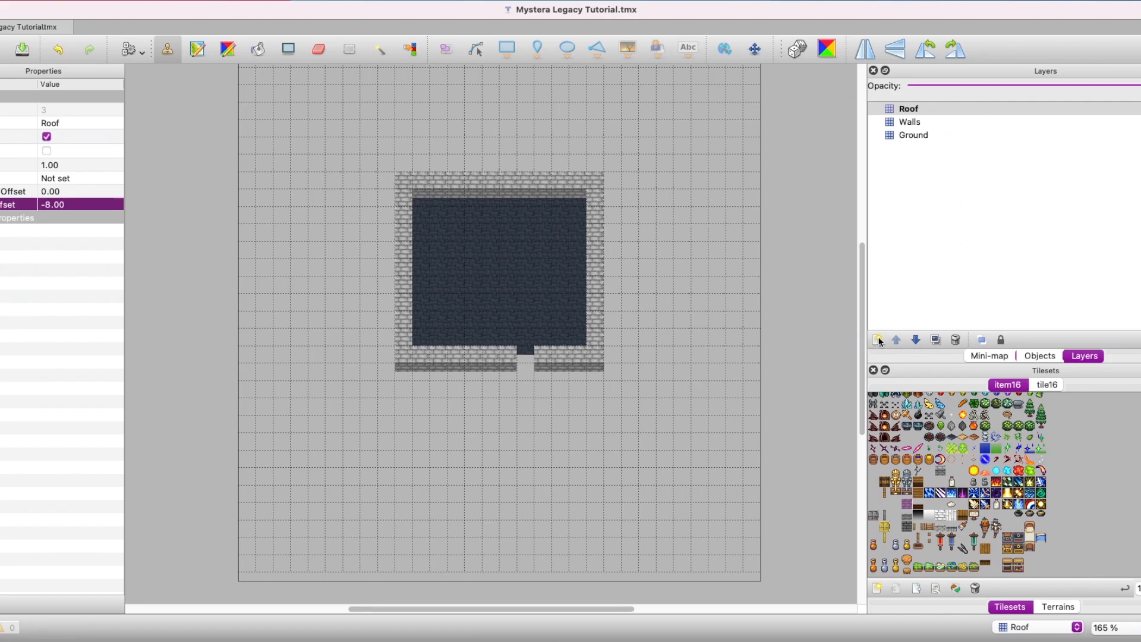
- Add a new tile layer named Items and move it above the Ground layer
left_click(877, 340)
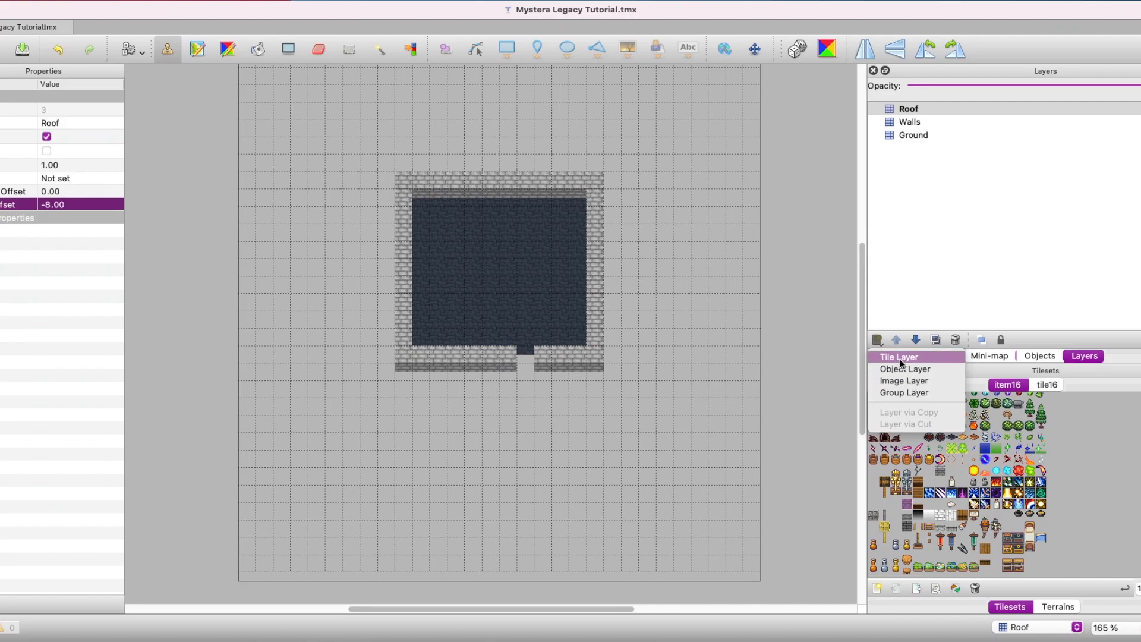
left_click(898, 357)
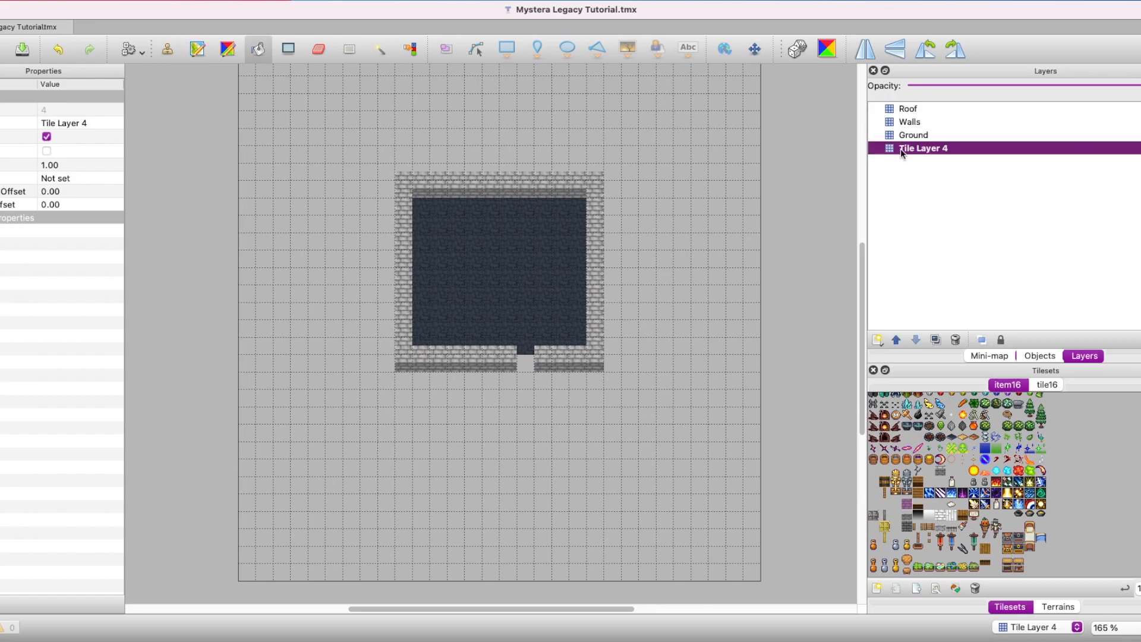
left_click(166, 48)
type("Items")
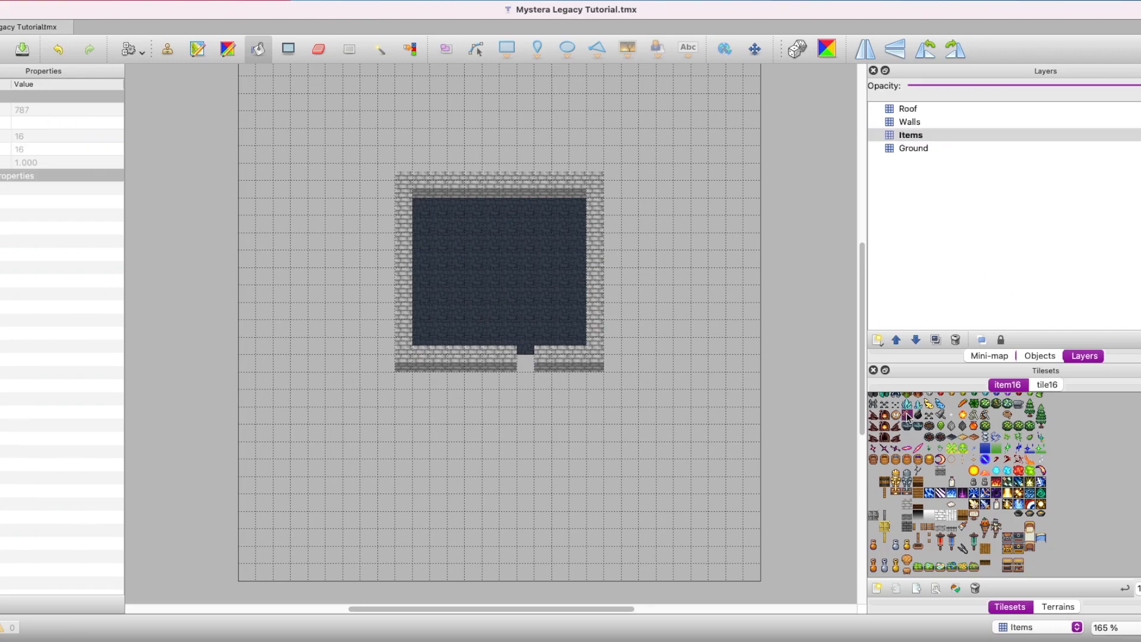
- Stamp an orange tool and a sword side by side on the floor inside the room
left_click(166, 49)
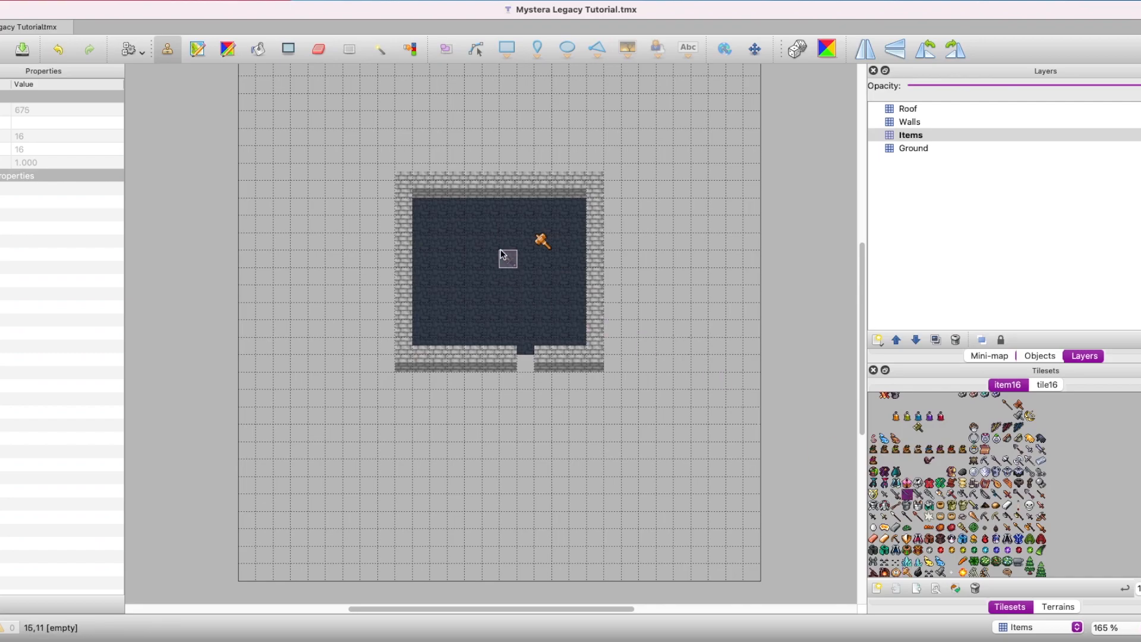
left_click(506, 258)
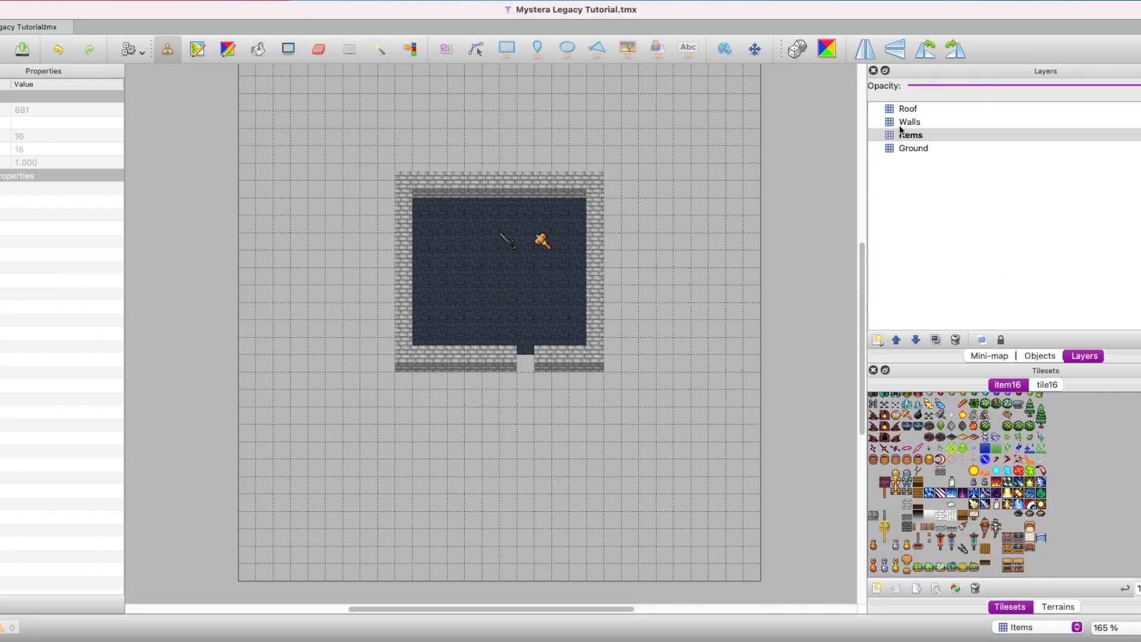
- Place the wooden door tile in the wall gap on its own Door layer
left_click(908, 121)
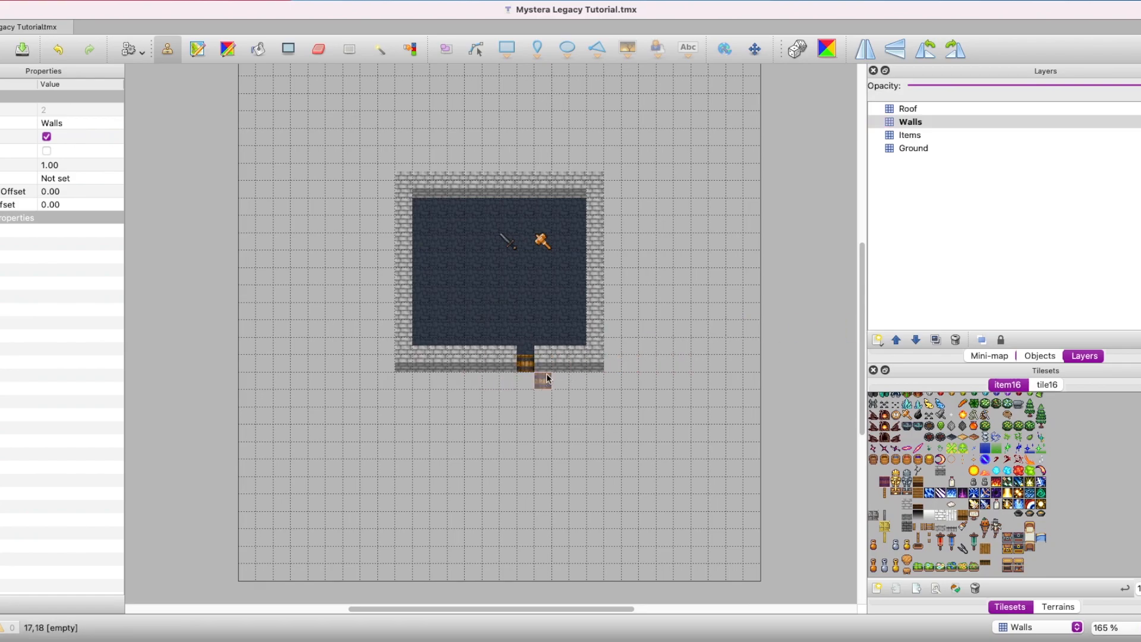
left_click(524, 382)
type("Door")
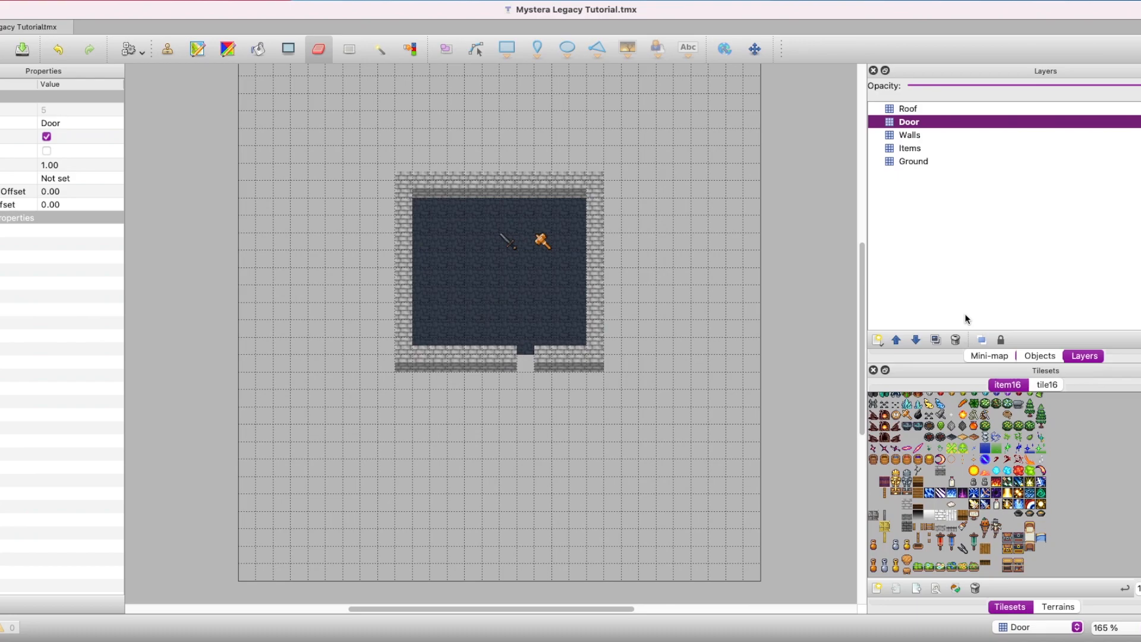
left_click(521, 362)
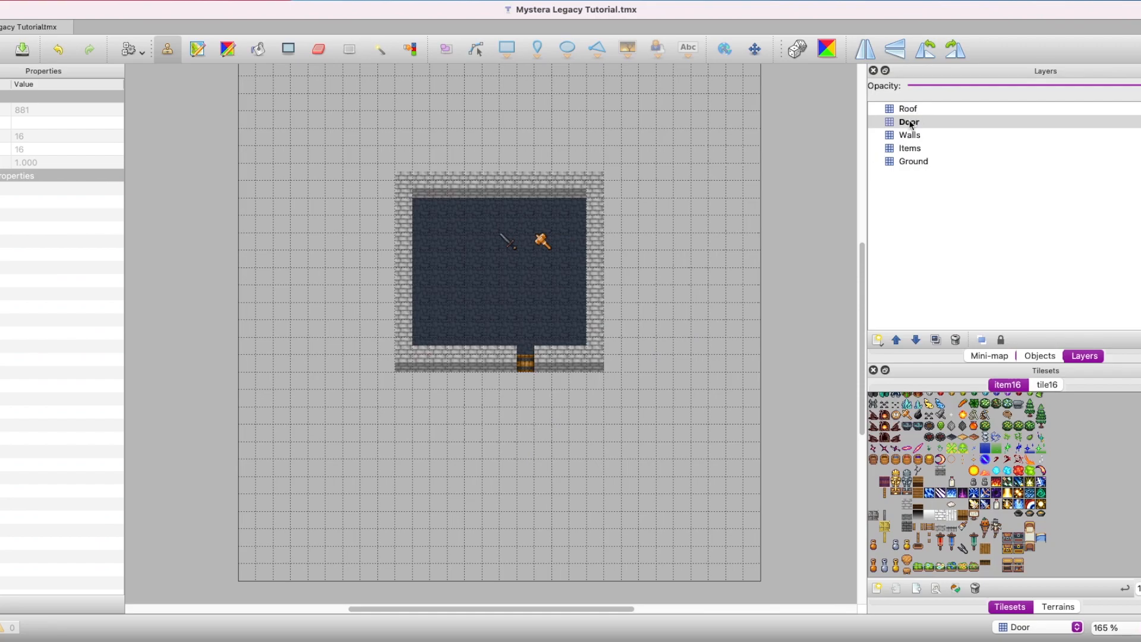
- Set the Door layer's Vertical Offset to -4 in its properties
left_click(908, 121)
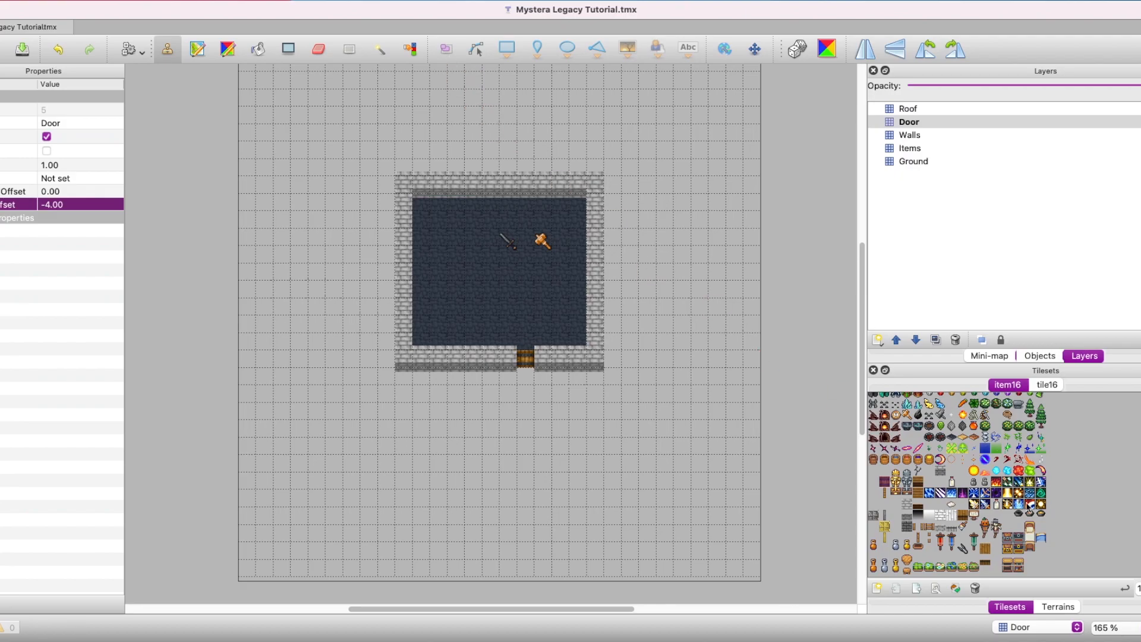
left_click(541, 306)
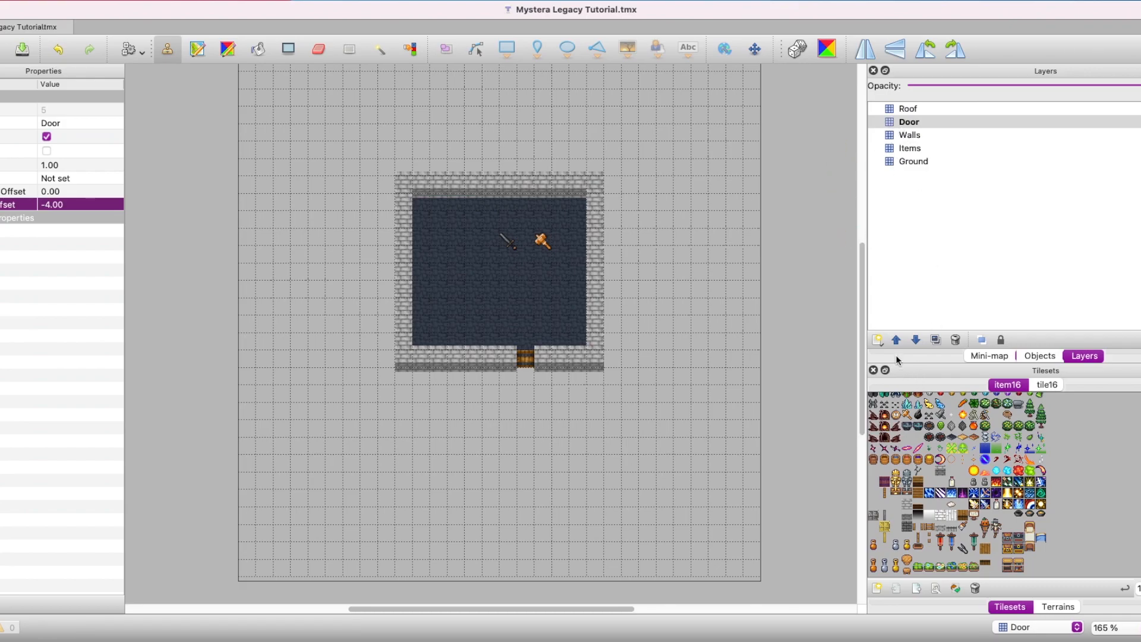
- Add a tile layer above Door and rename it Bot Tower
left_click(908, 109)
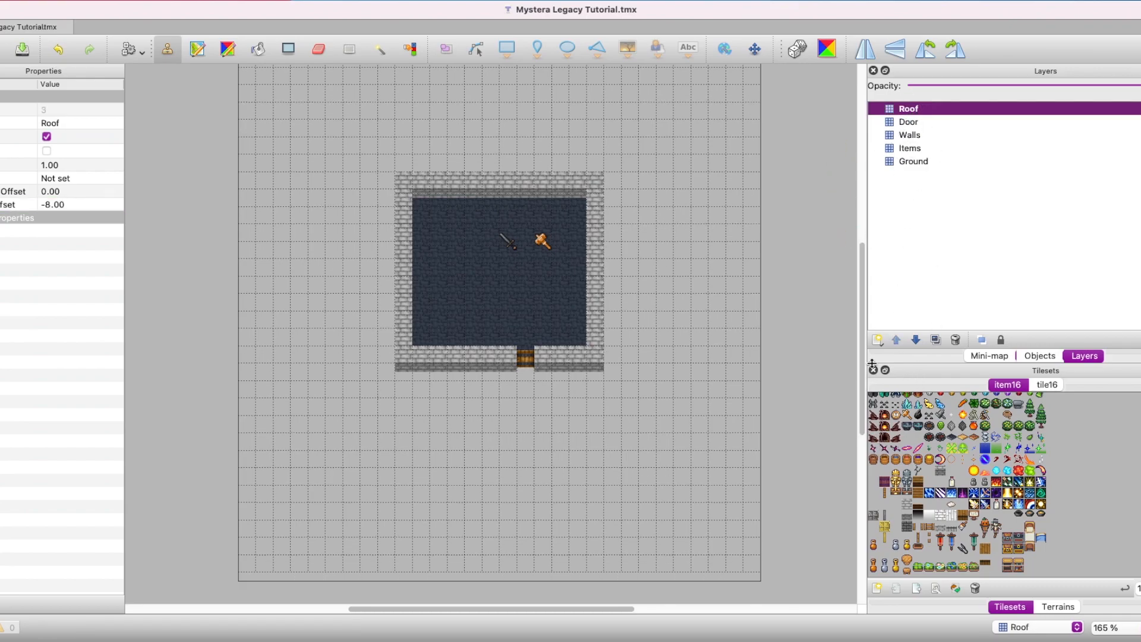
mouse_move(878, 340)
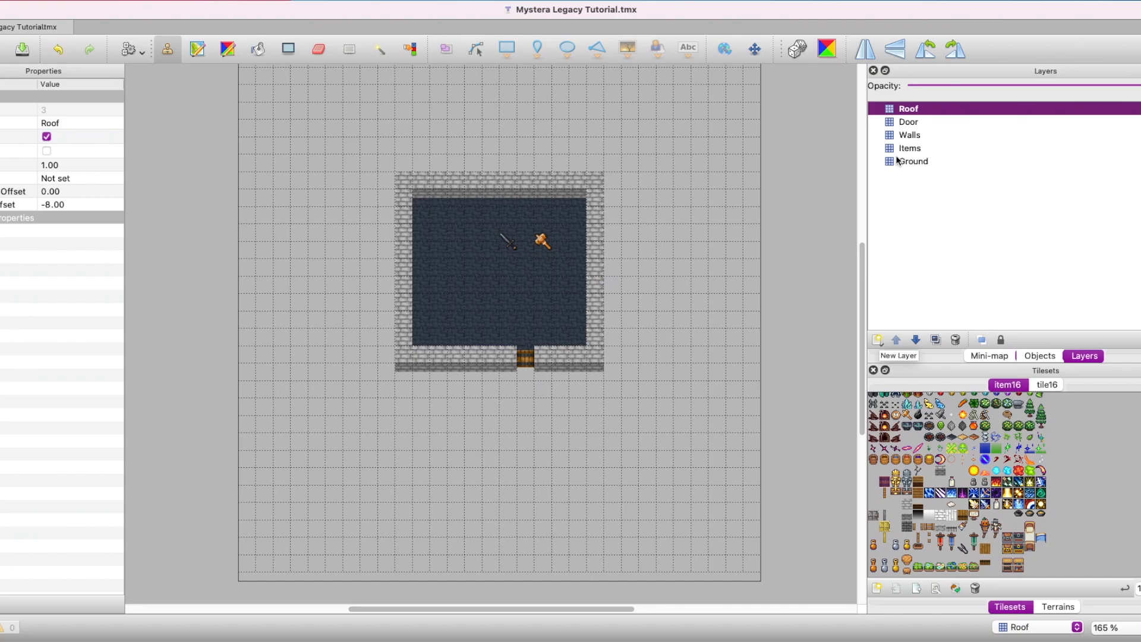
left_click(877, 339)
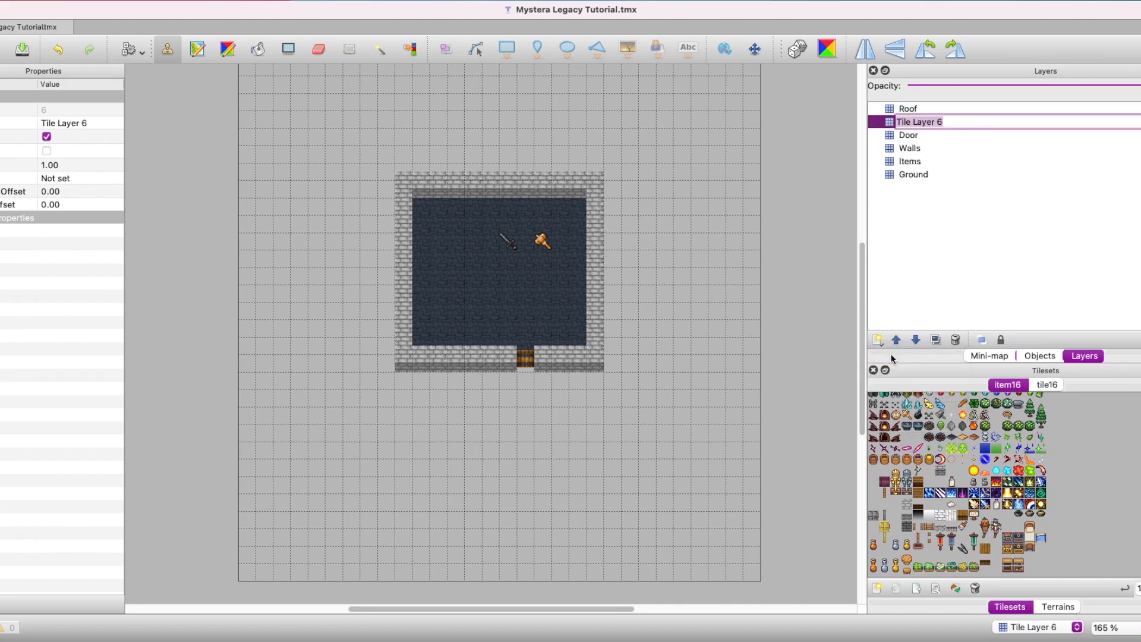
type("Bo")
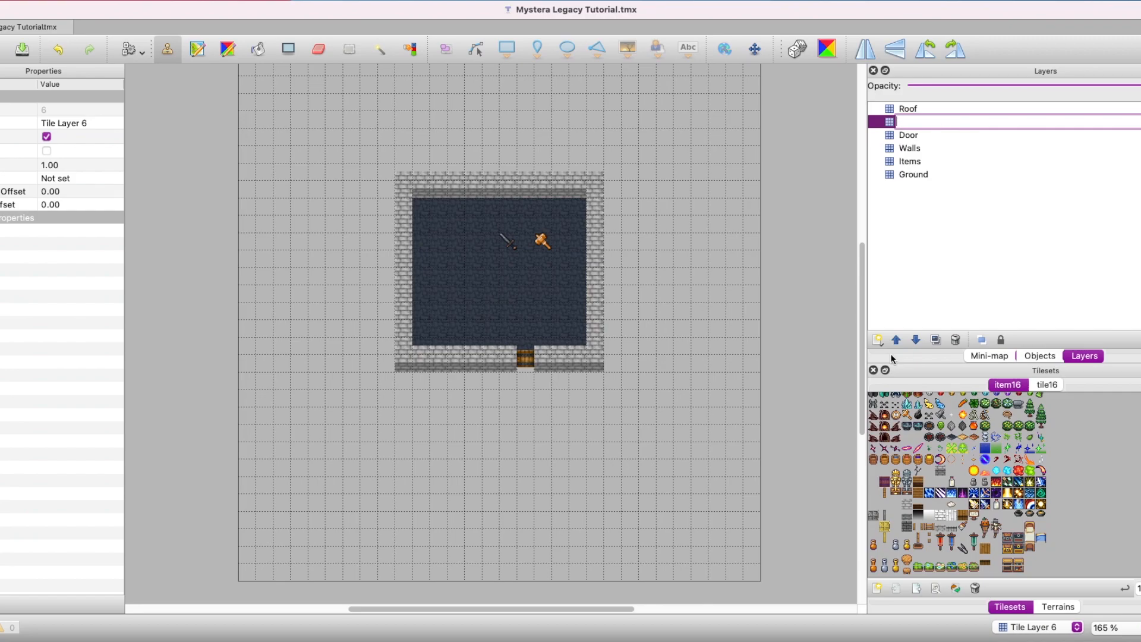
type("Bot Tow")
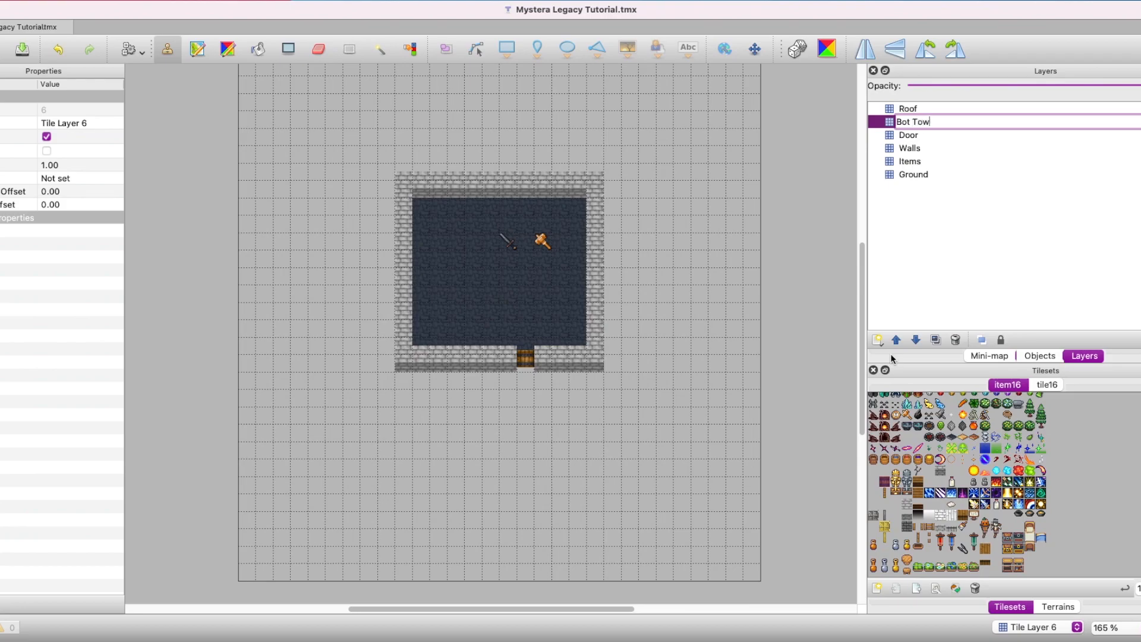
- Add two more tile layers, Mid Tower and Top Tower, below Roof
left_click(877, 340)
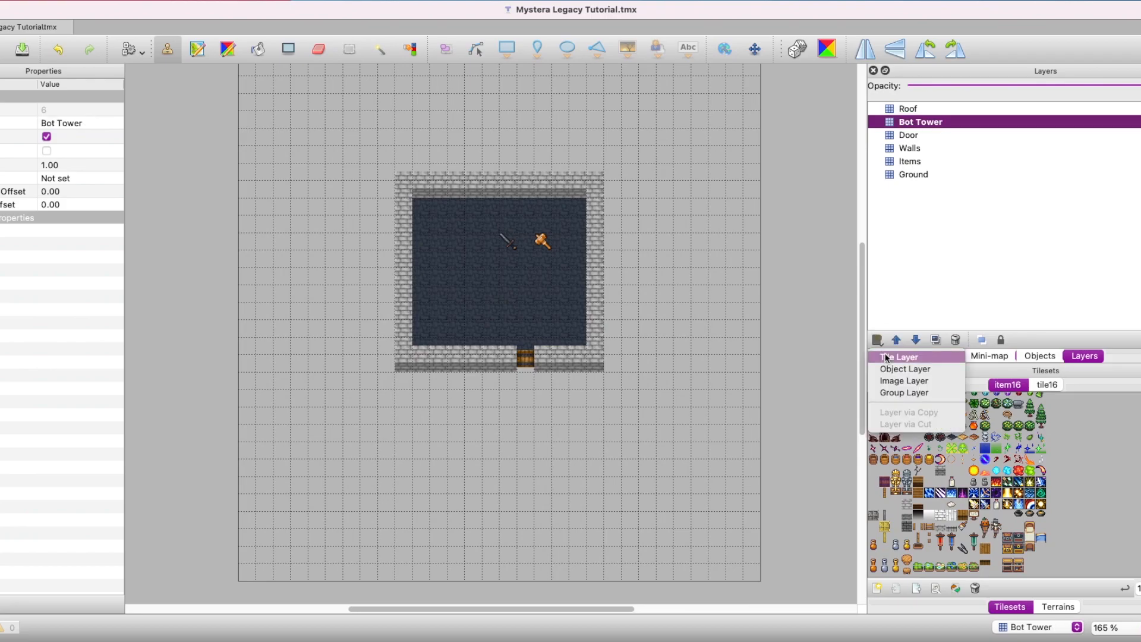
left_click(899, 357)
type("Mid Tower")
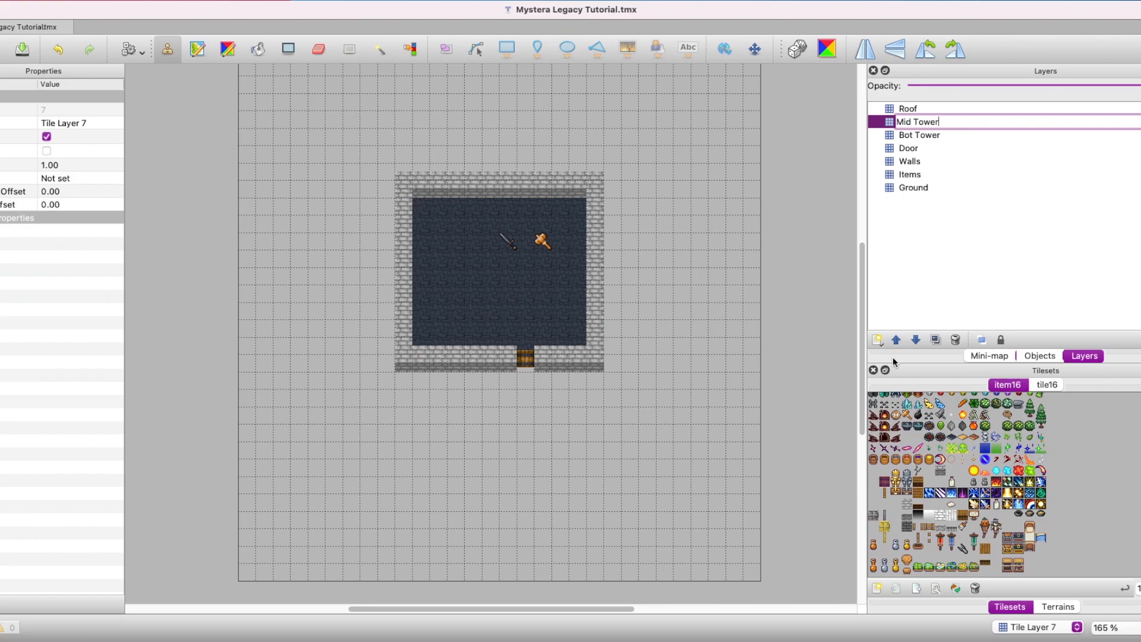
left_click(878, 340)
type("Top Tower")
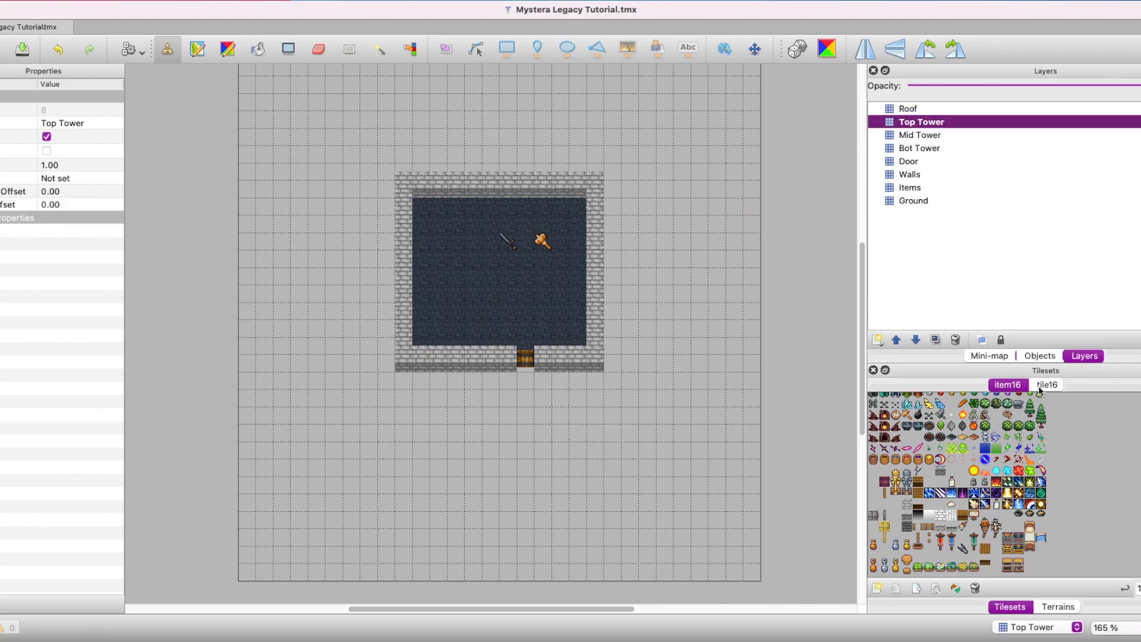
left_click(1046, 385)
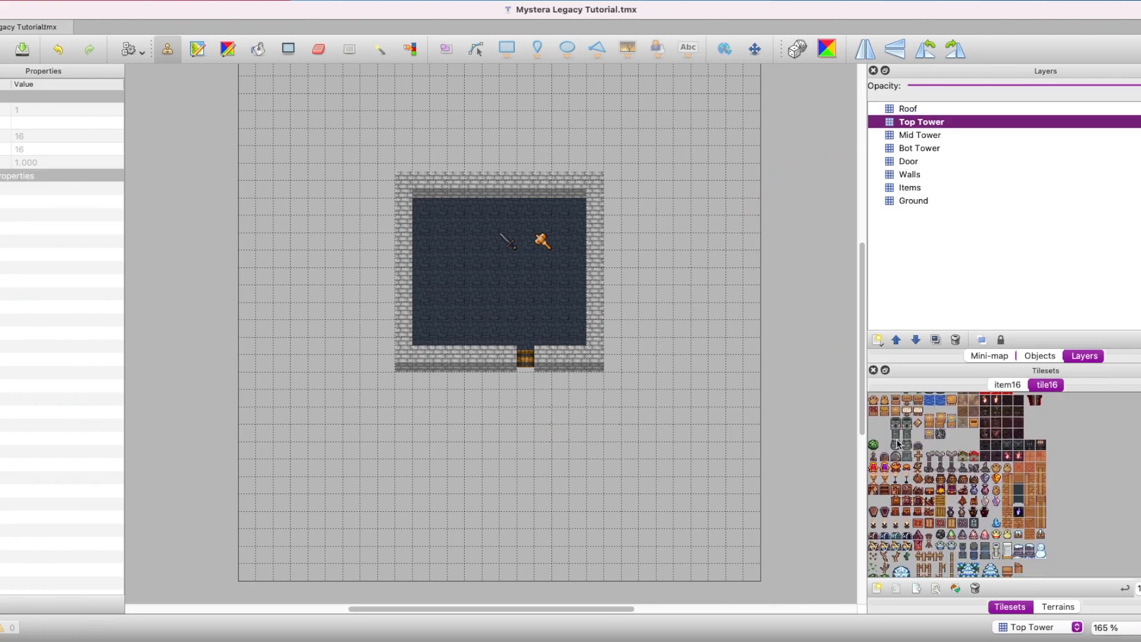
- Stamp the tower base, middle and top tiles at the top-left, each on its matching Tower layer
left_click(920, 148)
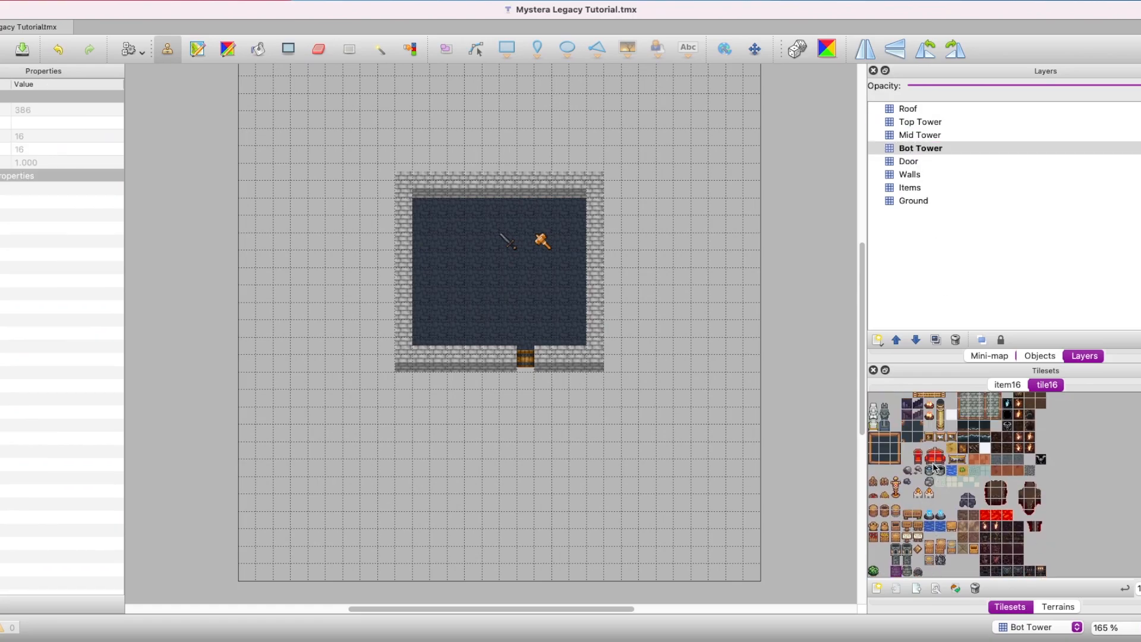
scroll("down", 3)
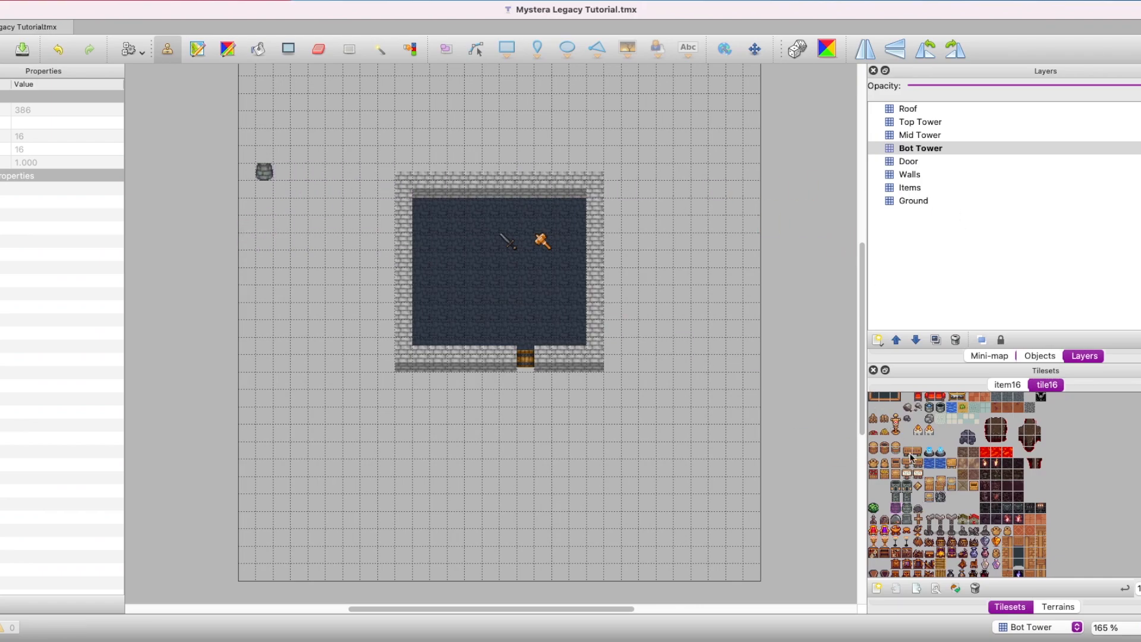
left_click(919, 135)
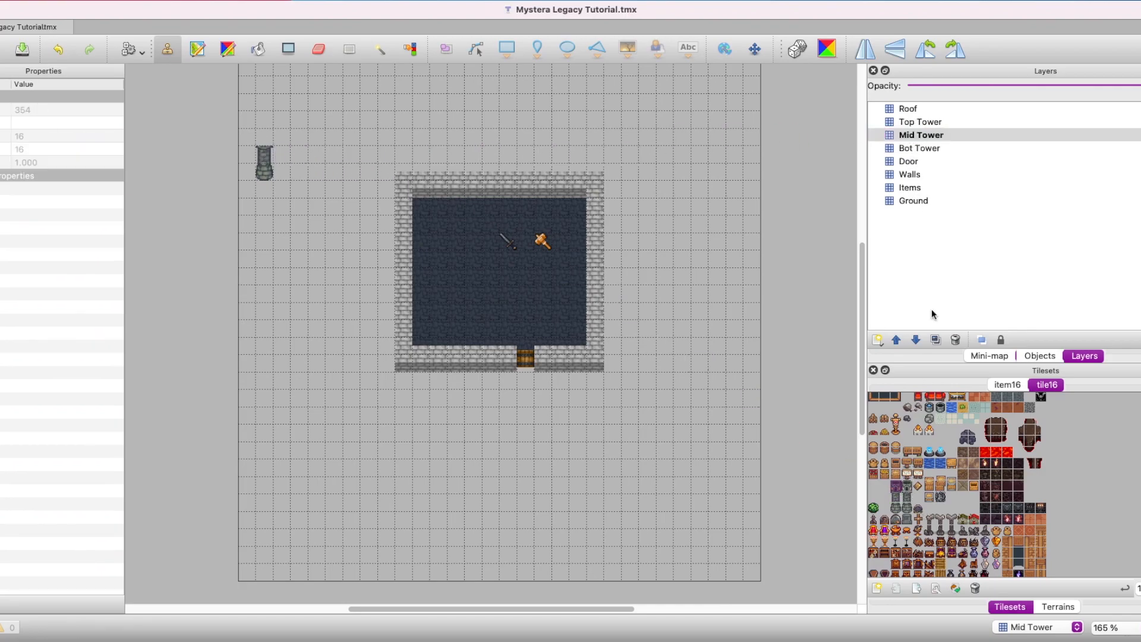
left_click(920, 121)
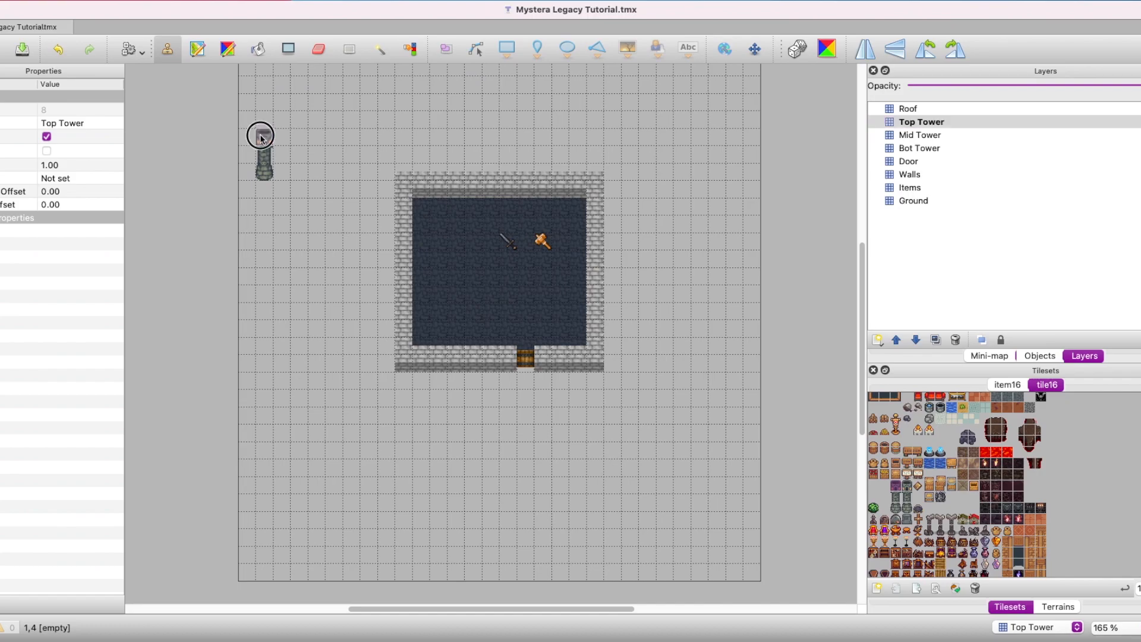
left_click(920, 148)
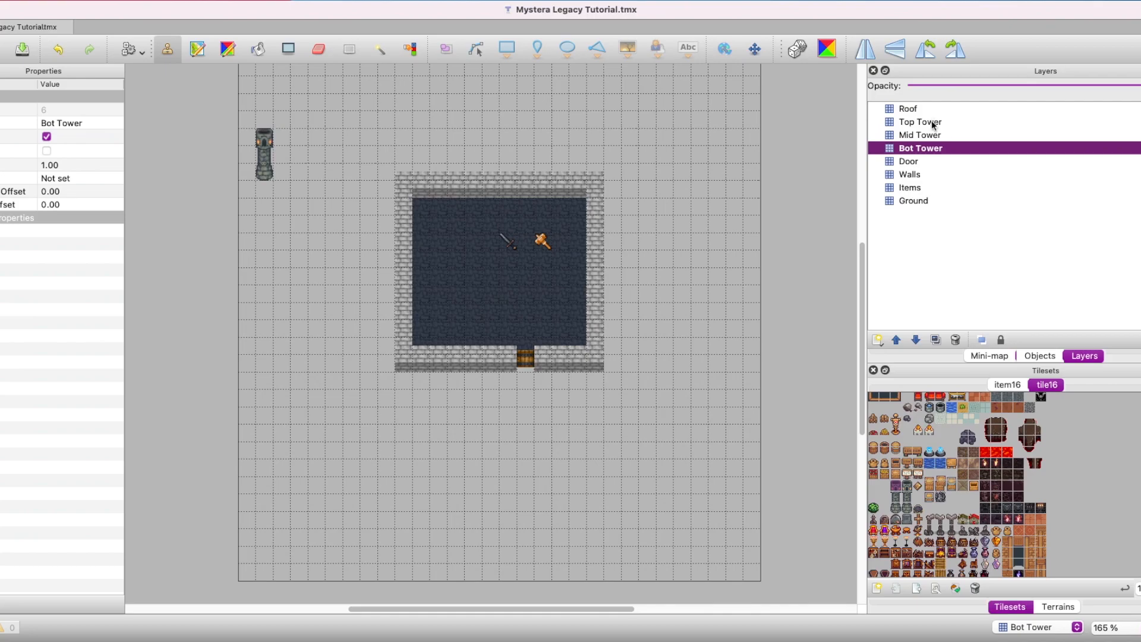
- Copy the three-layer tower and stamp a row of towers along the room's top wall
left_click(921, 122)
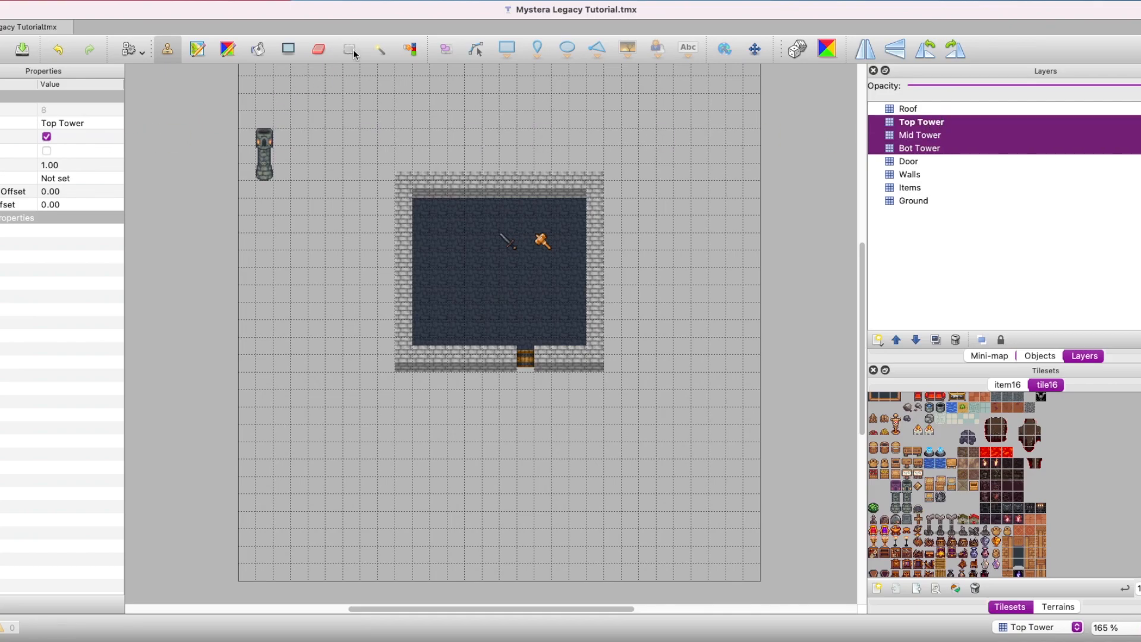
left_click(349, 49)
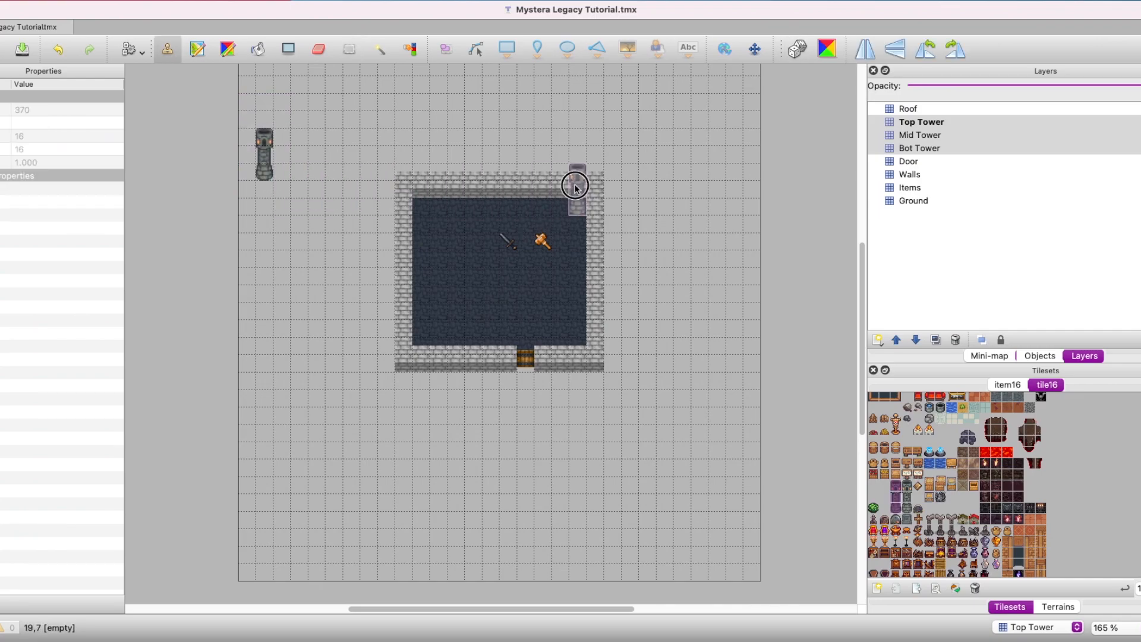
left_click_drag(575, 186, 418, 195)
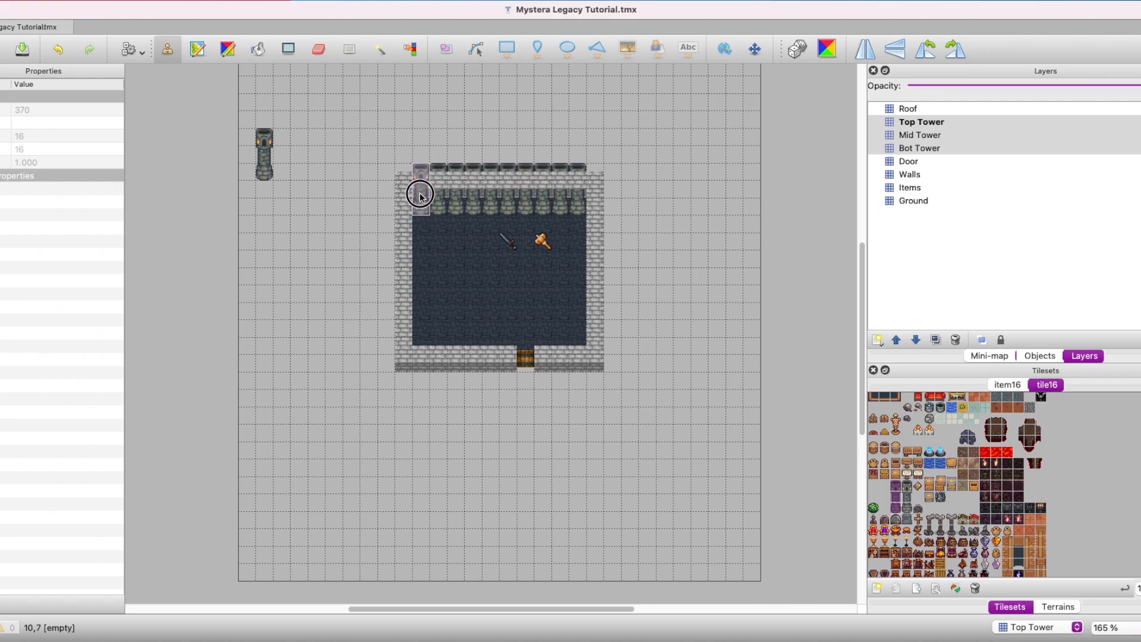
left_click_drag(418, 194, 424, 293)
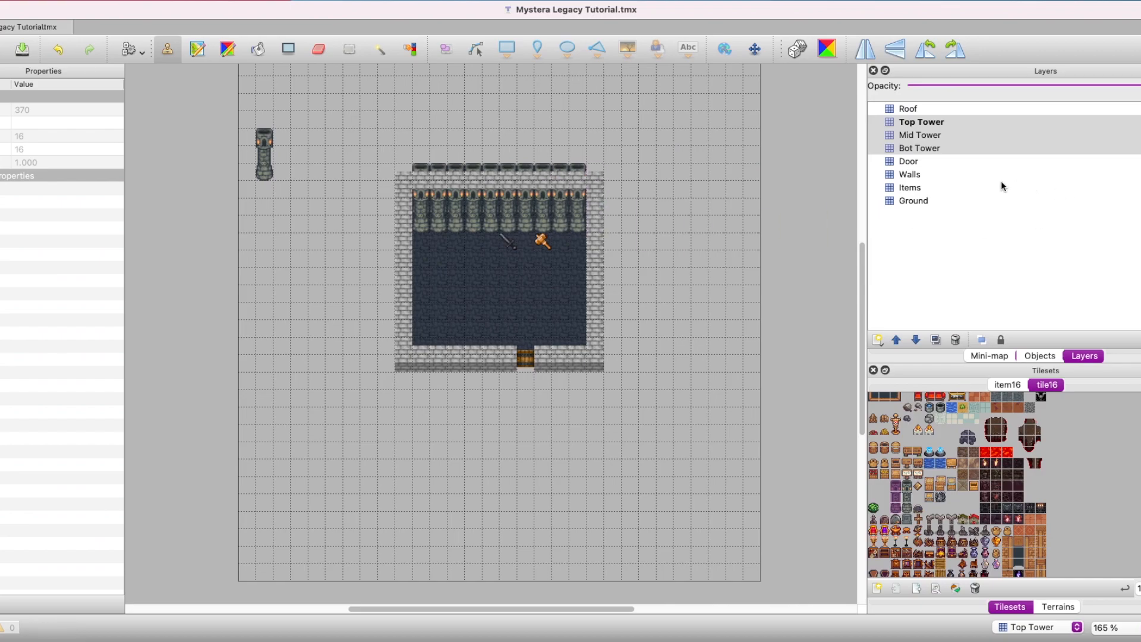
- Move the Top Tower layer above Roof
left_click(921, 121)
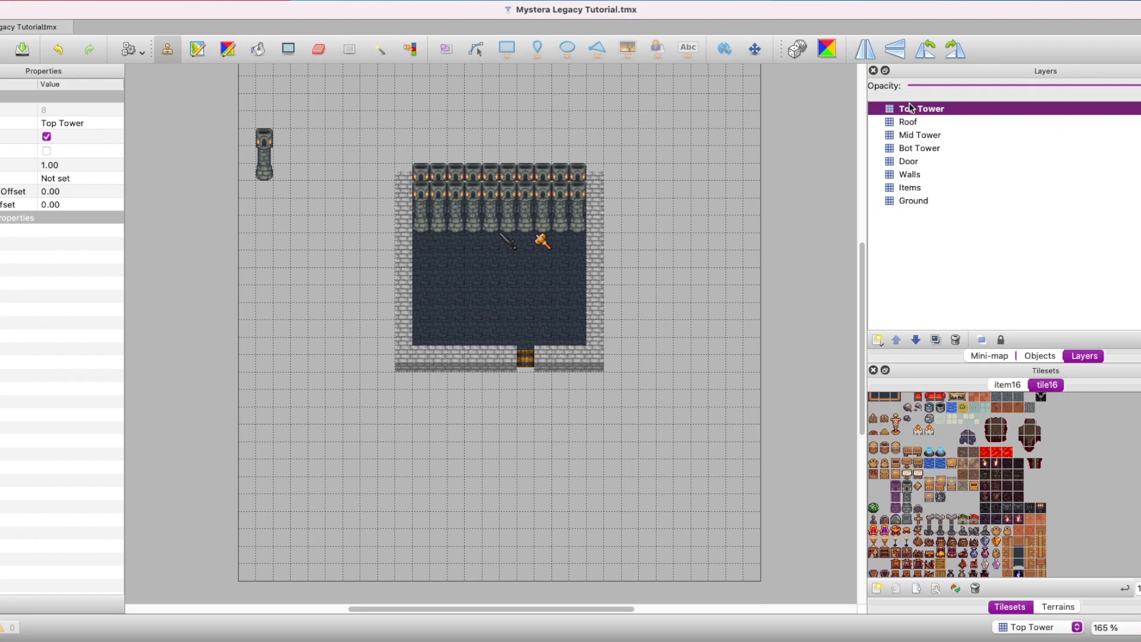
- Raise Mid Tower and Bot Tower above Roof and stamp towers along the bottom wall, skipping the door
left_click(921, 135)
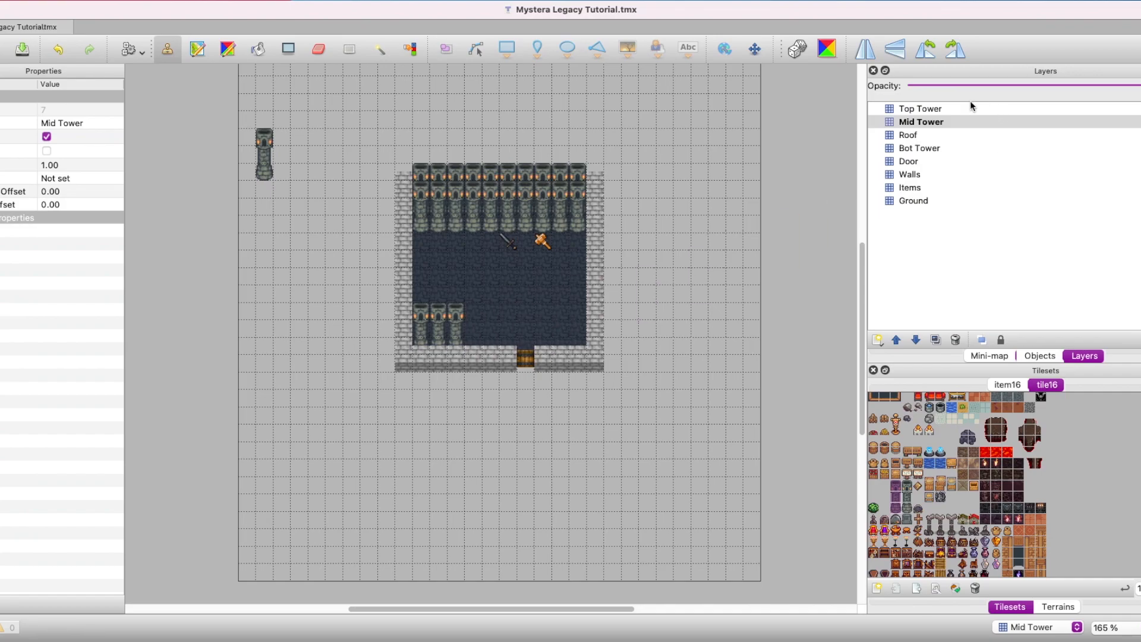
left_click(920, 135)
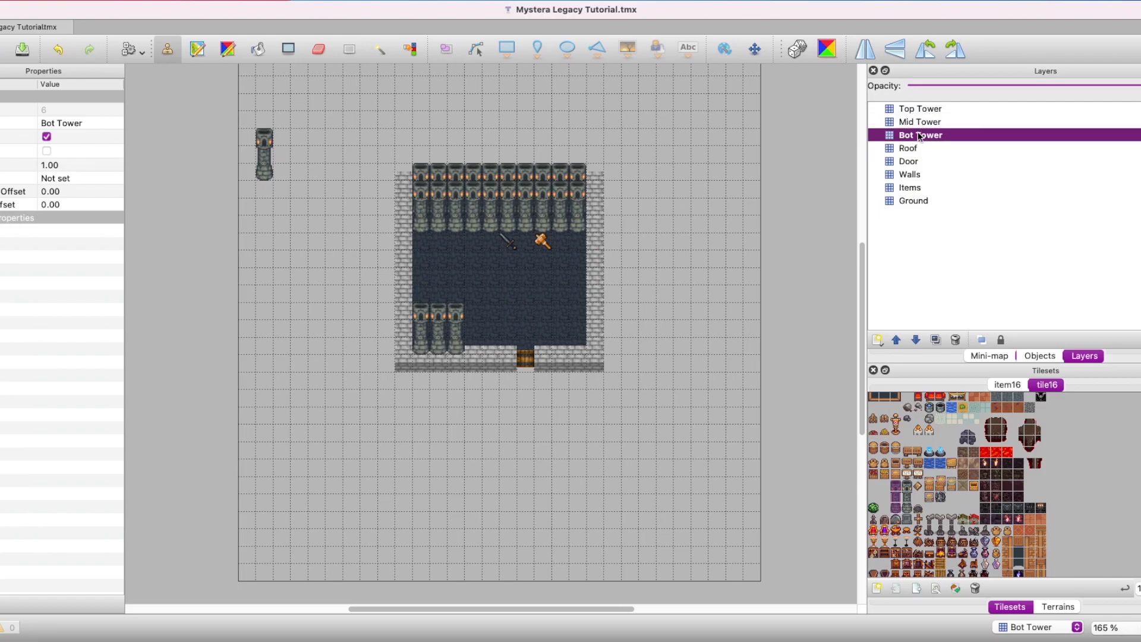
left_click(507, 327)
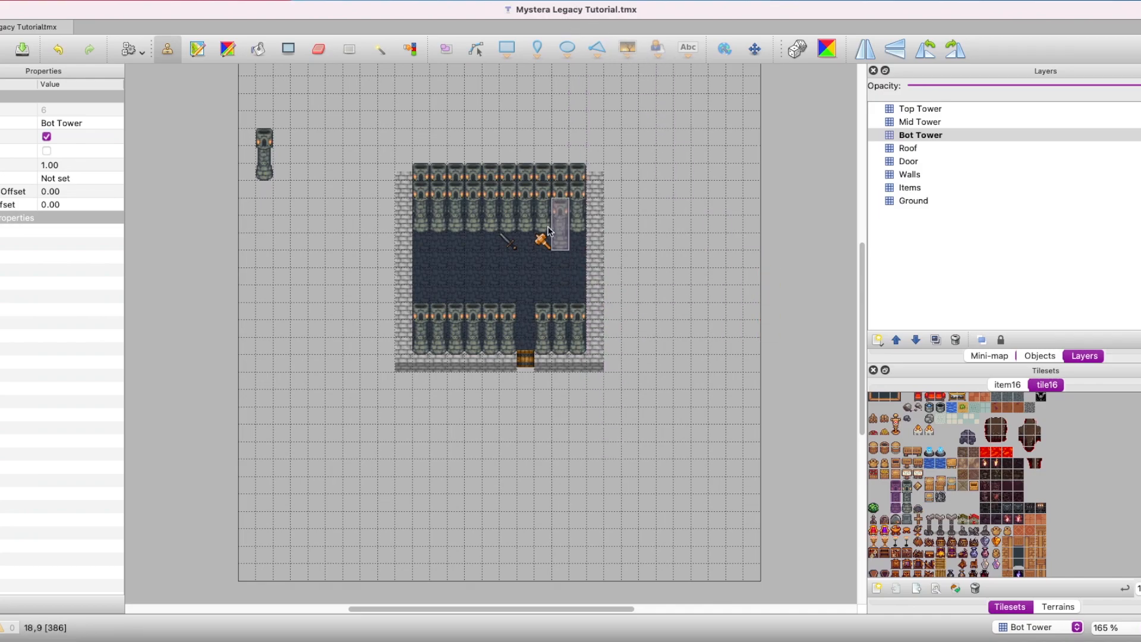
- Move Bot Tower back below Roof, leaving Mid Tower and Top Tower above it
left_click(920, 148)
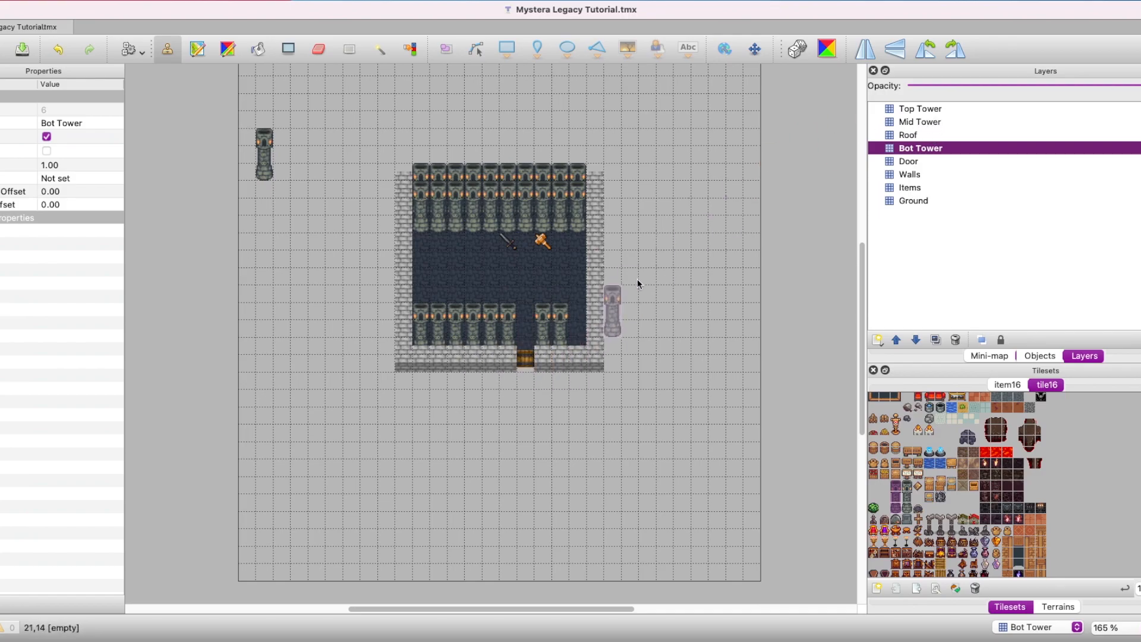
left_click(920, 122)
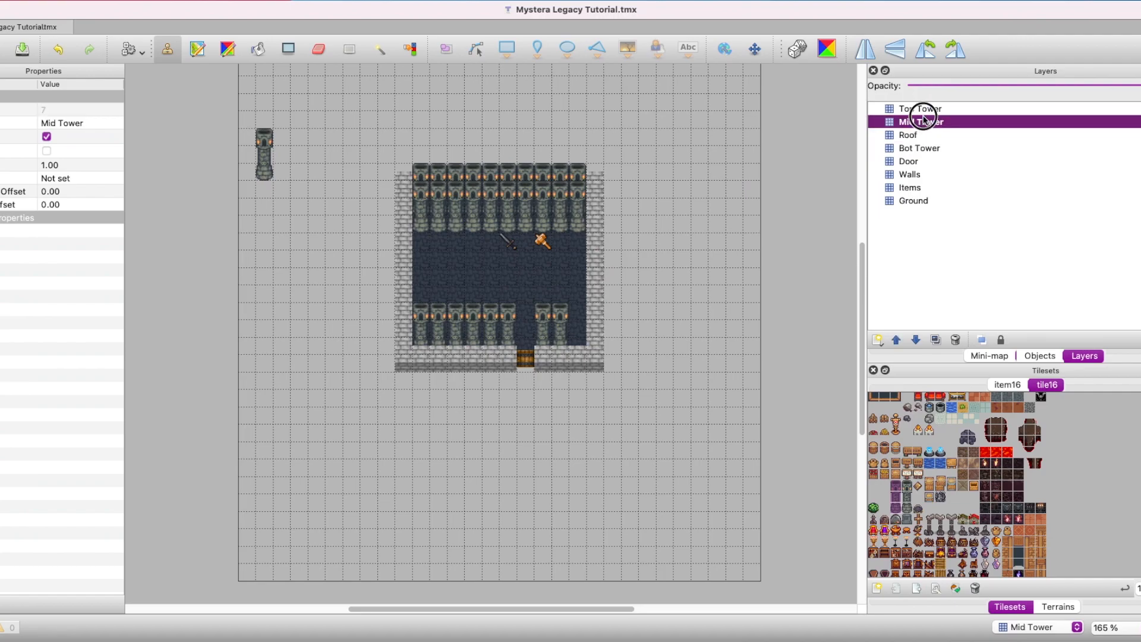
left_click(919, 108)
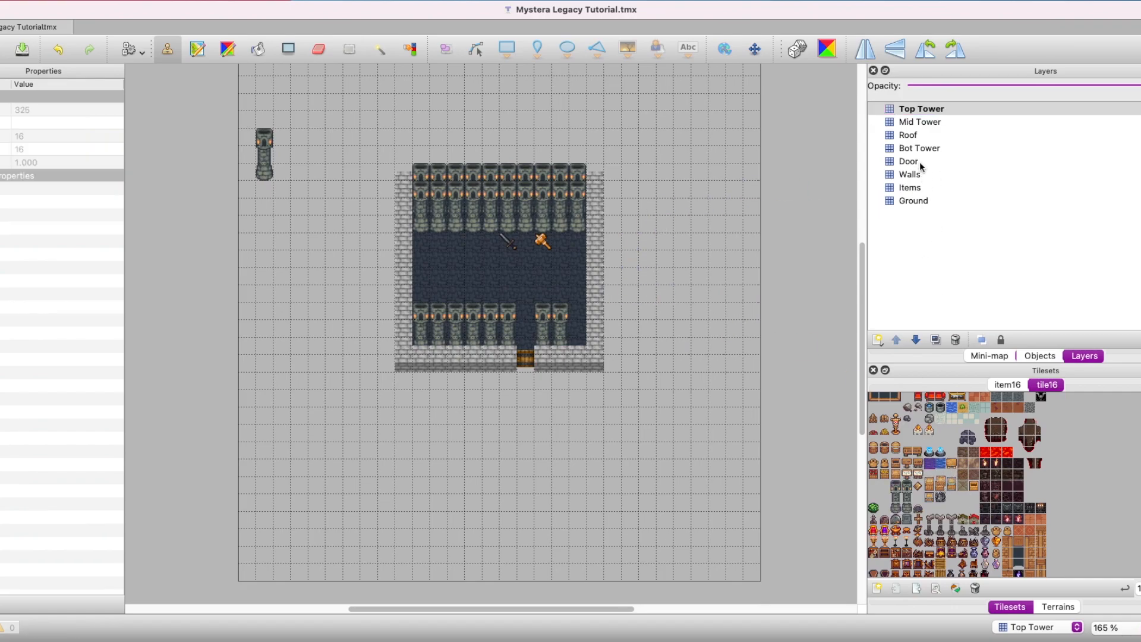
left_click(909, 174)
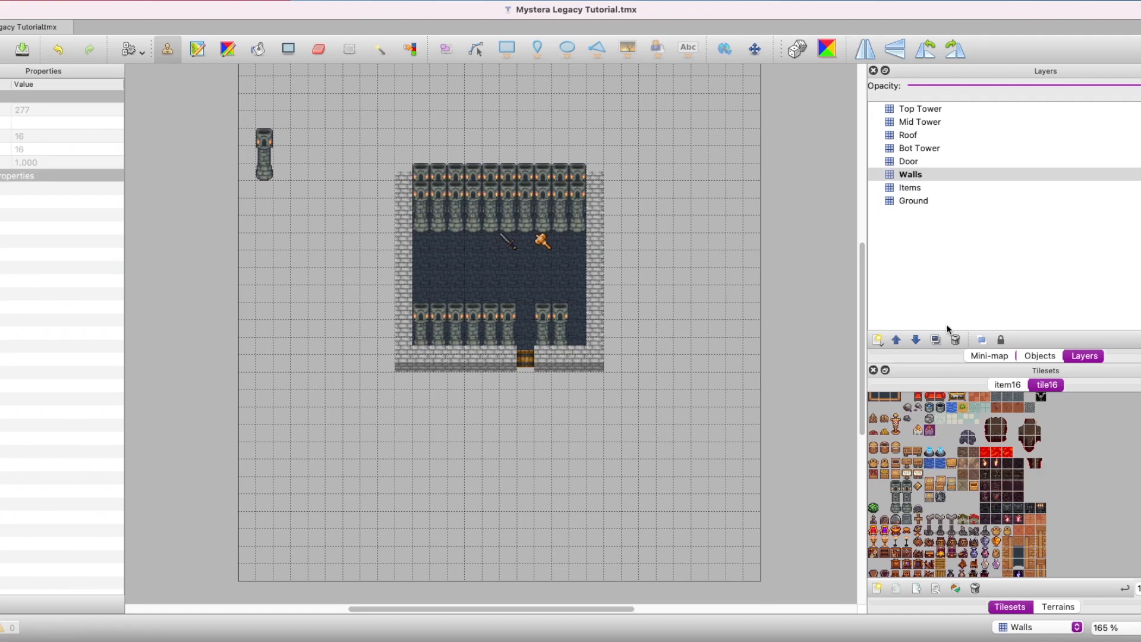
left_click(910, 187)
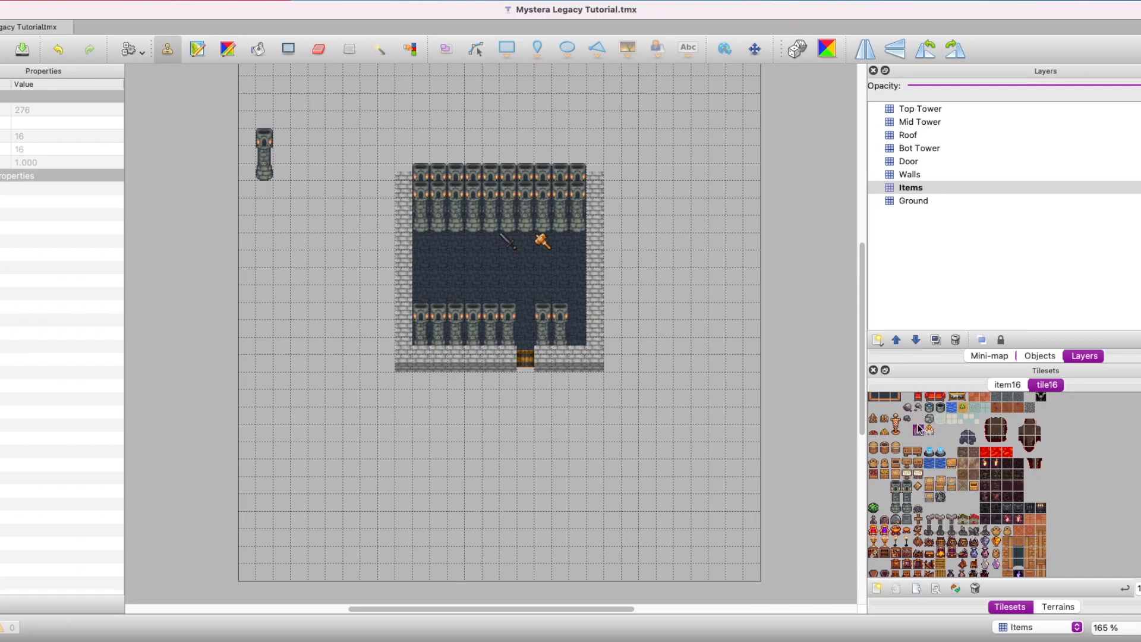
left_click(910, 174)
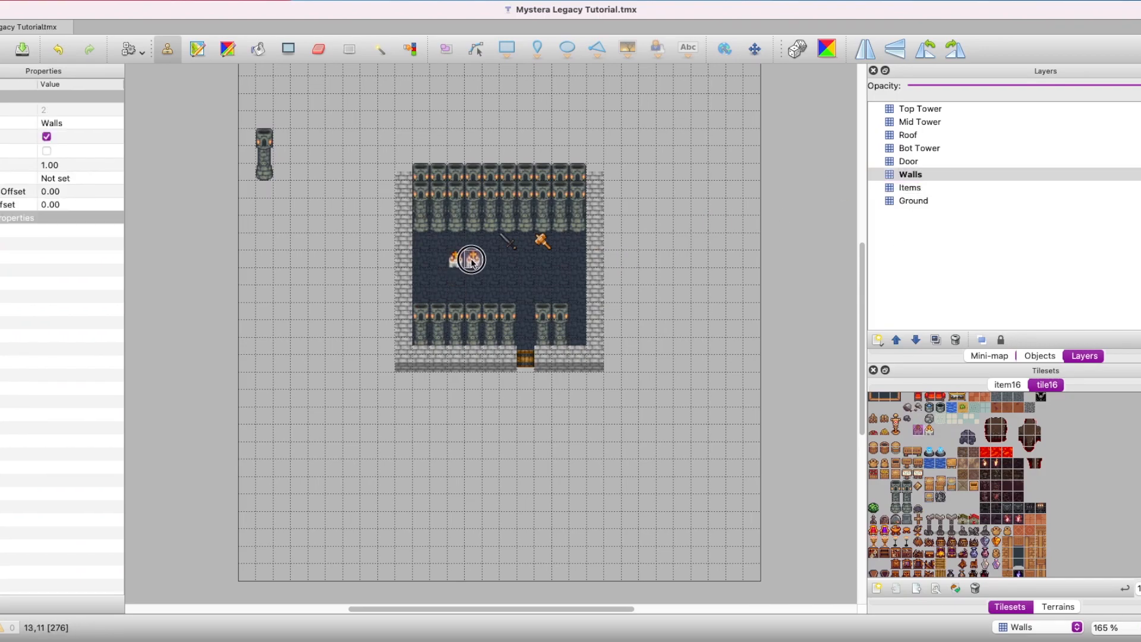